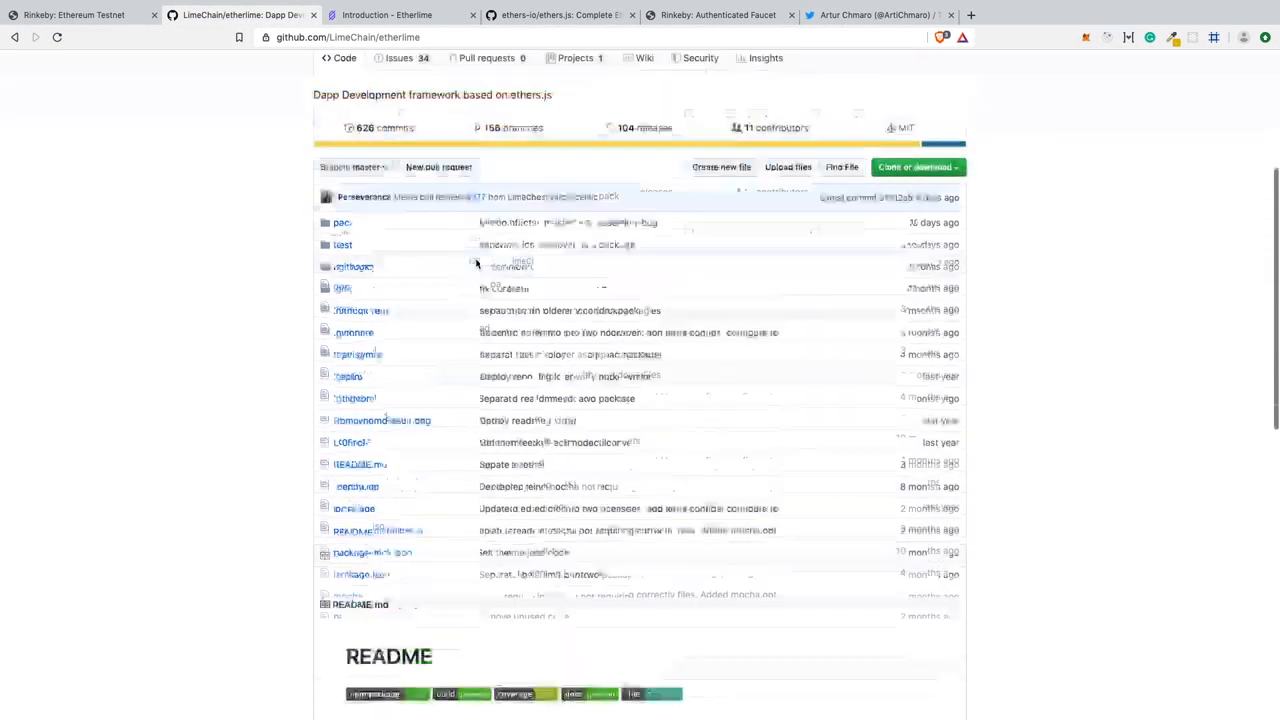
# - Read the Etherlime introduction, highlighting the deployment verboseness and ethers passages
pyautogui.scroll(3)
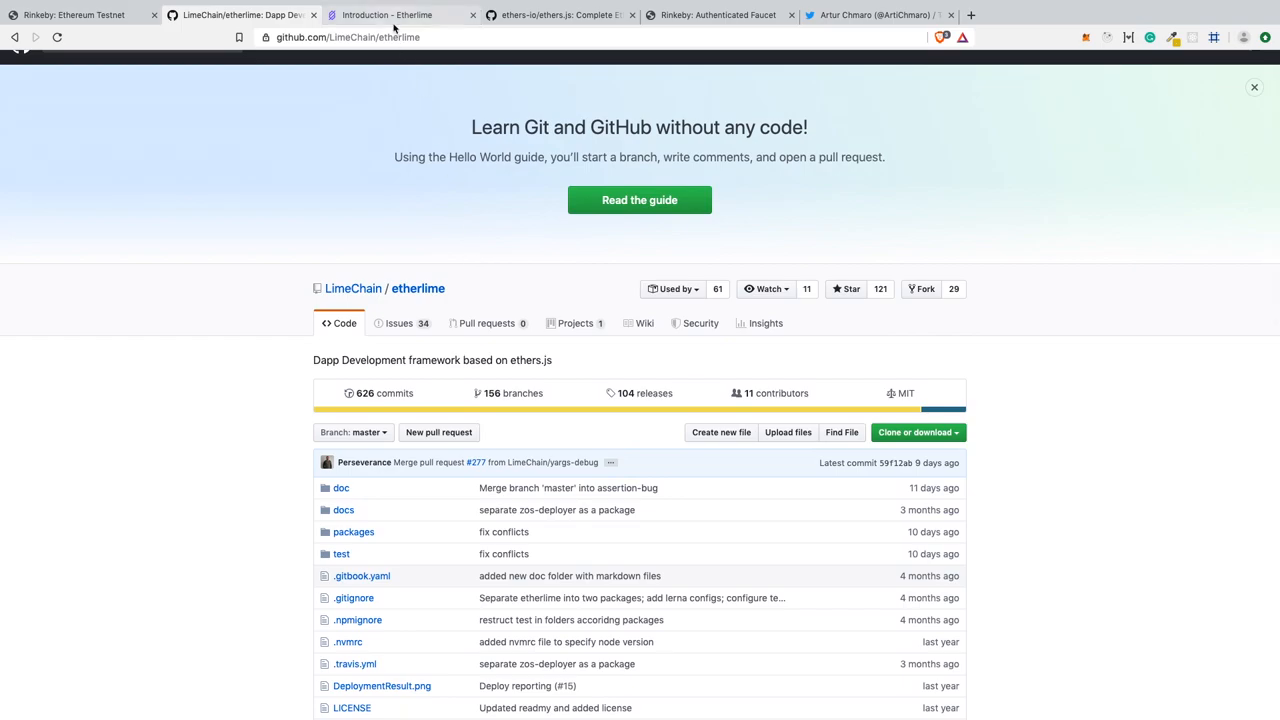
pyautogui.click(400, 14)
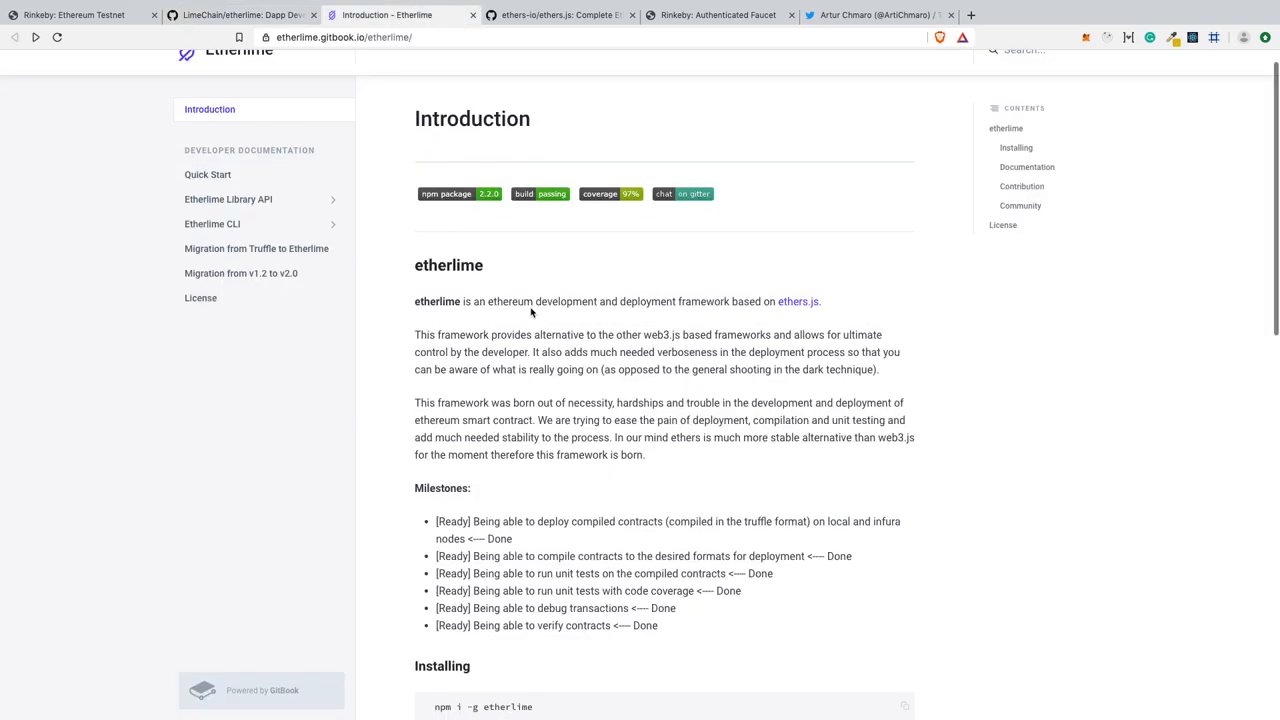
pyautogui.scroll(3)
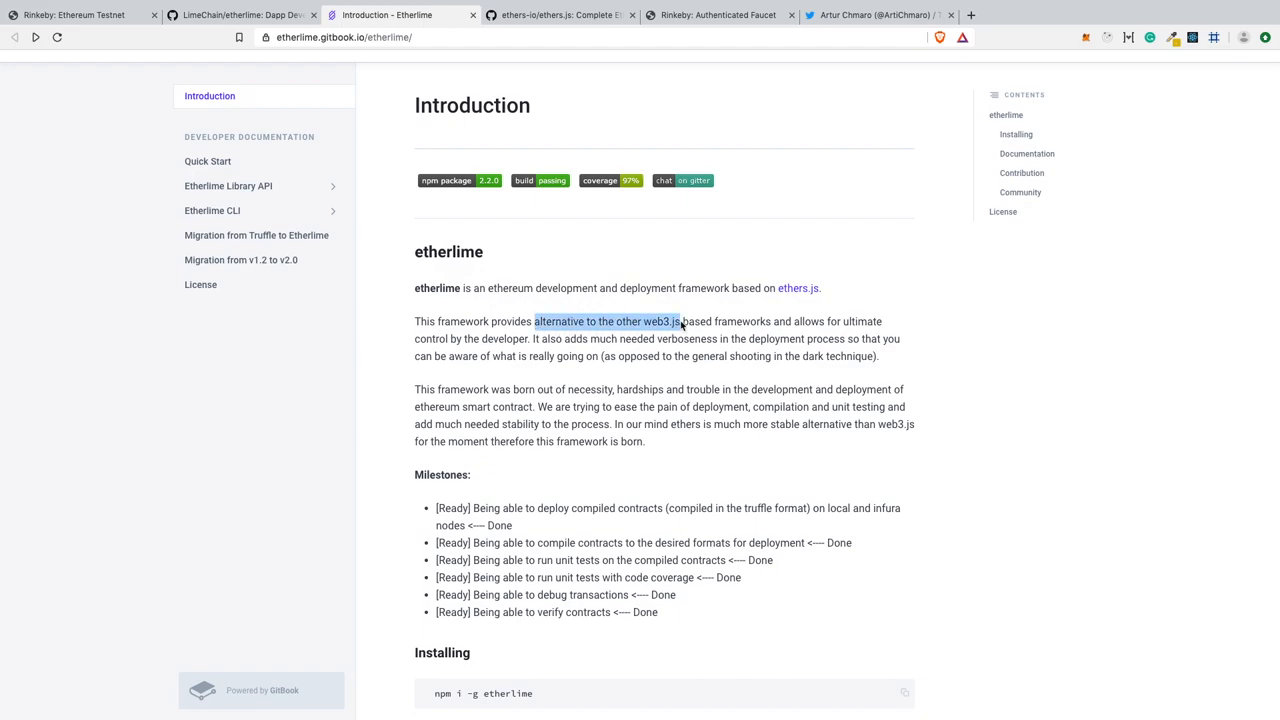
pyautogui.moveTo(536, 342)
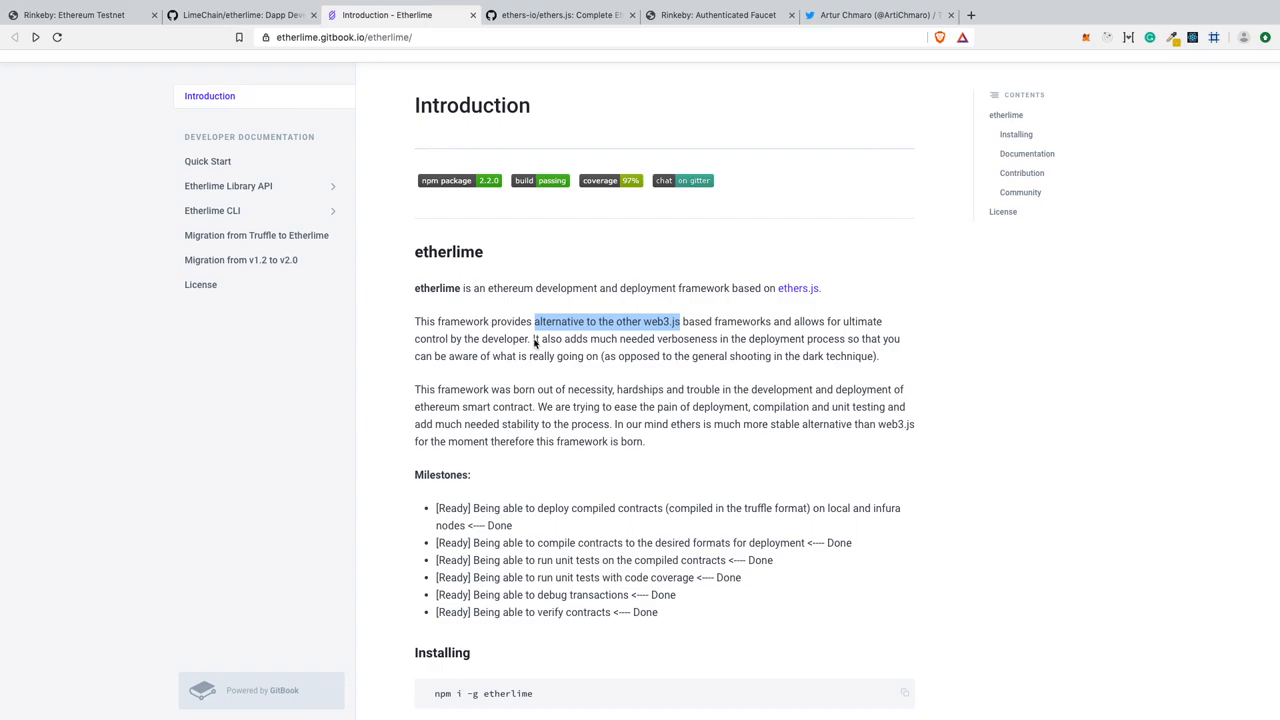
pyautogui.moveTo(536, 338); pyautogui.dragTo(880, 356)
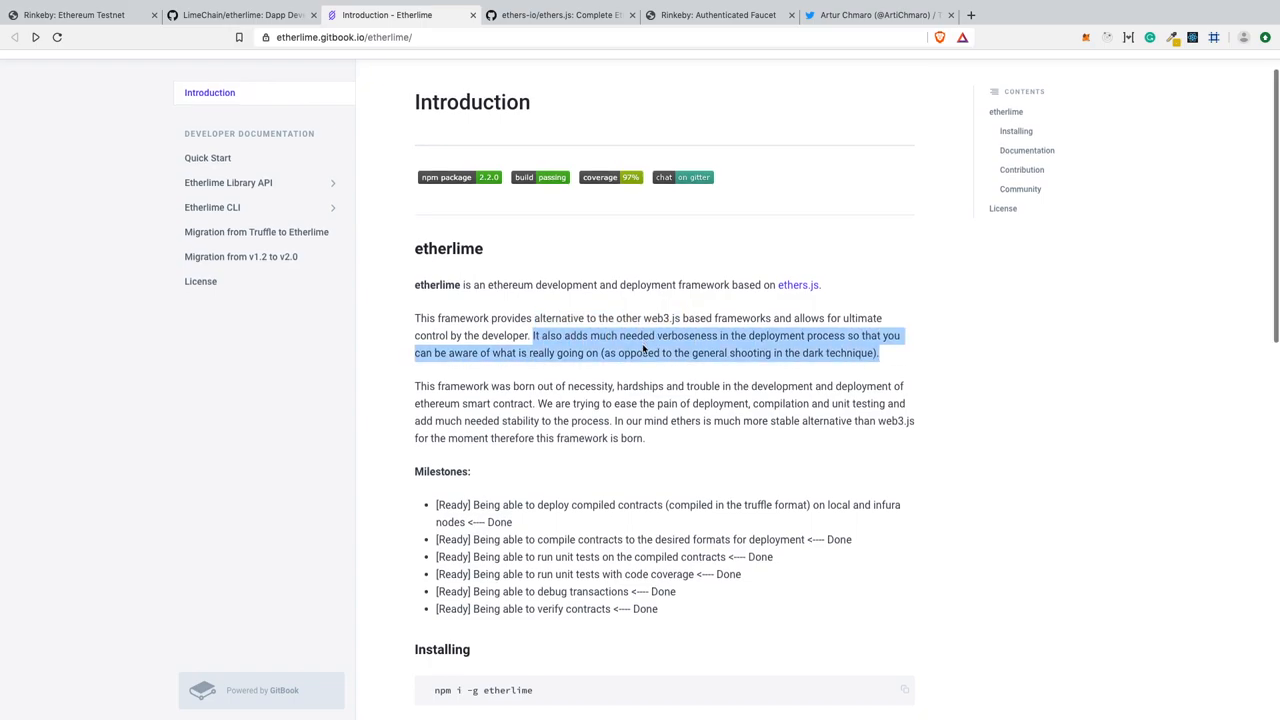
pyautogui.scroll(-3)
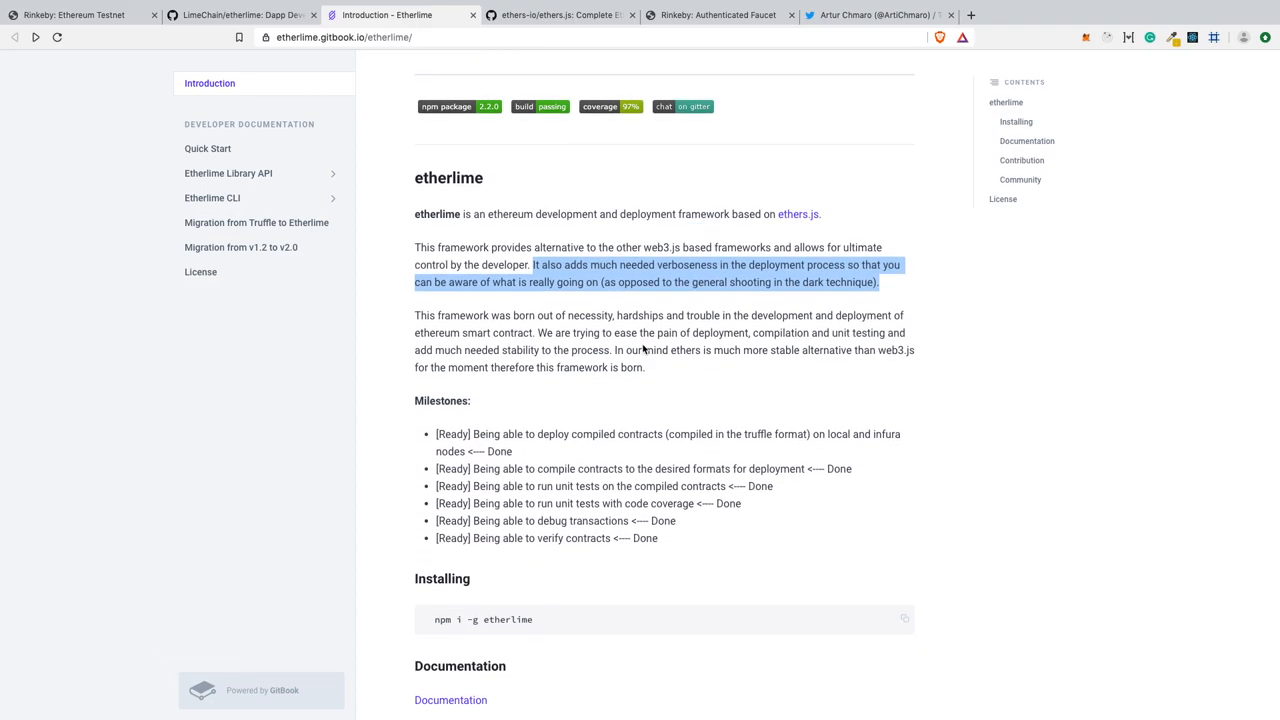
pyautogui.moveTo(536, 332); pyautogui.dragTo(644, 368)
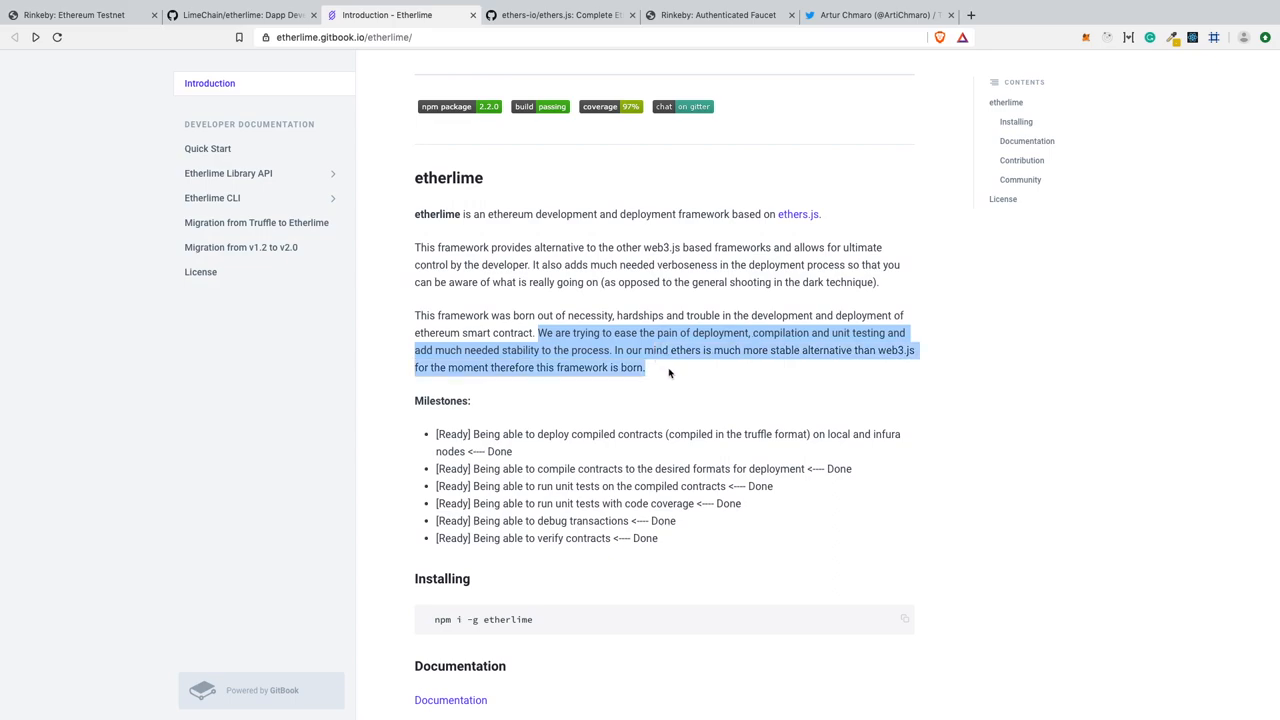
pyautogui.moveTo(656, 336)
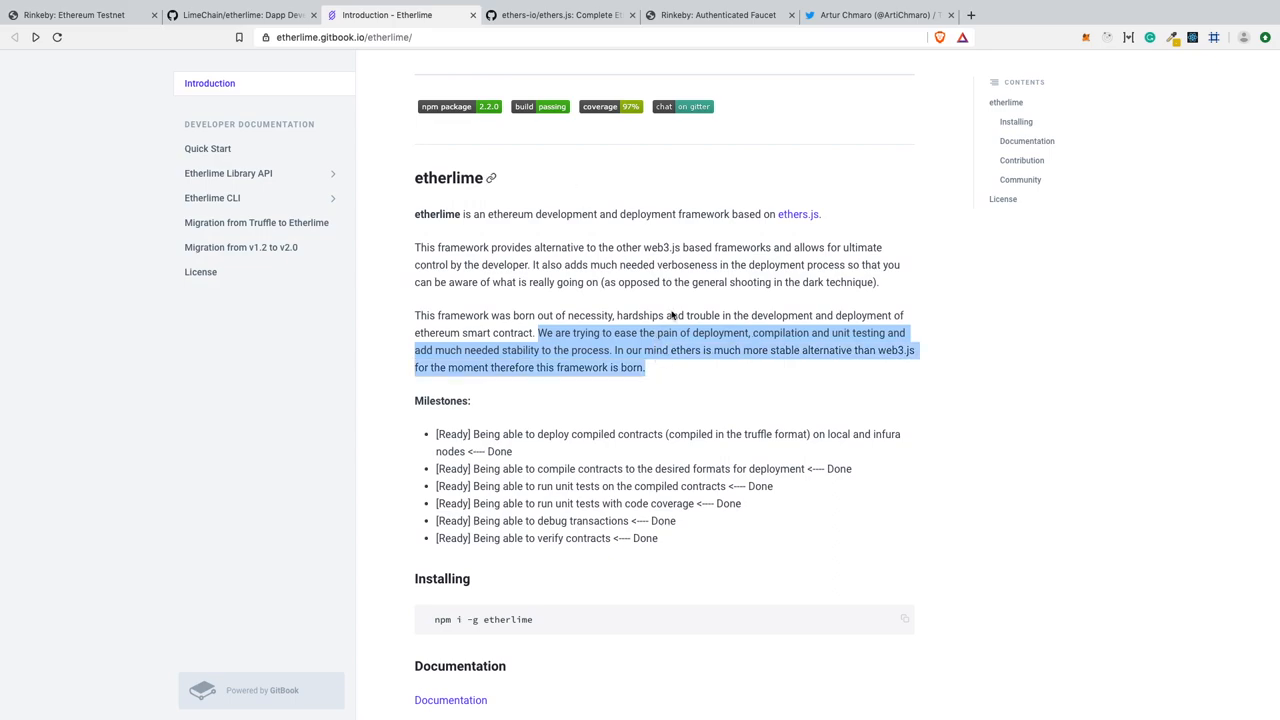
pyautogui.doubleClick(686, 350)
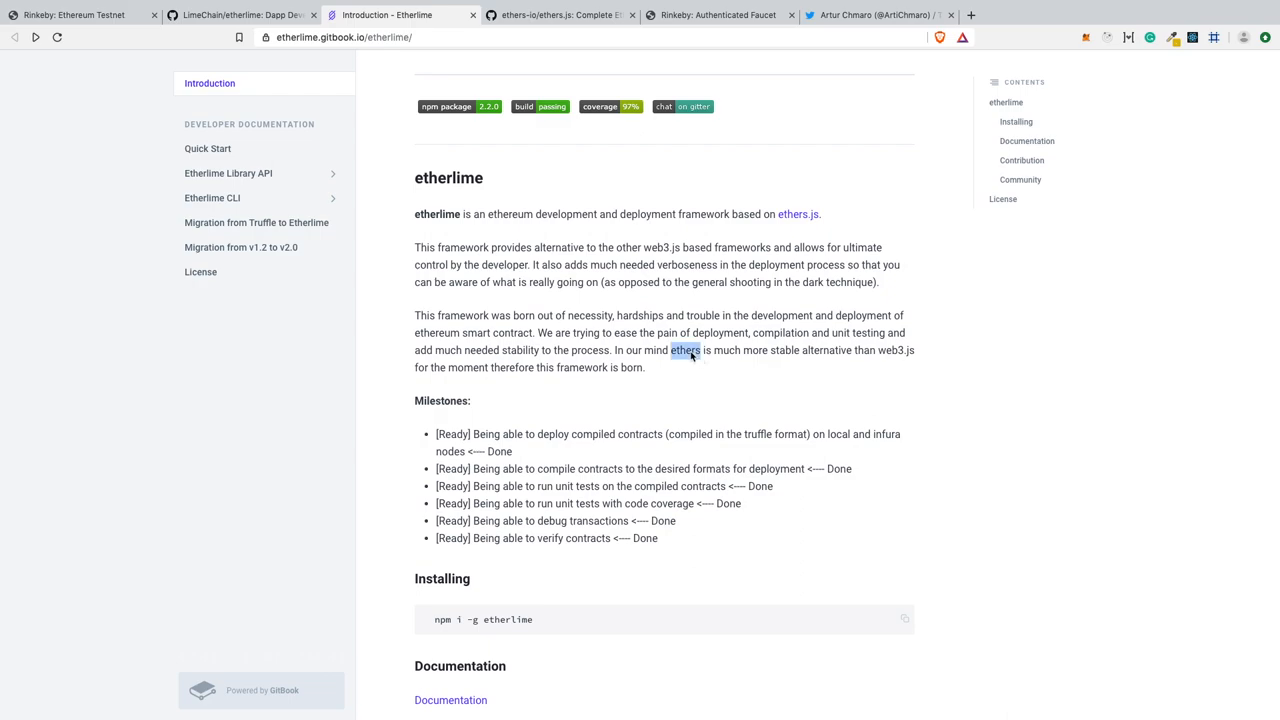
pyautogui.moveTo(608, 64)
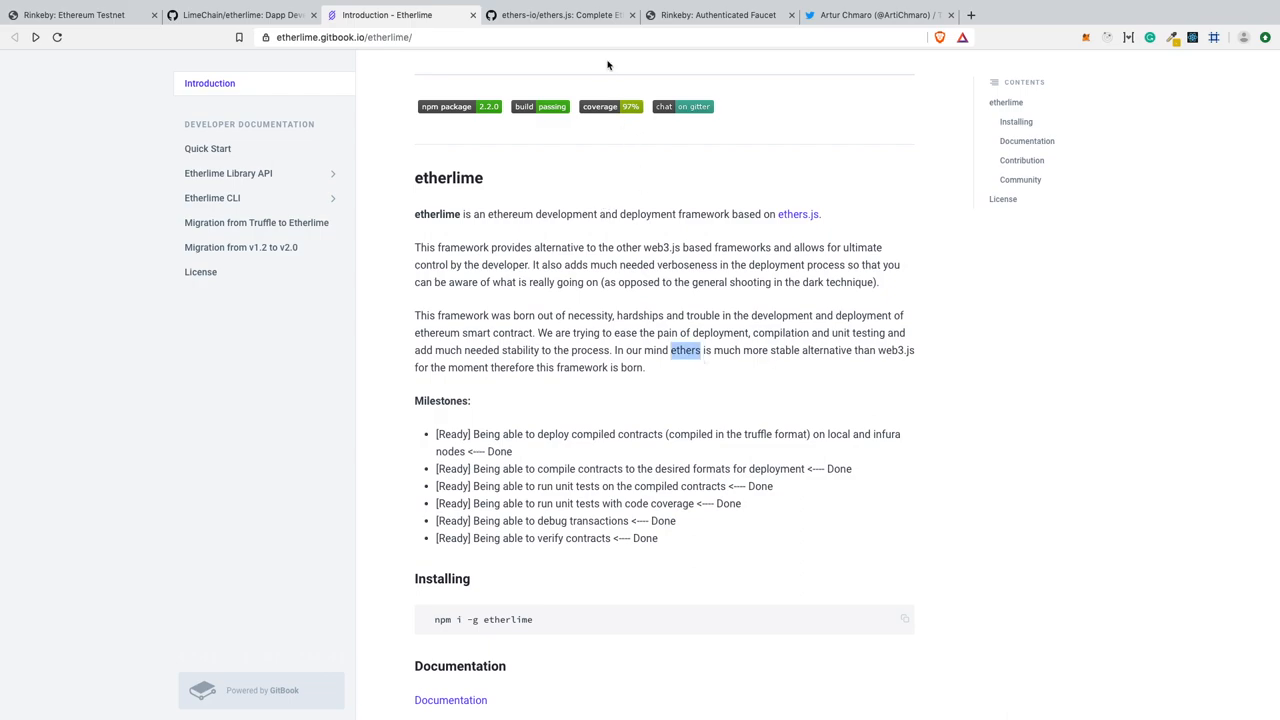
# - Bring up the ethers-io/ethers.js GitHub repository page and look through it
pyautogui.click(558, 14)
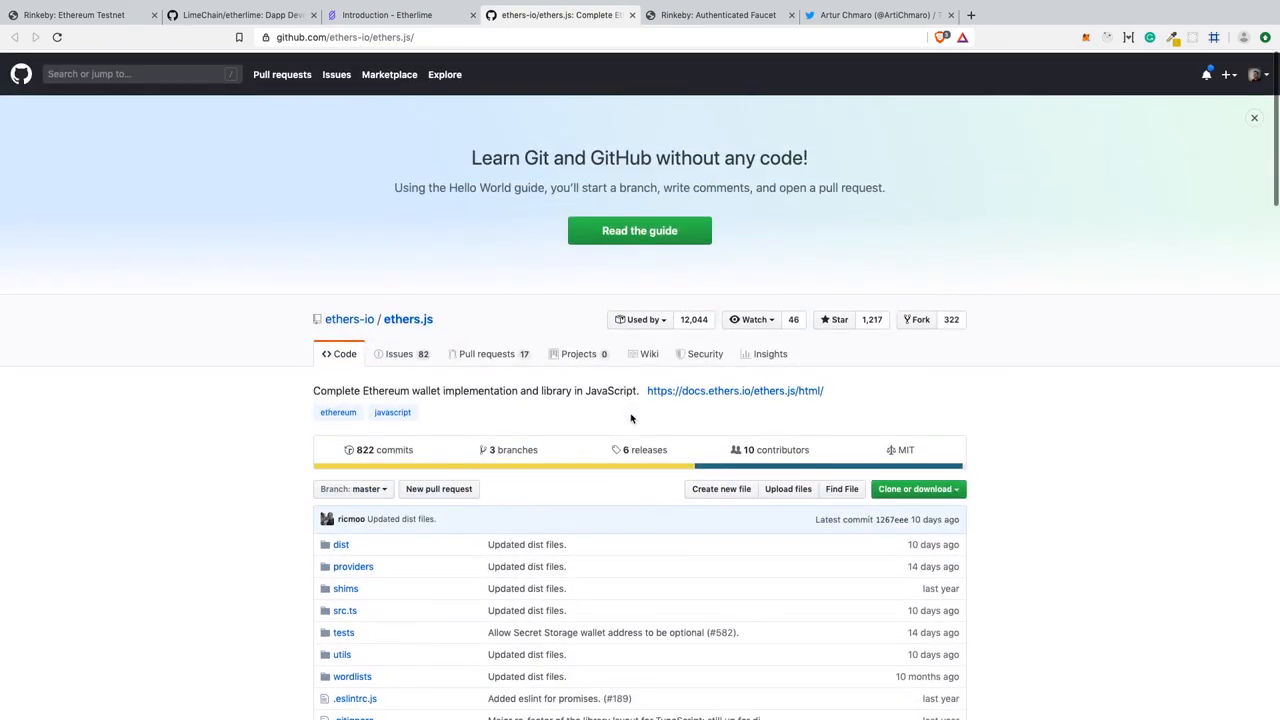
pyautogui.scroll(-3)
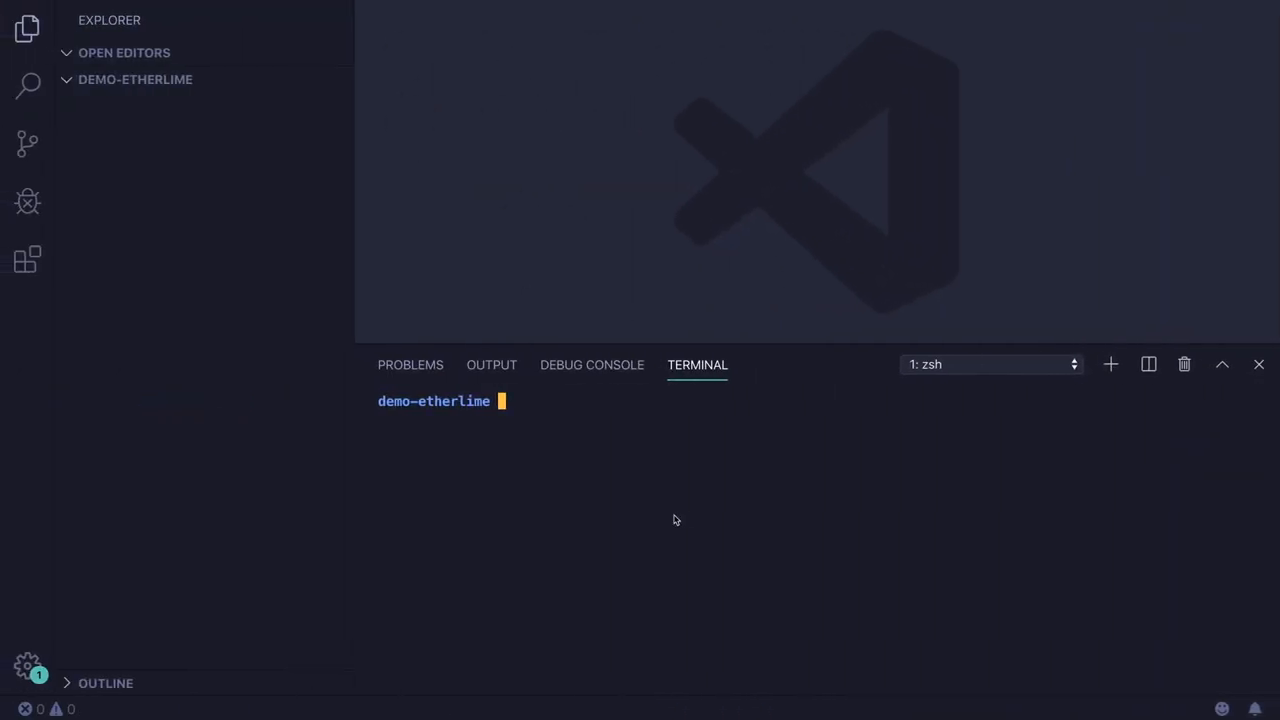
# - Install etherlime globally with 'npm i -g etherlime'
pyautogui.write('npm i -g')
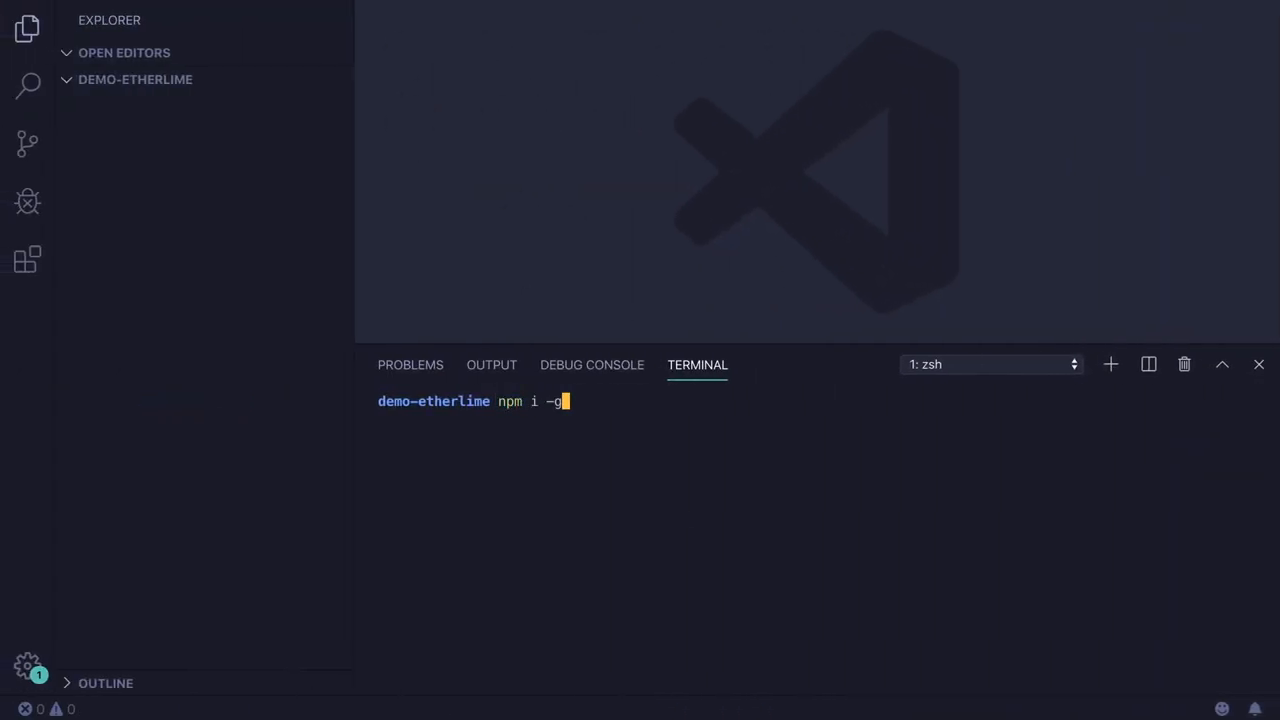
pyautogui.write('etherli')
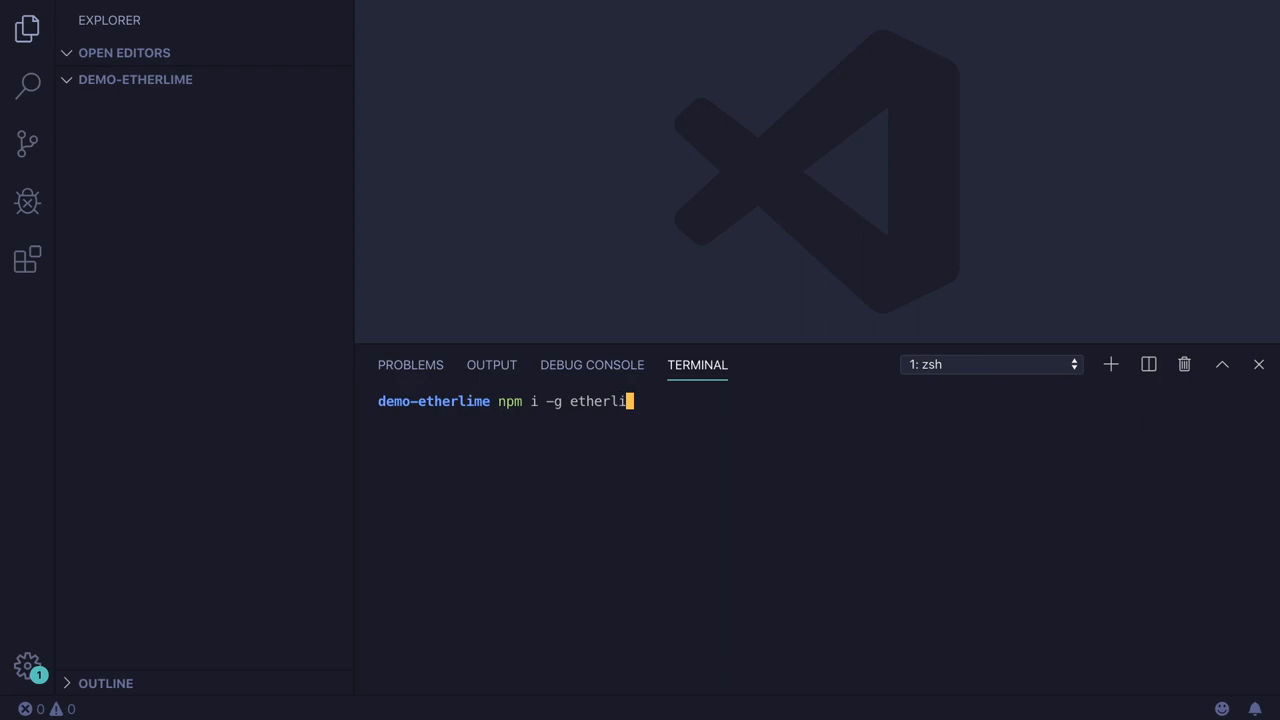
pyautogui.press('Return')
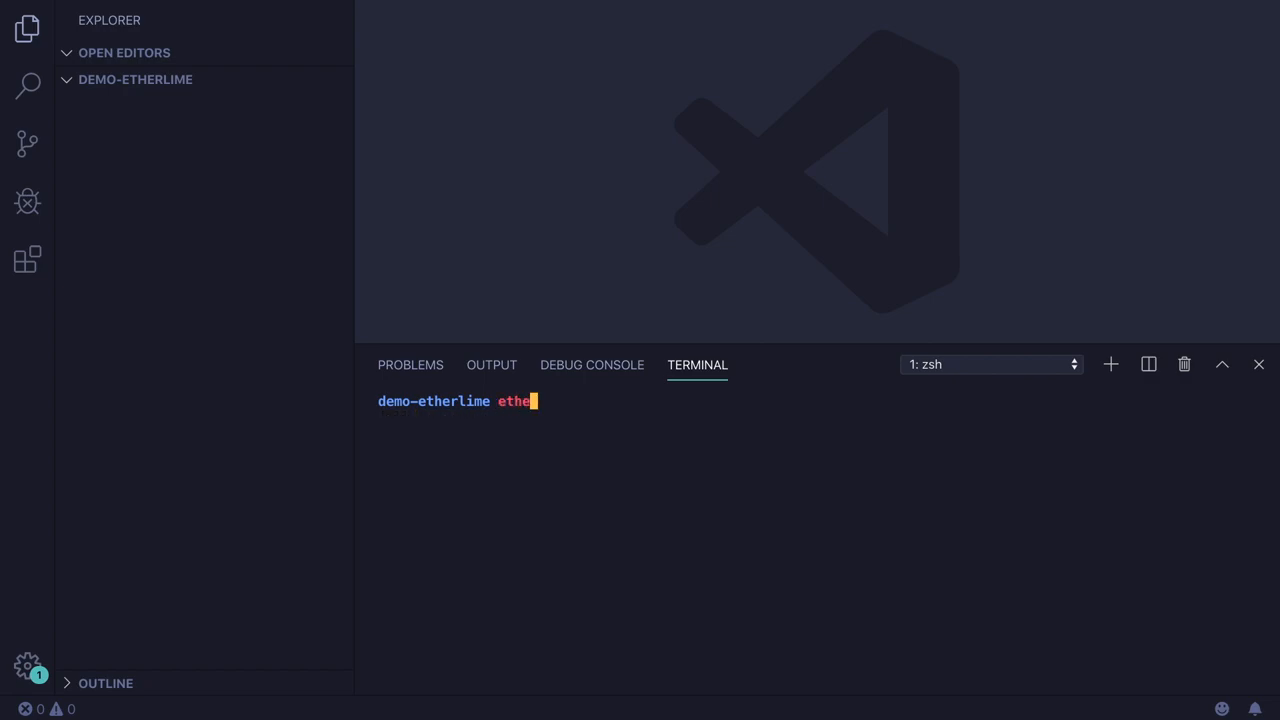
# - Scaffold the project with 'etherlime init', creating contracts, deployment and test folders
pyautogui.write('rlime ini')
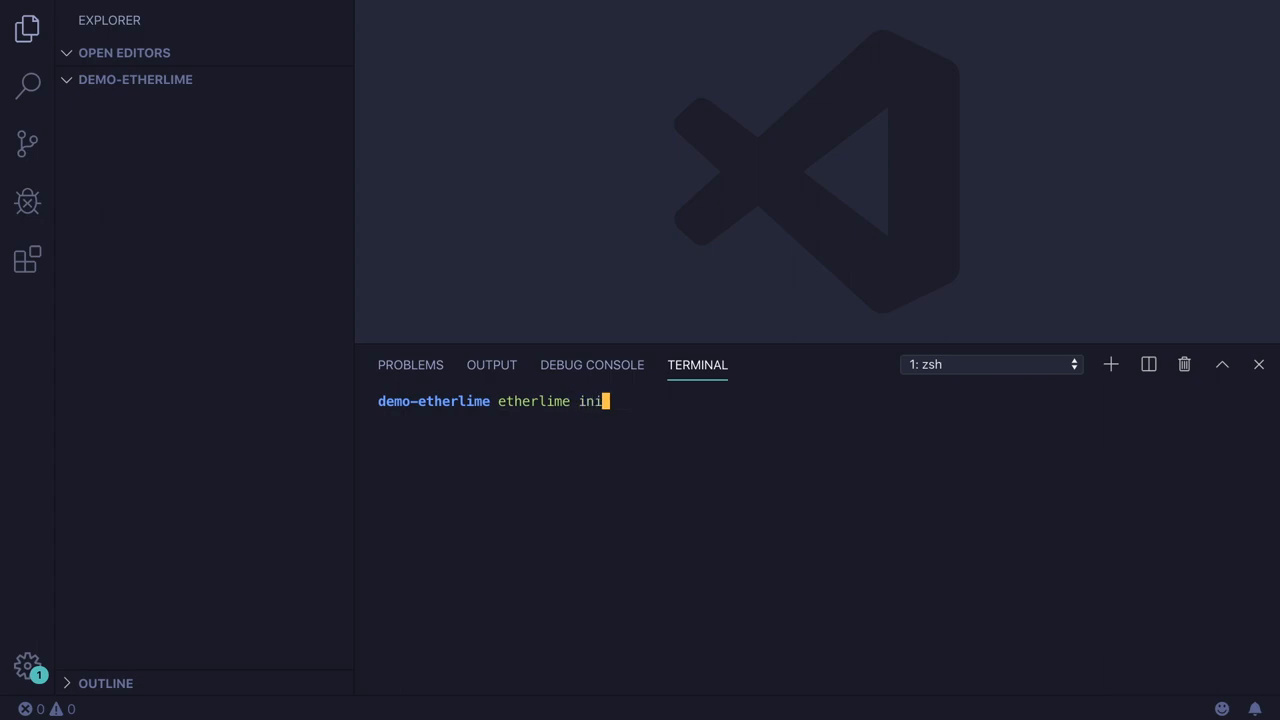
pyautogui.press('Return')
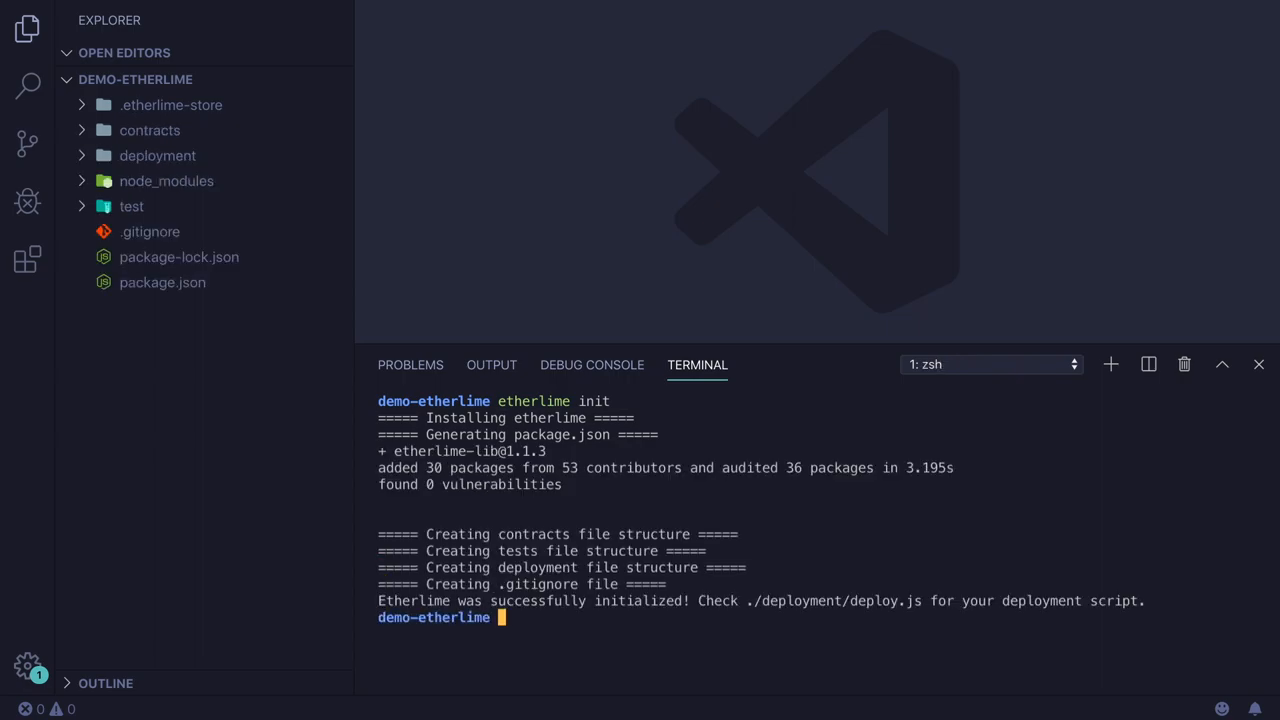
pyautogui.moveTo(460, 230)
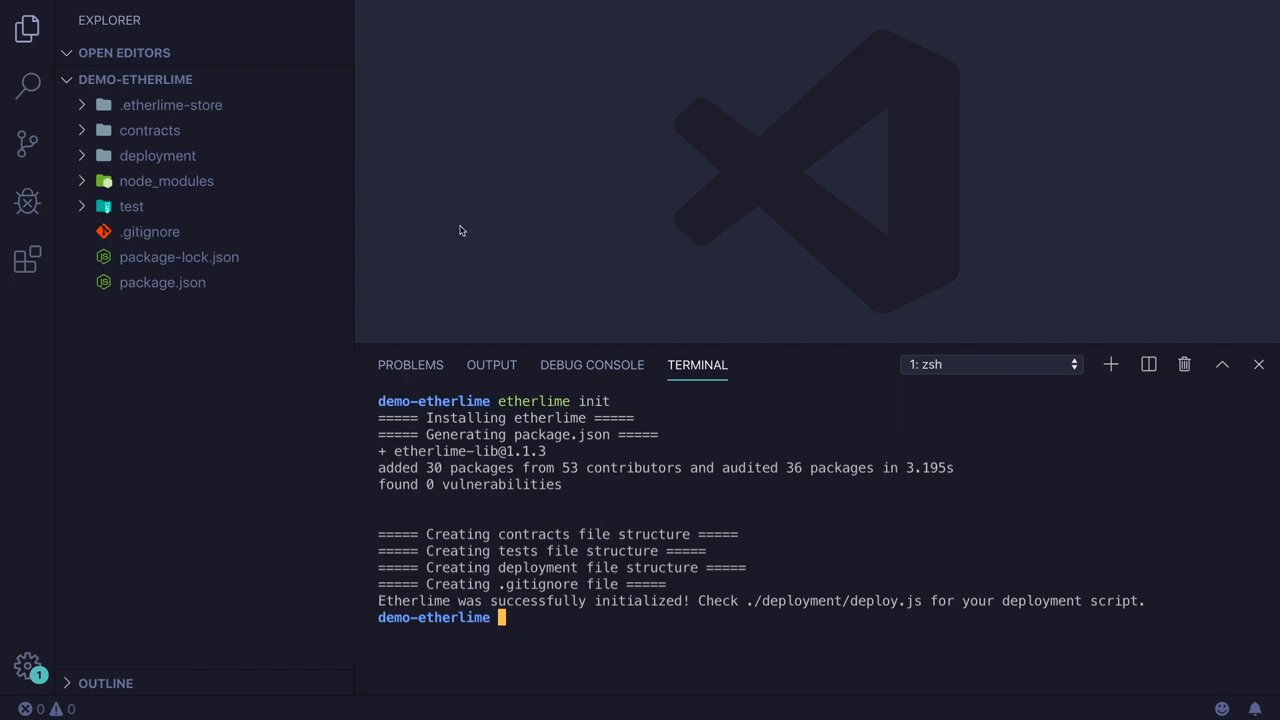
# - Review LimeFactory.sol with createLime, then bring up deployment/deploy.js
pyautogui.click(148, 130)
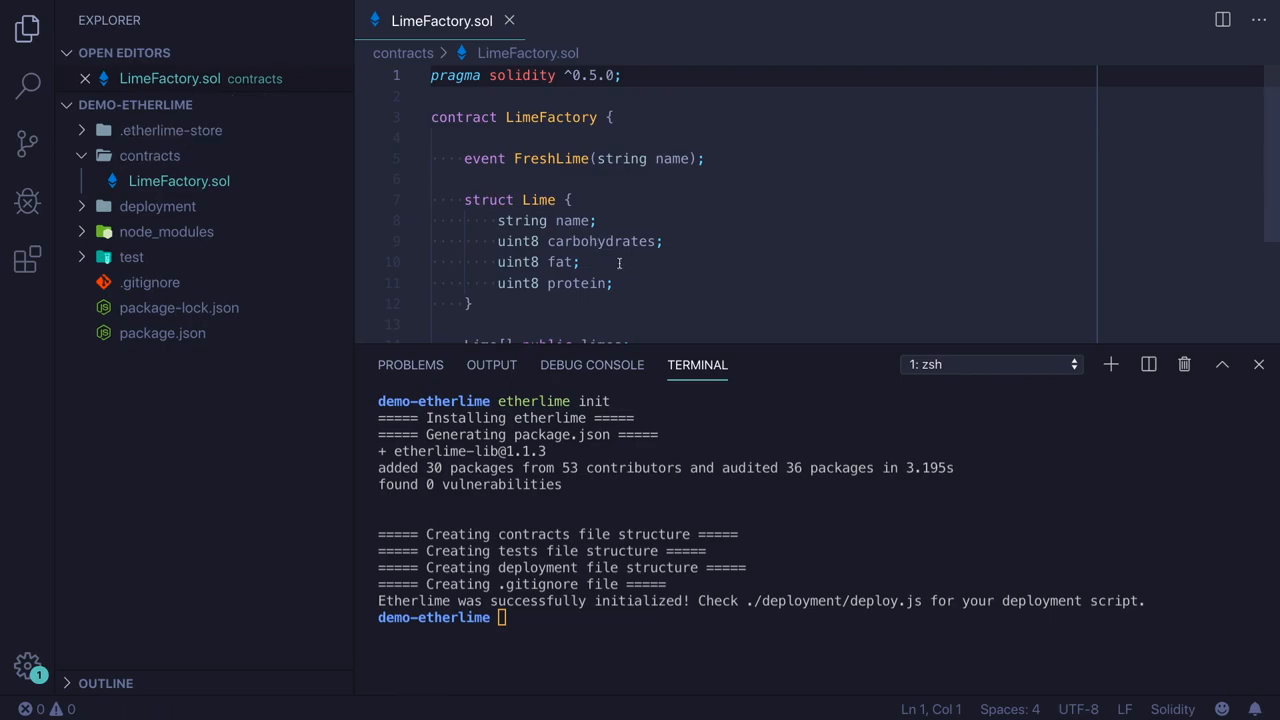
pyautogui.moveTo(638, 300)
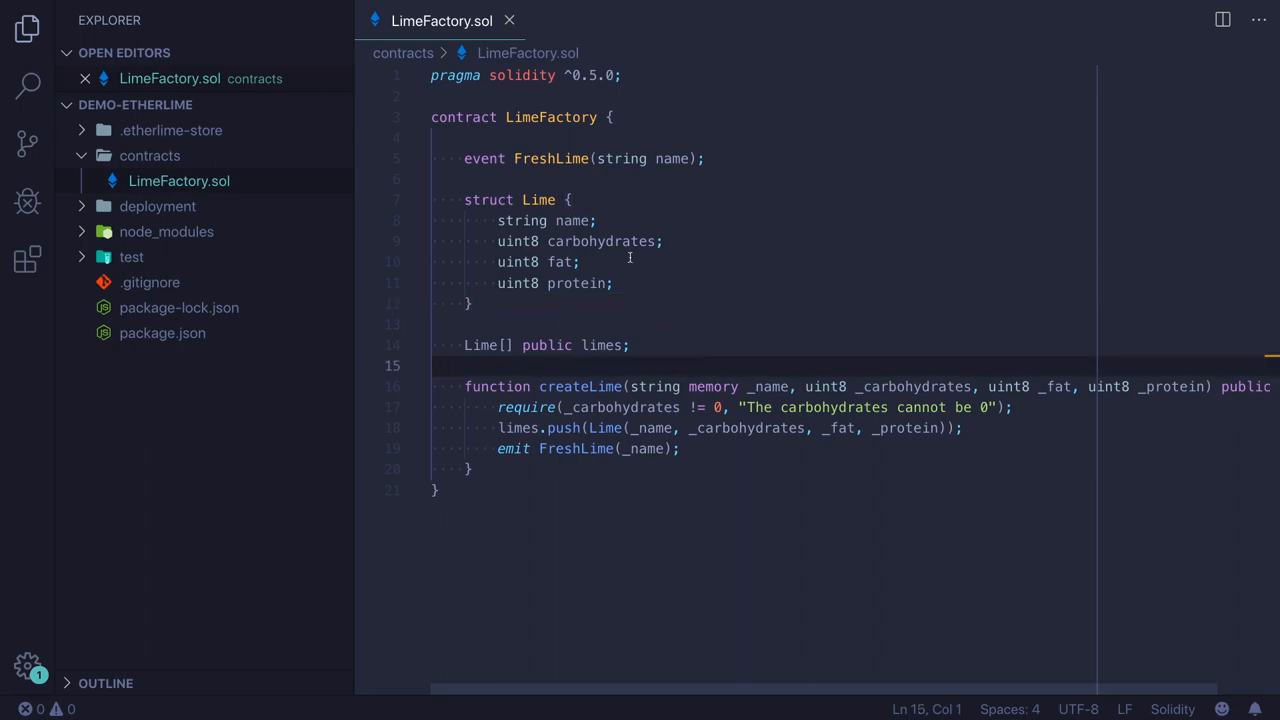
pyautogui.click(156, 206)
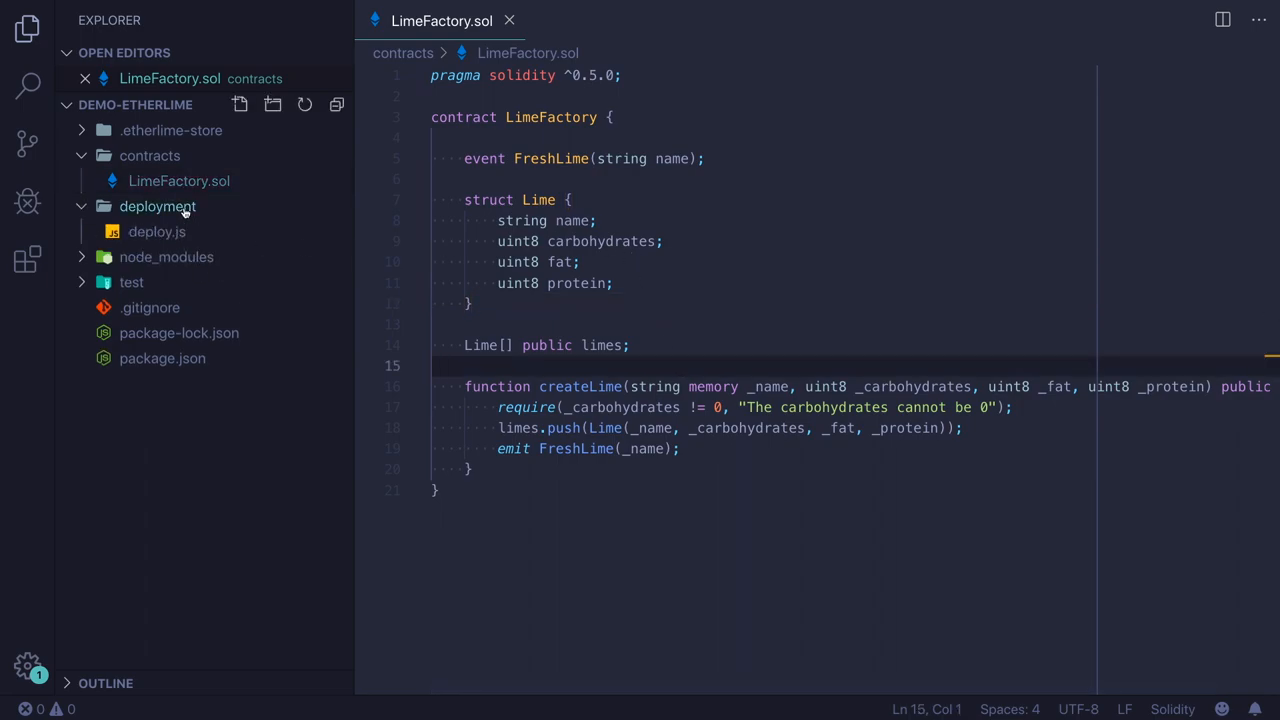
pyautogui.click(156, 232)
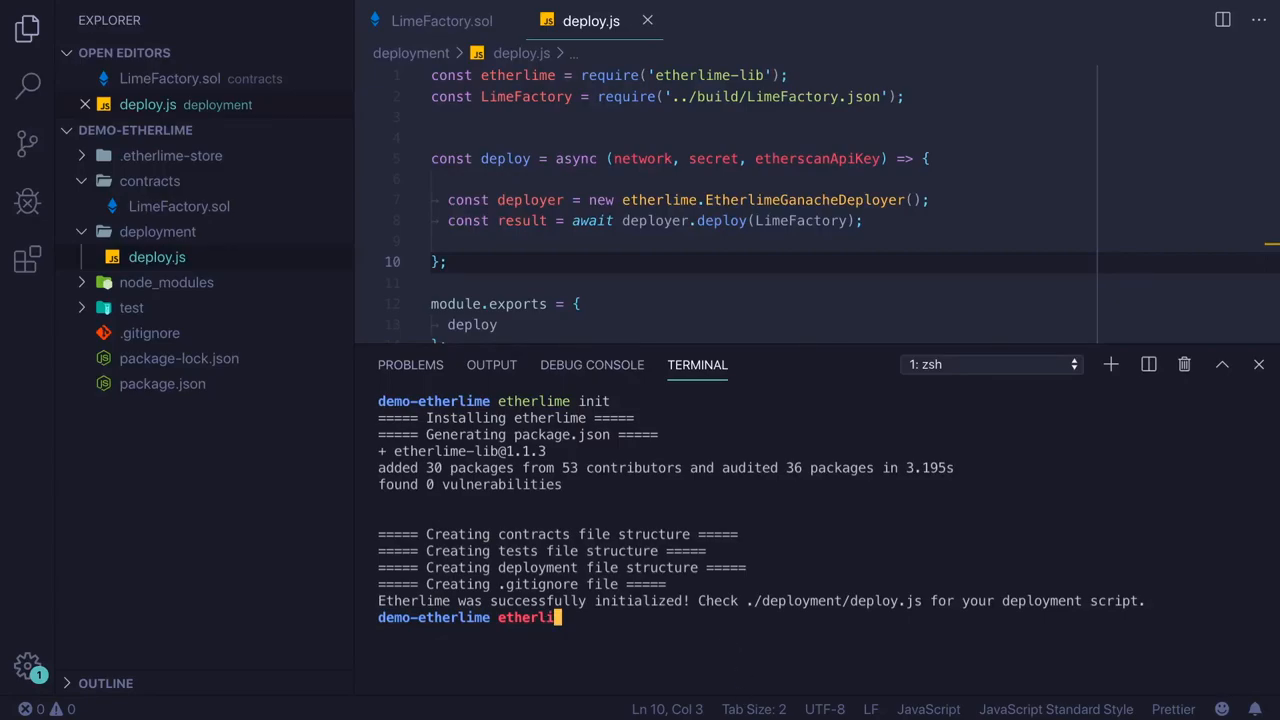
# - Run 'etherlime compile' and look through the built build/LimeFactory.json artifact
pyautogui.write('compile')
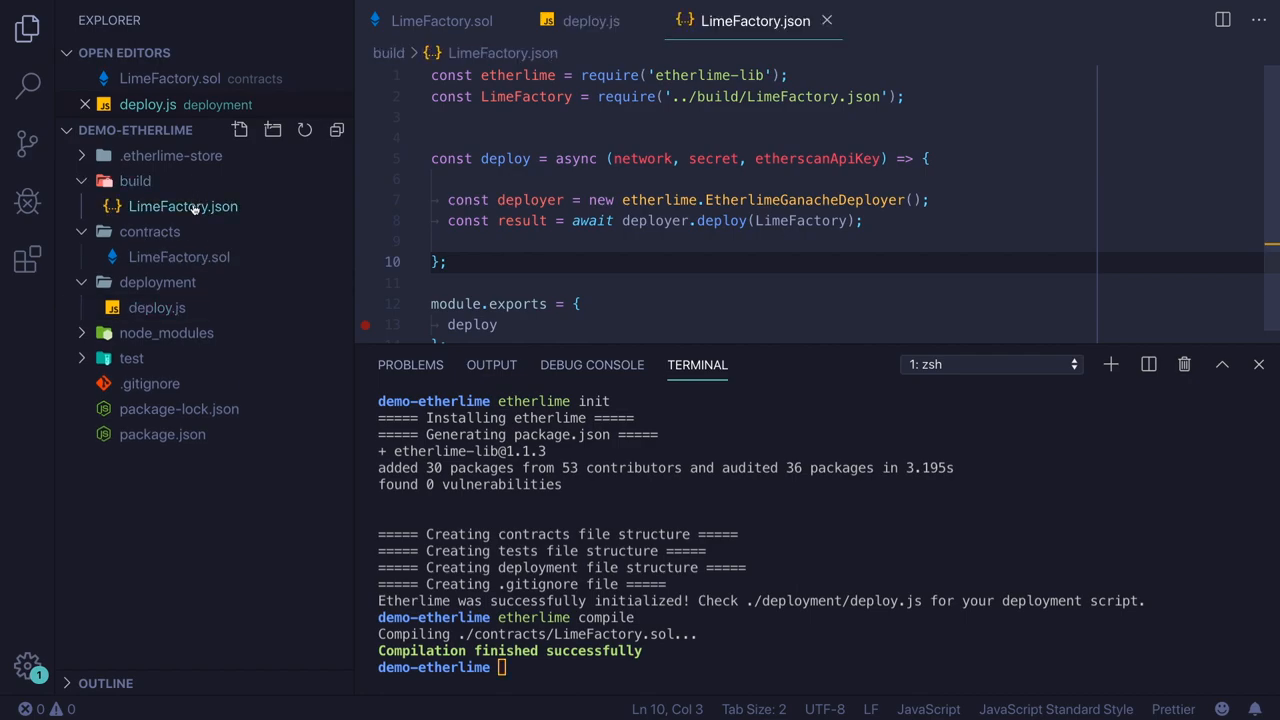
pyautogui.click(184, 206)
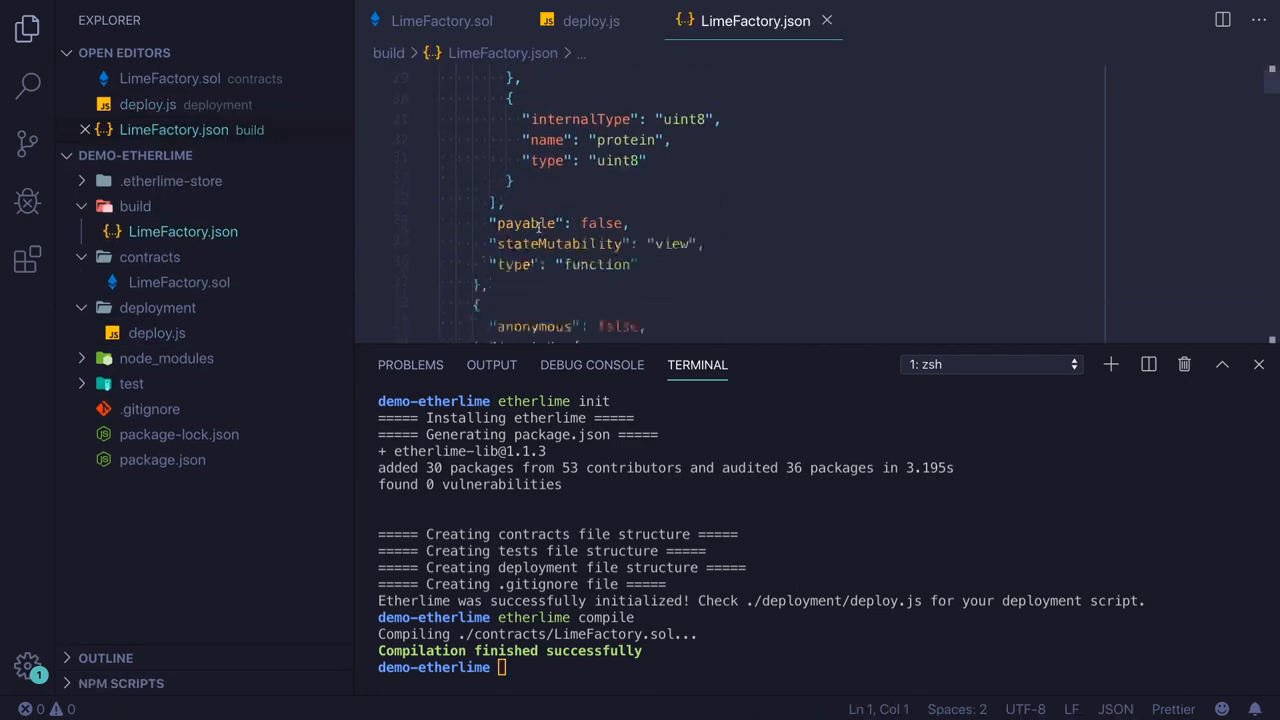
pyautogui.scroll(-3)
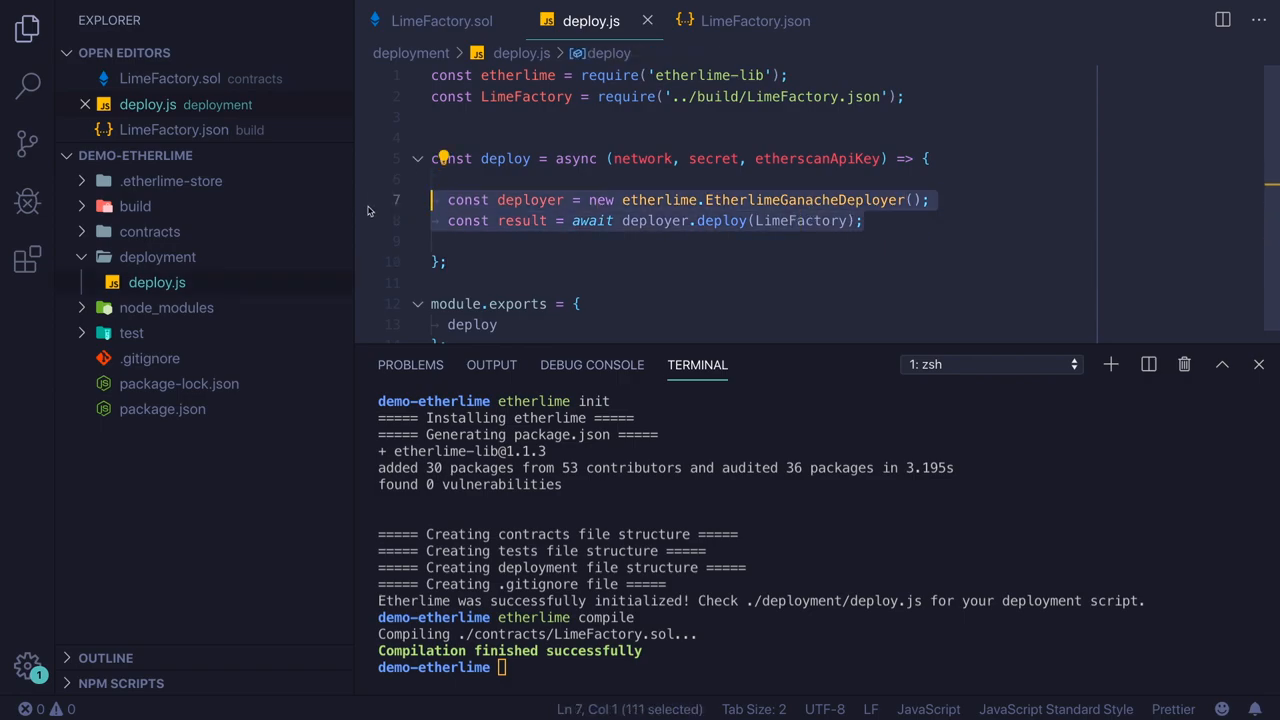
# - Replace the Ganache deployer with an InfuraPrivateKeyDeployer taking DEPLOYER_PRIVATE_KEY, INFURA_NETWORK and INFURA_API_KEY
pyautogui.press('Delete')
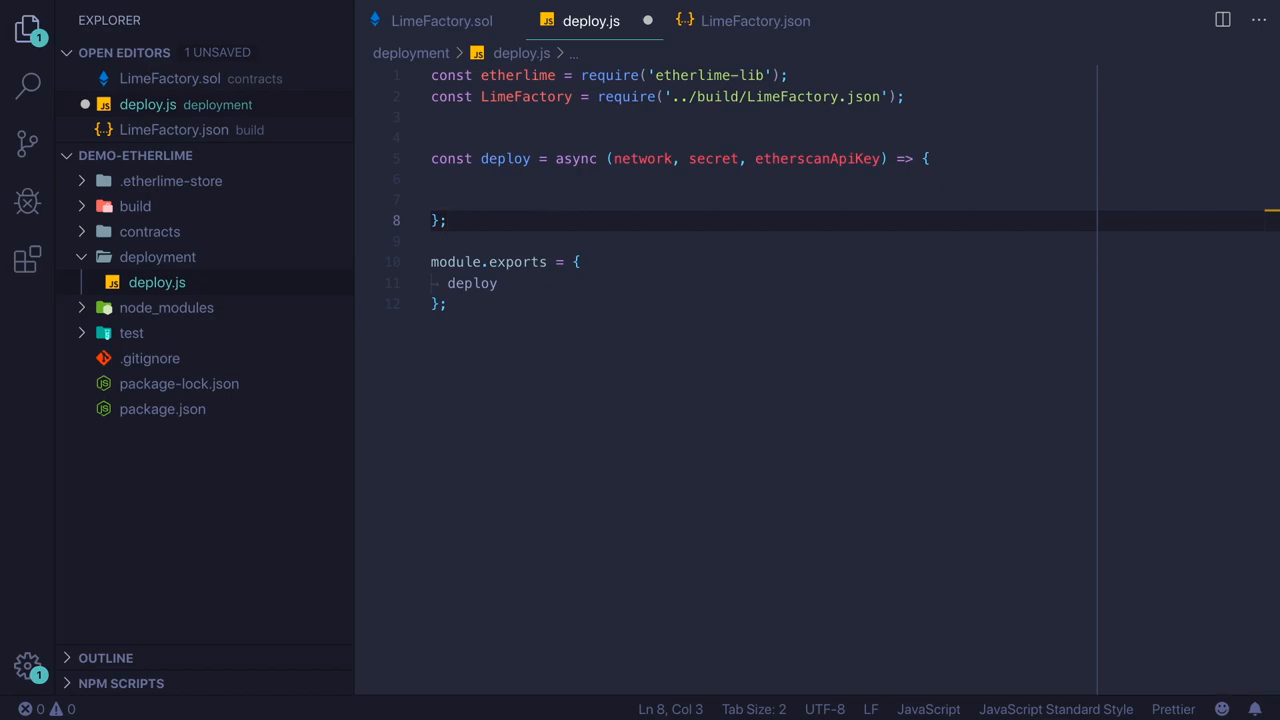
pyautogui.click(600, 200)
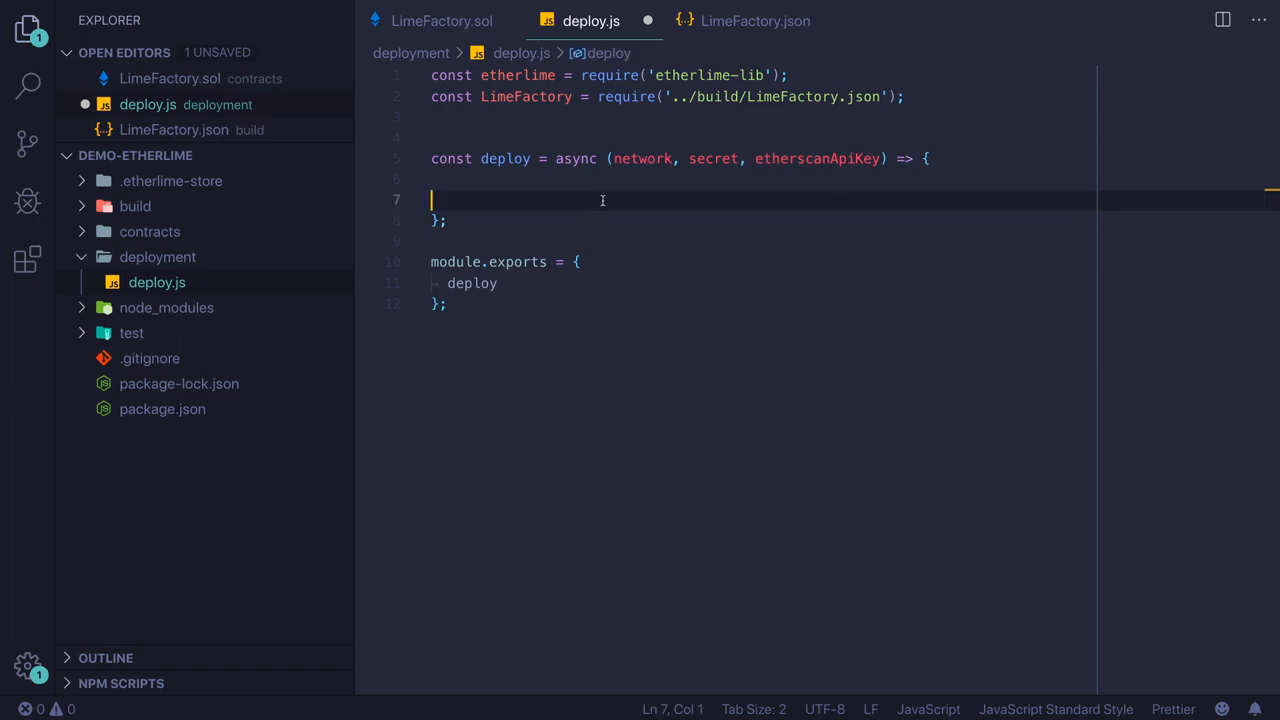
pyautogui.write('c')
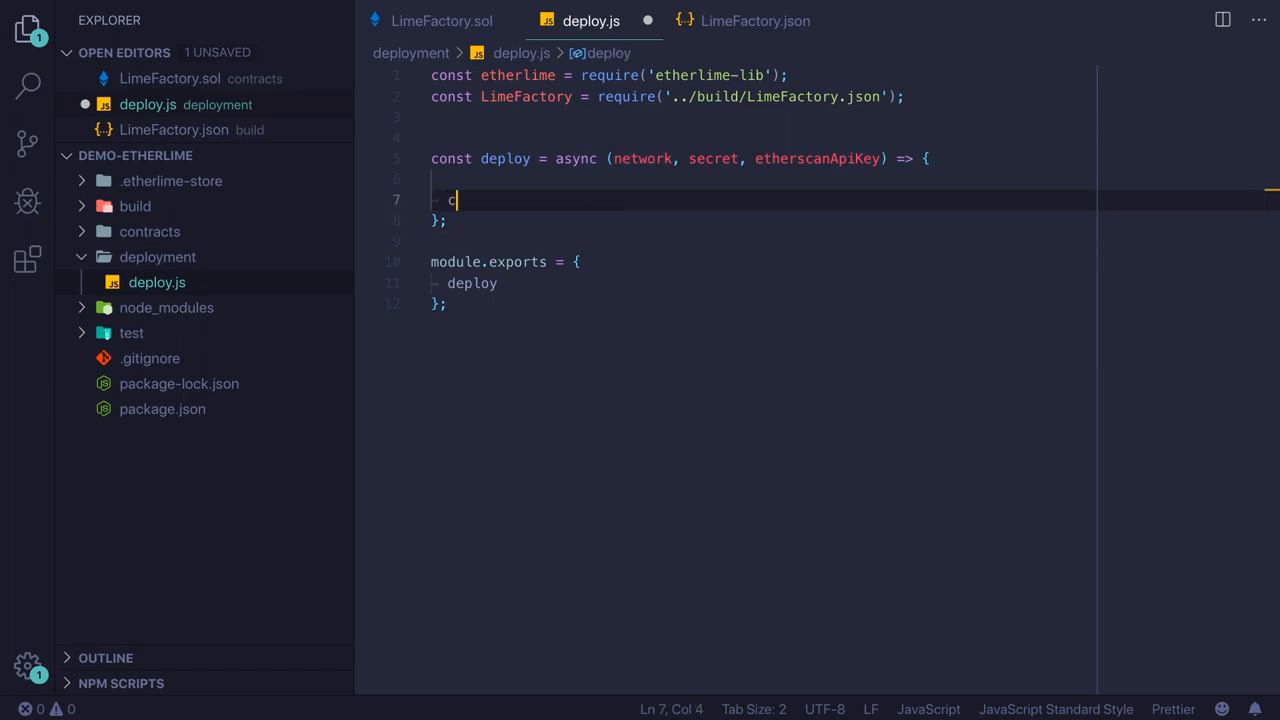
pyautogui.write('onst deployer =')
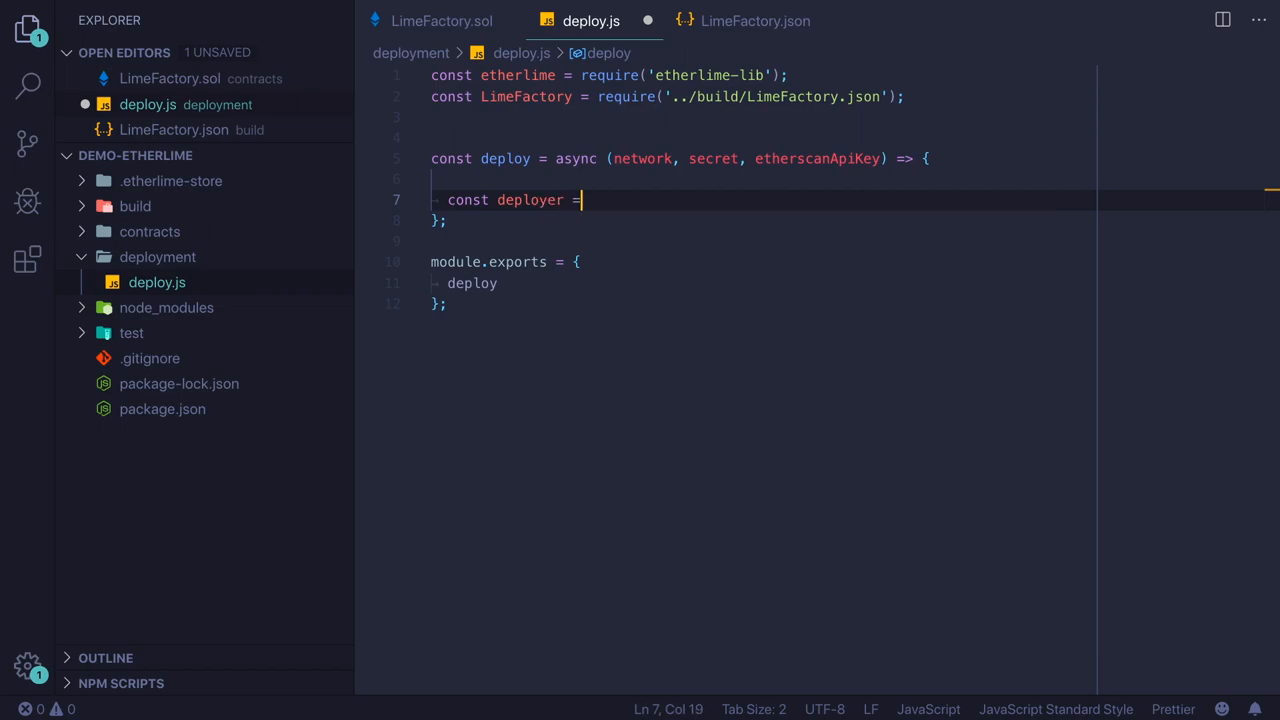
pyautogui.write('new etherlime.')
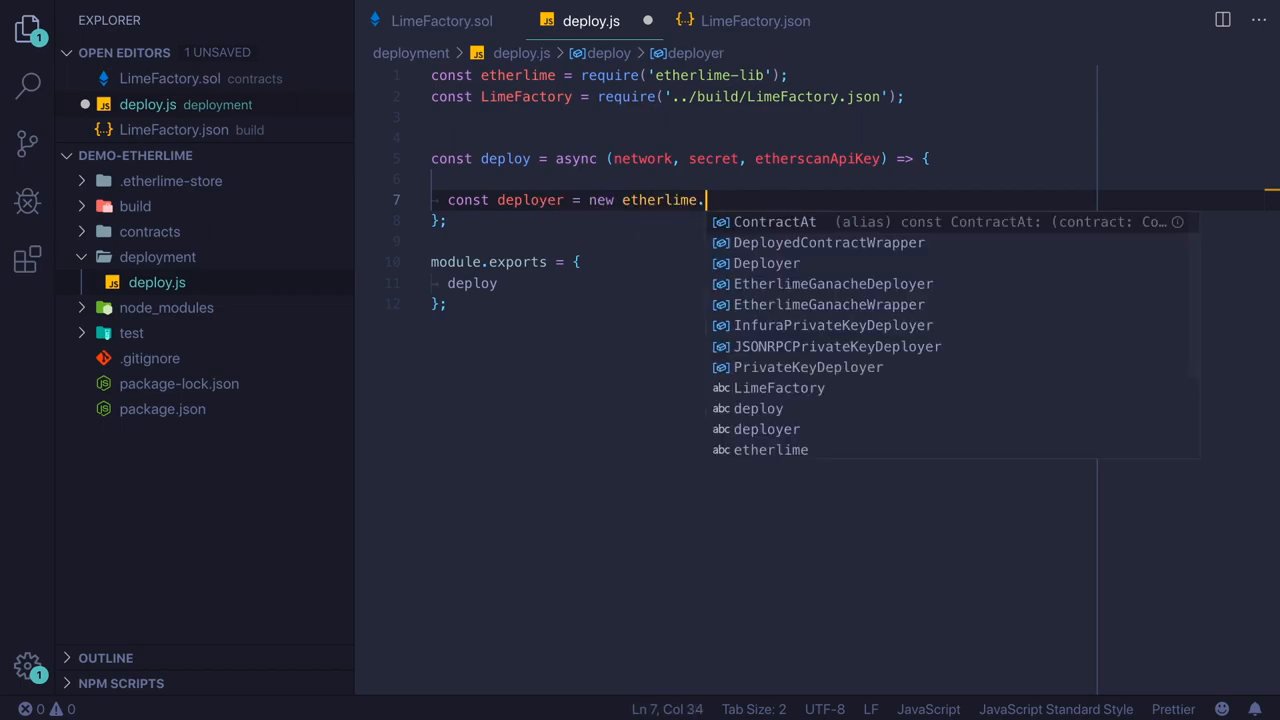
pyautogui.click(832, 324)
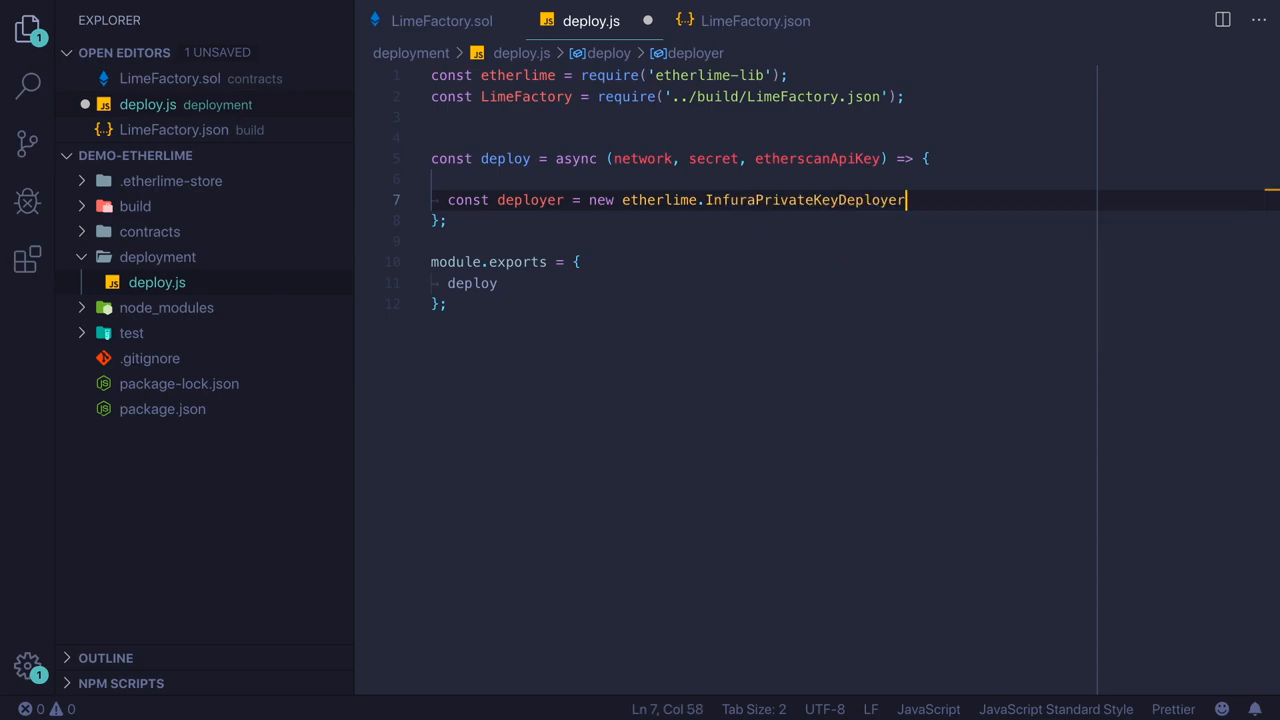
pyautogui.write('(')
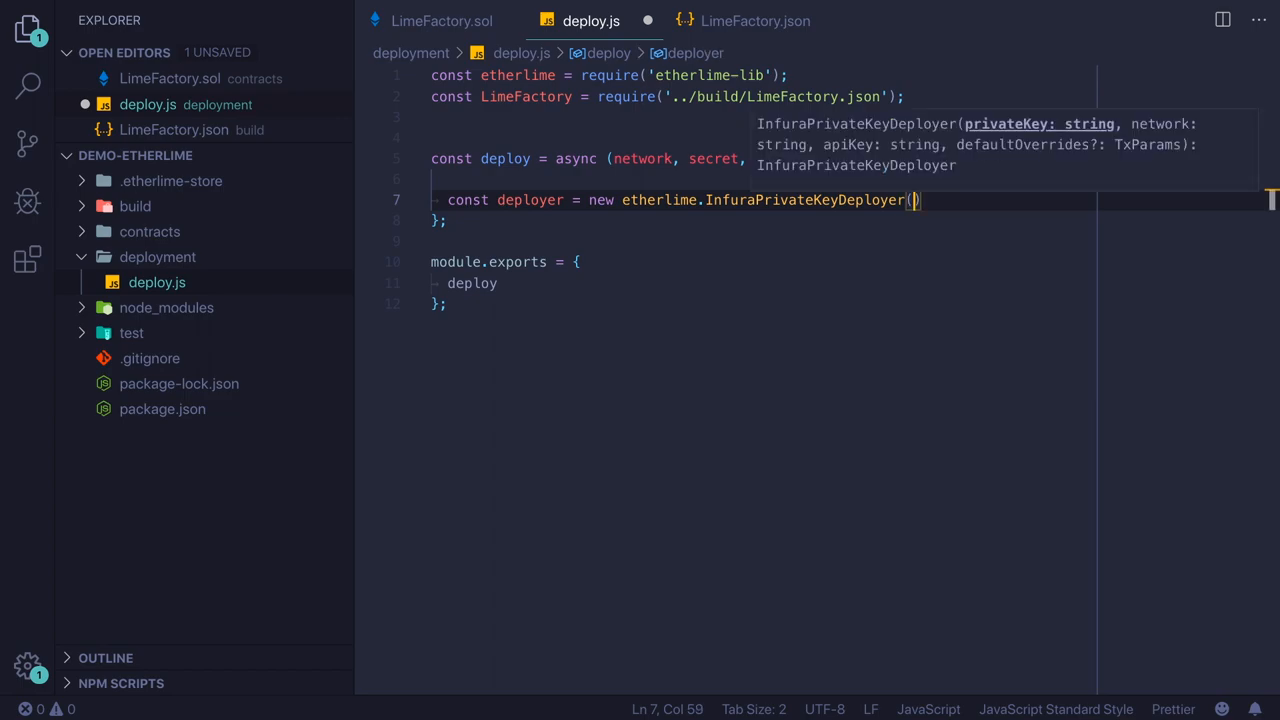
pyautogui.press('Enter')
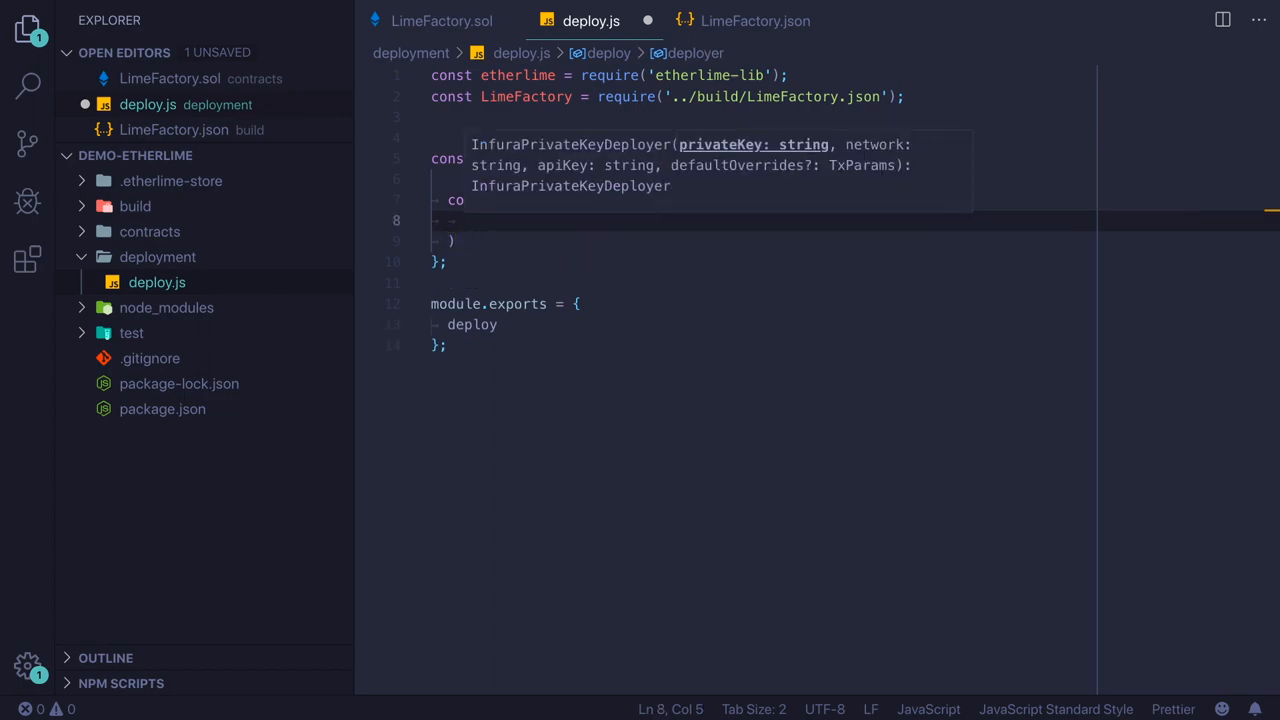
pyautogui.write('DEPLOYER')
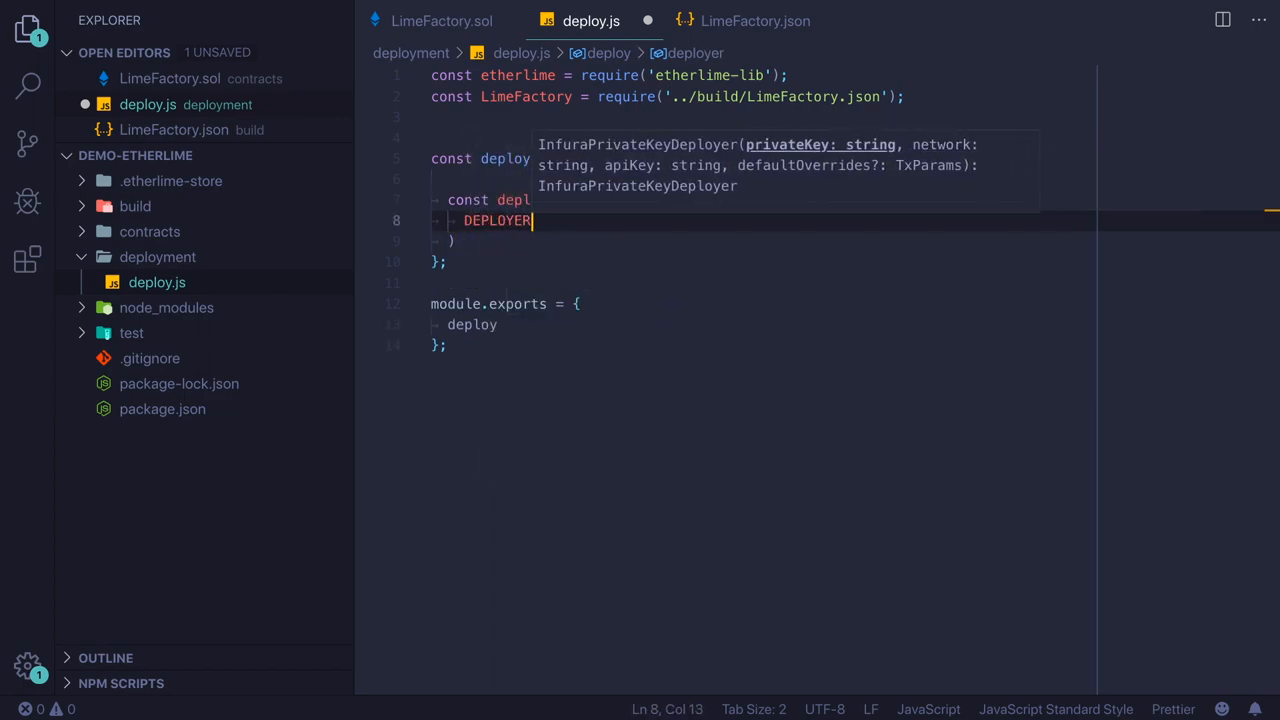
pyautogui.write('_PRIVATE')
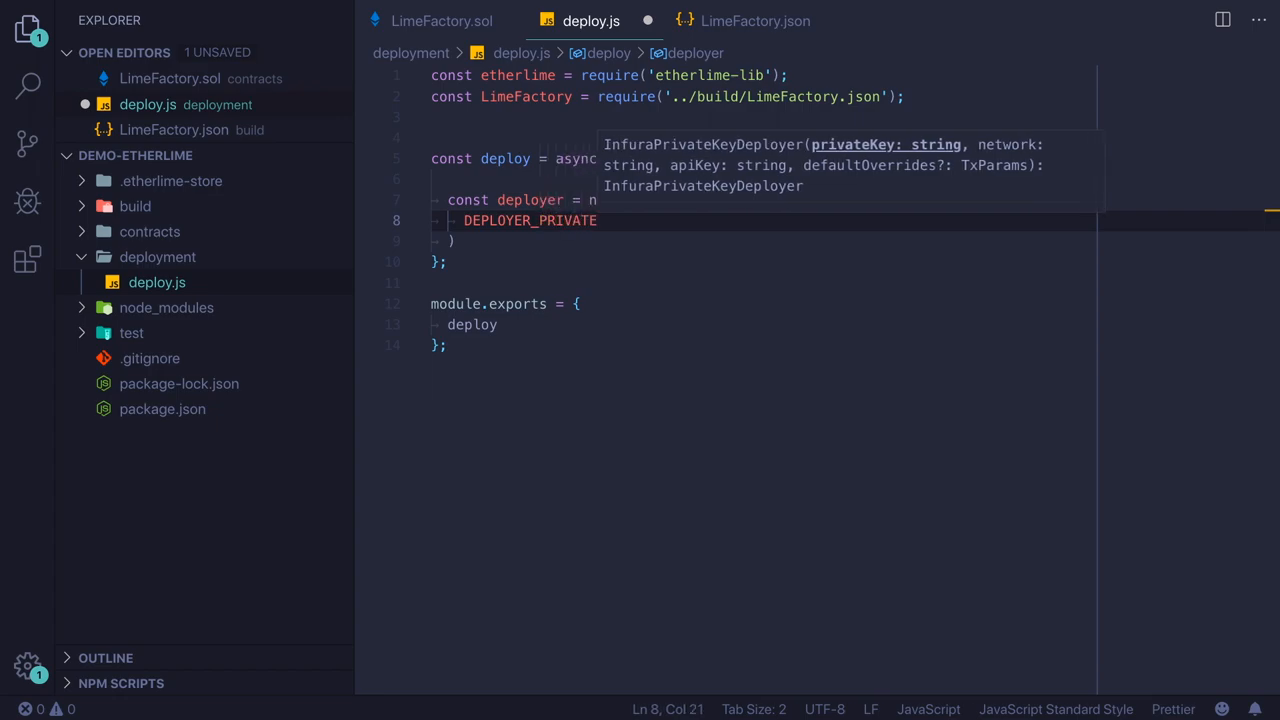
pyautogui.write('_KEY,')
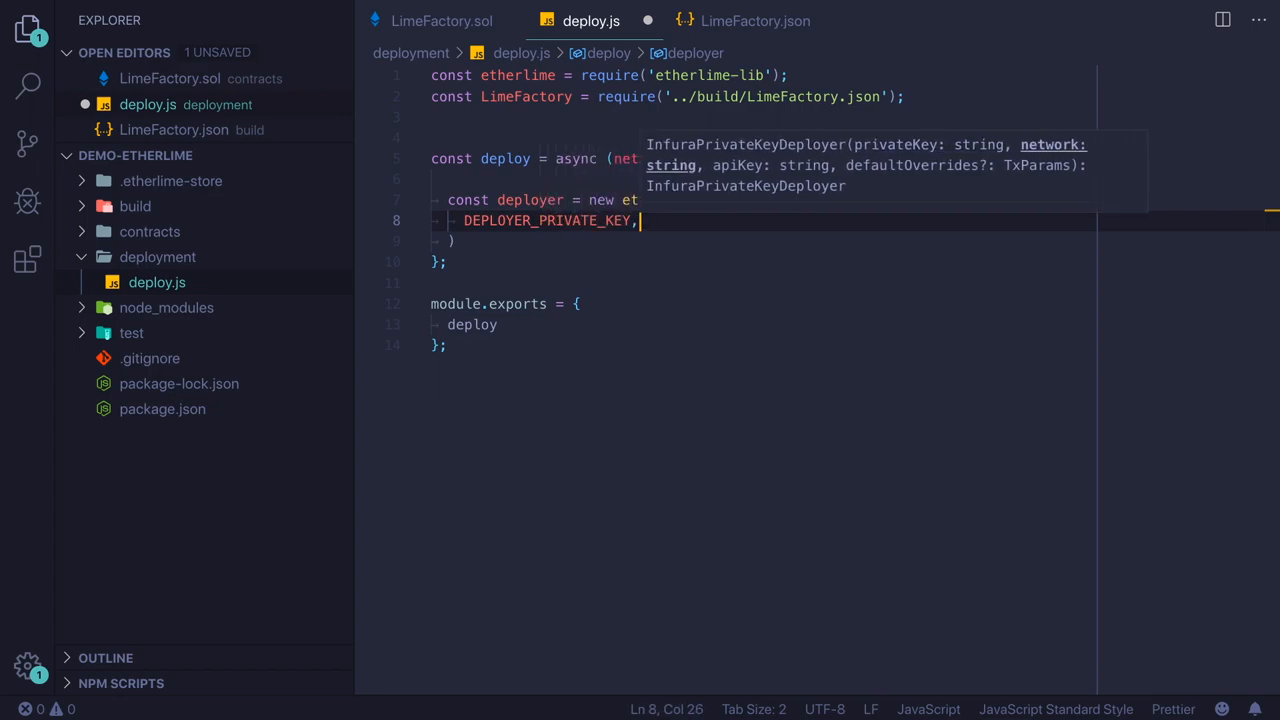
pyautogui.press('Enter')
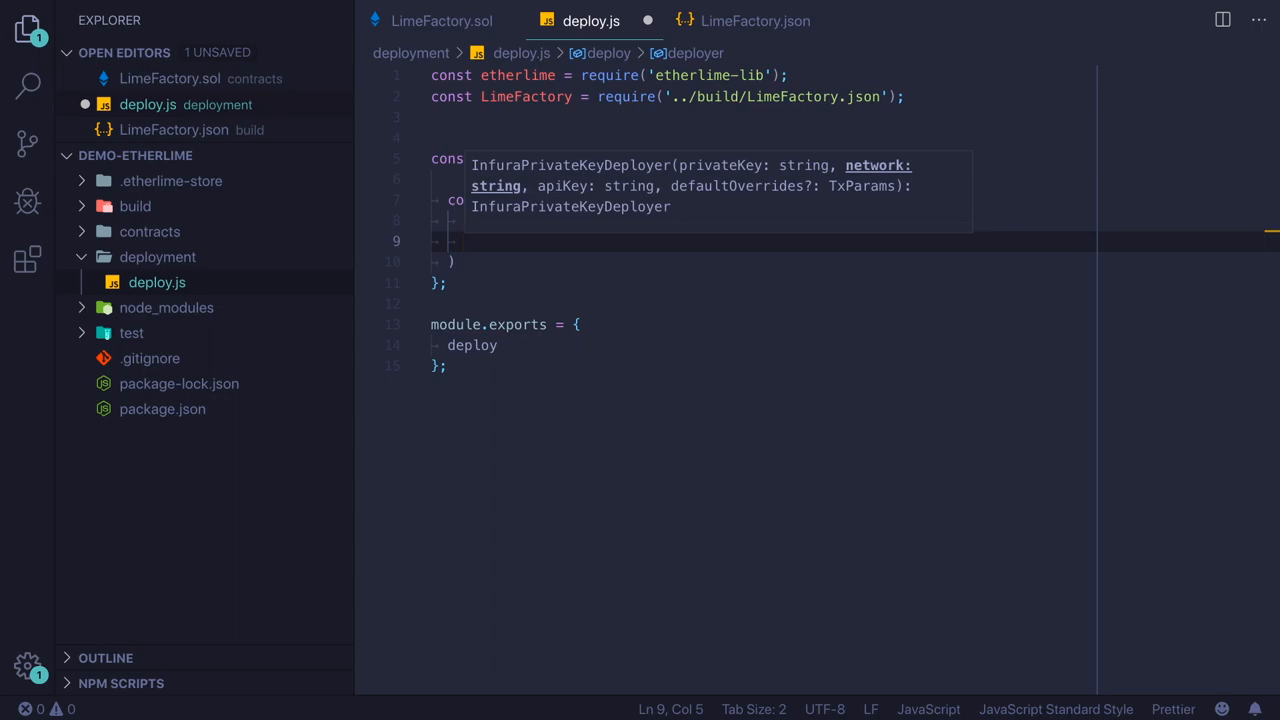
pyautogui.write('INFURA_')
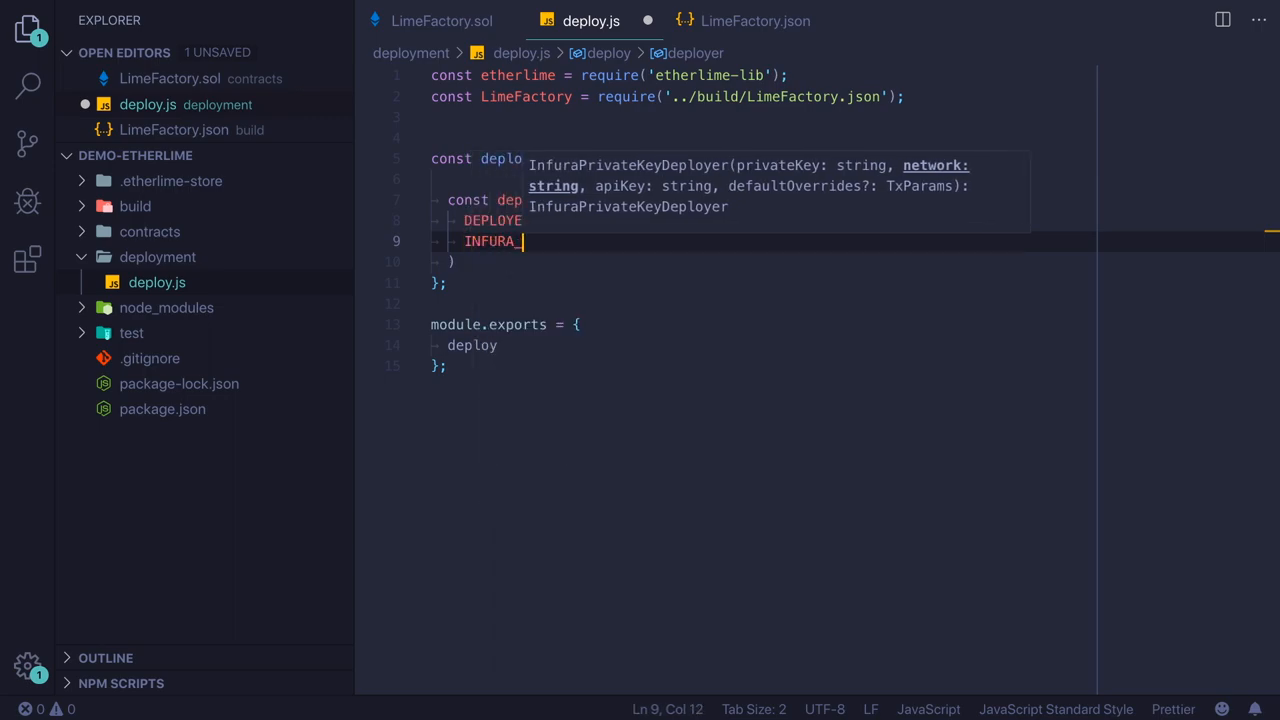
pyautogui.write('NETWORK')
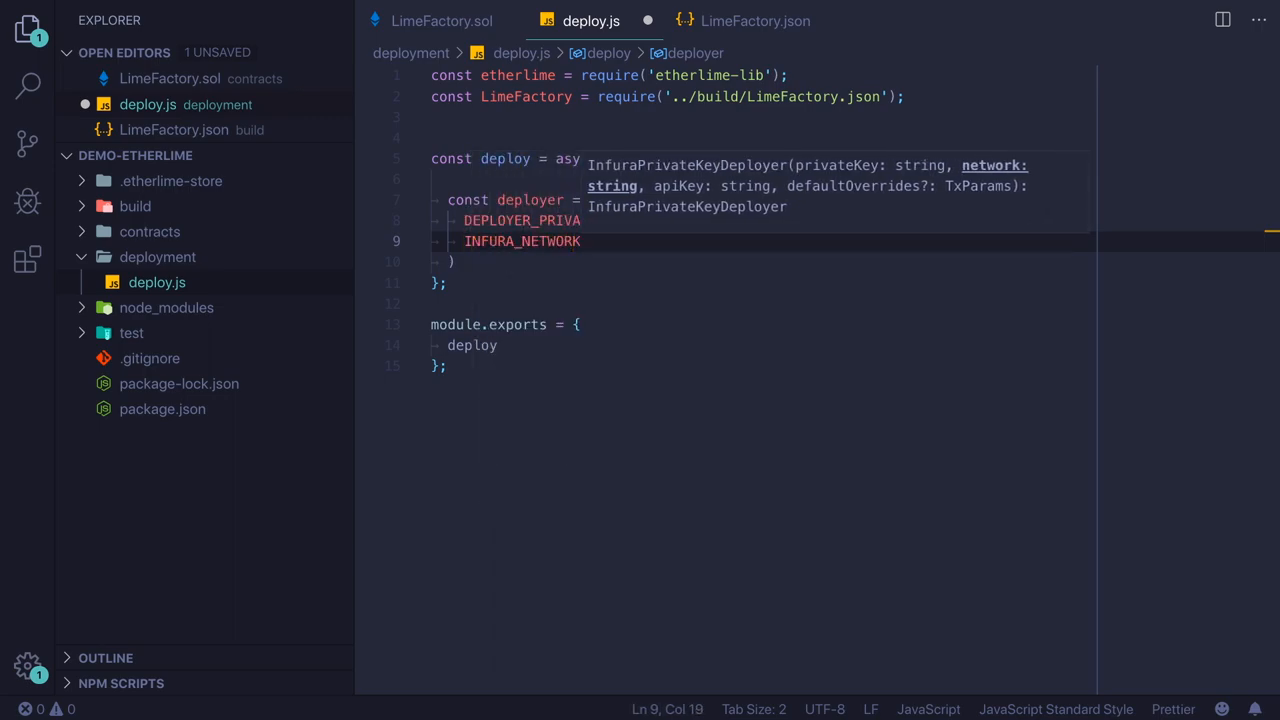
pyautogui.write(',')
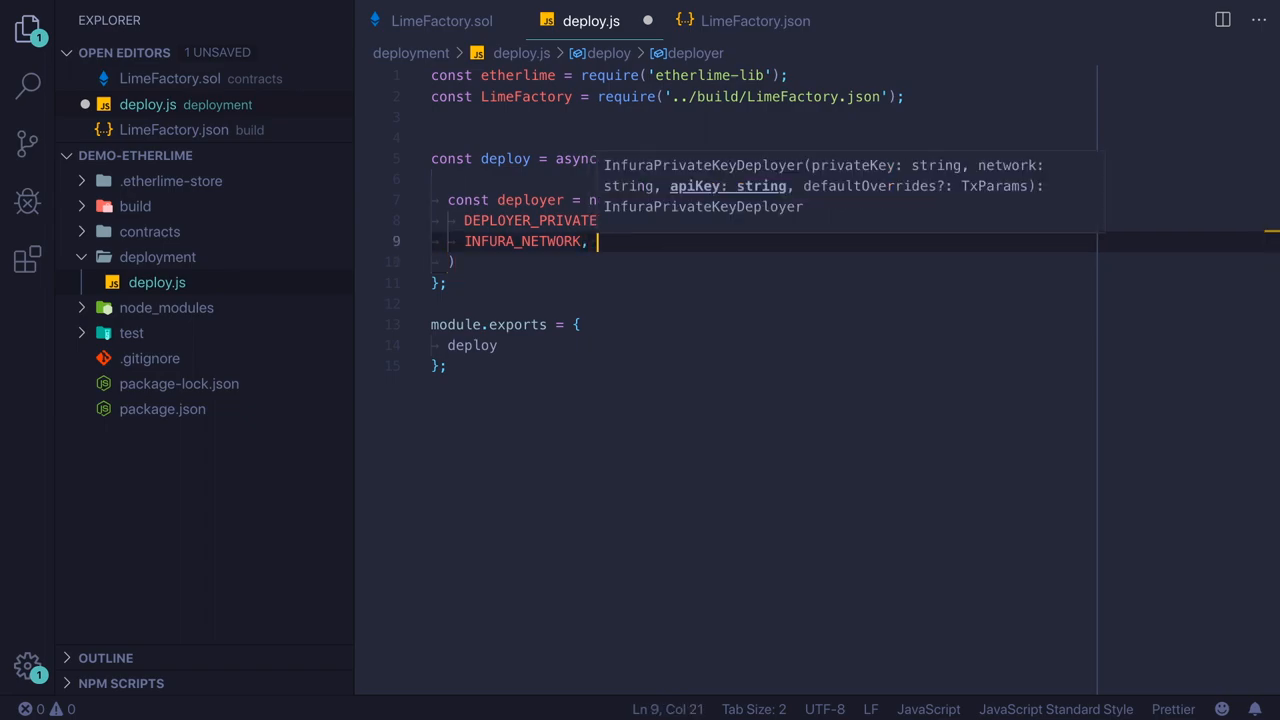
pyautogui.press('Enter')
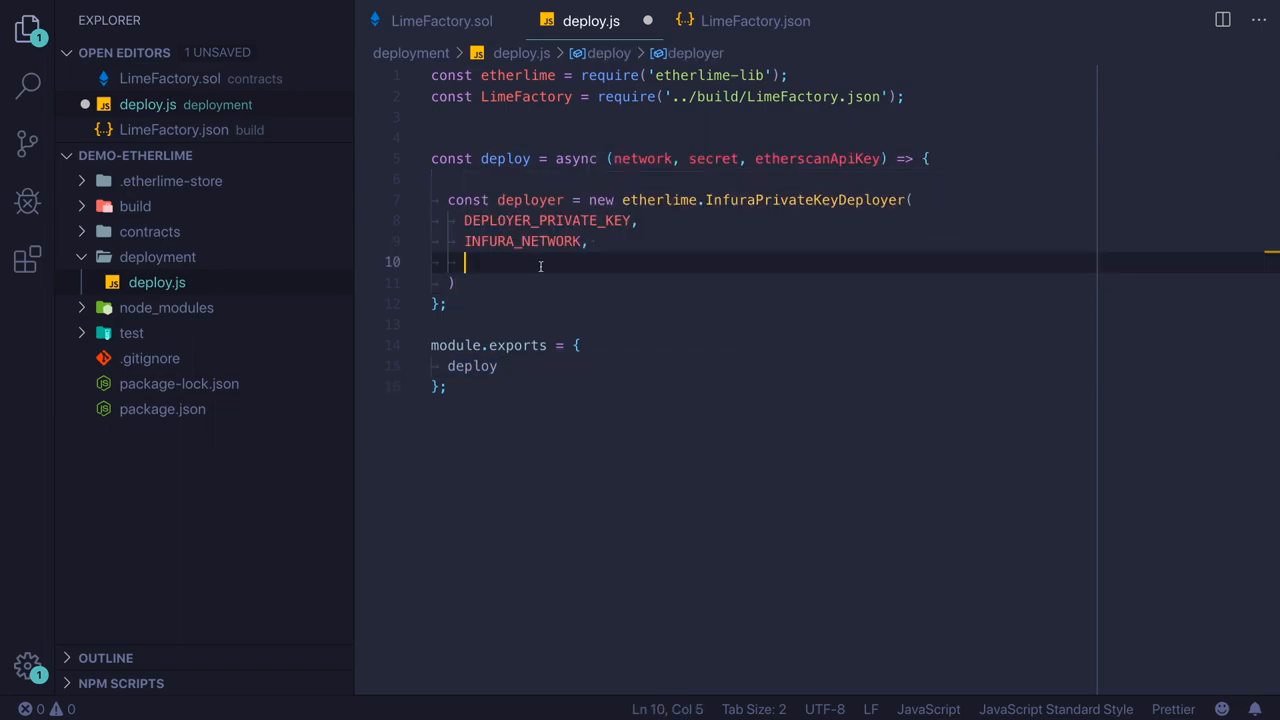
pyautogui.write('I')
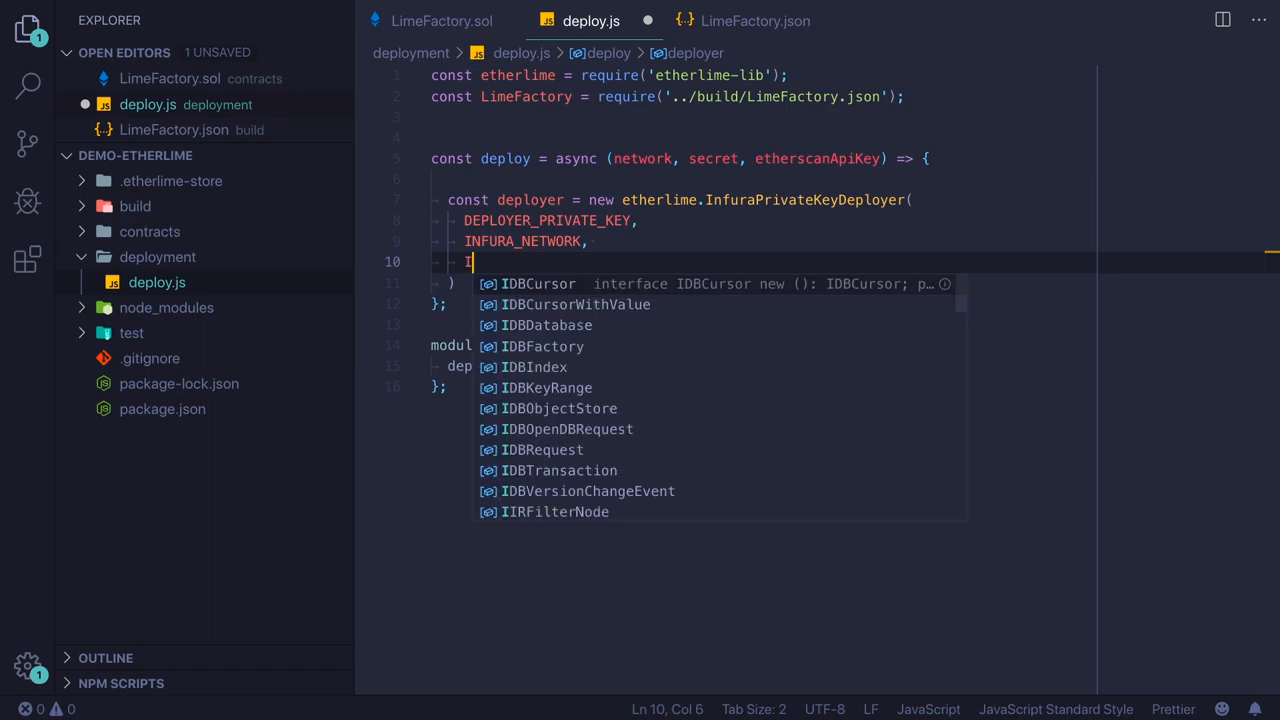
pyautogui.write('NFURA_API')
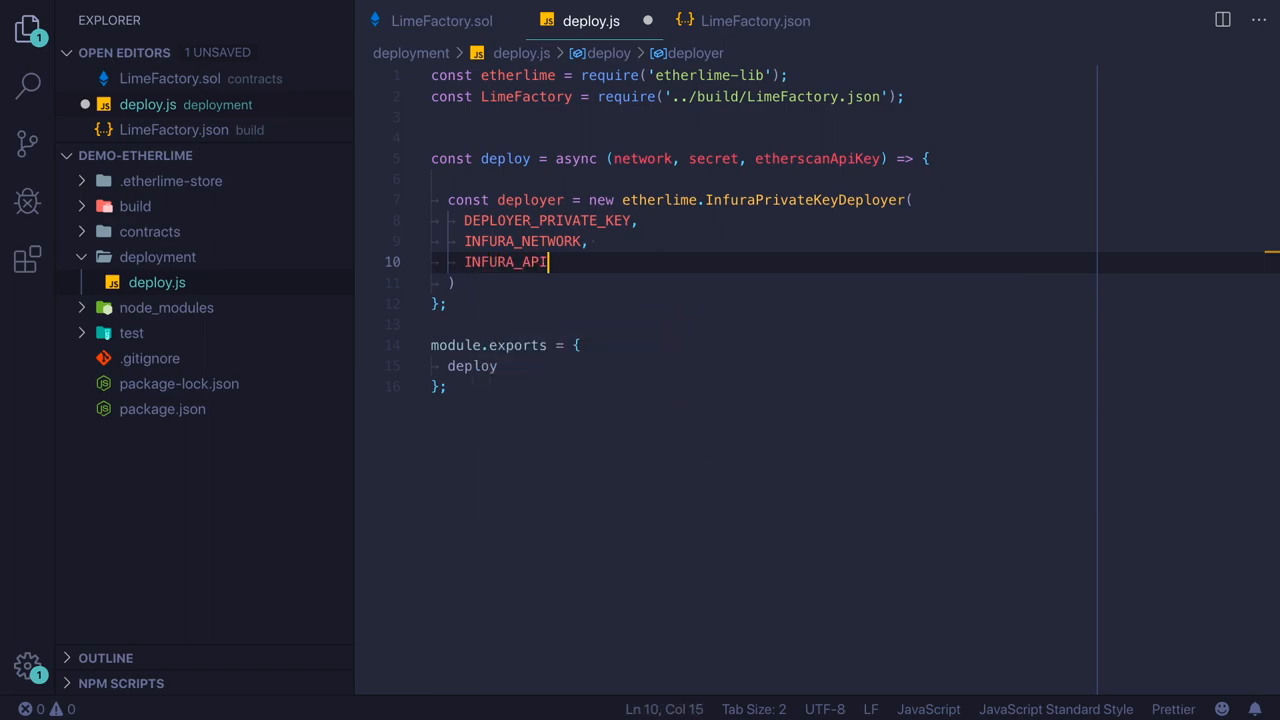
pyautogui.write('_KEY')
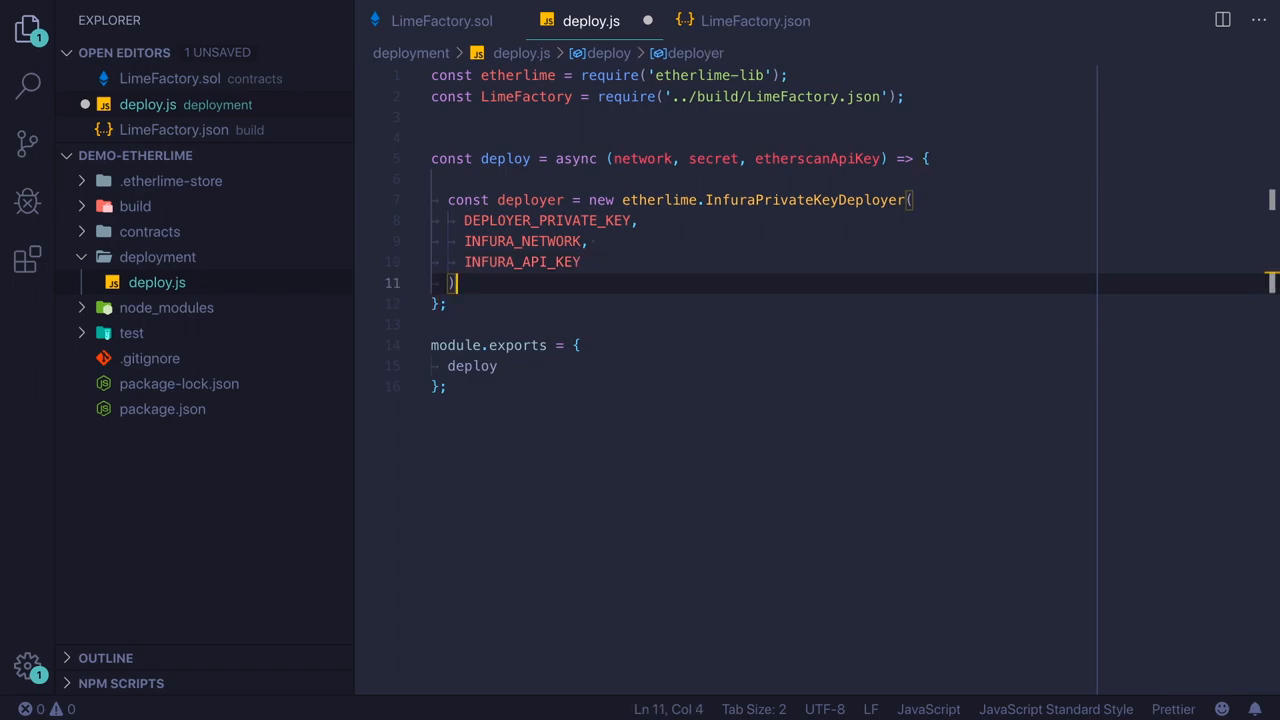
pyautogui.press('Enter')
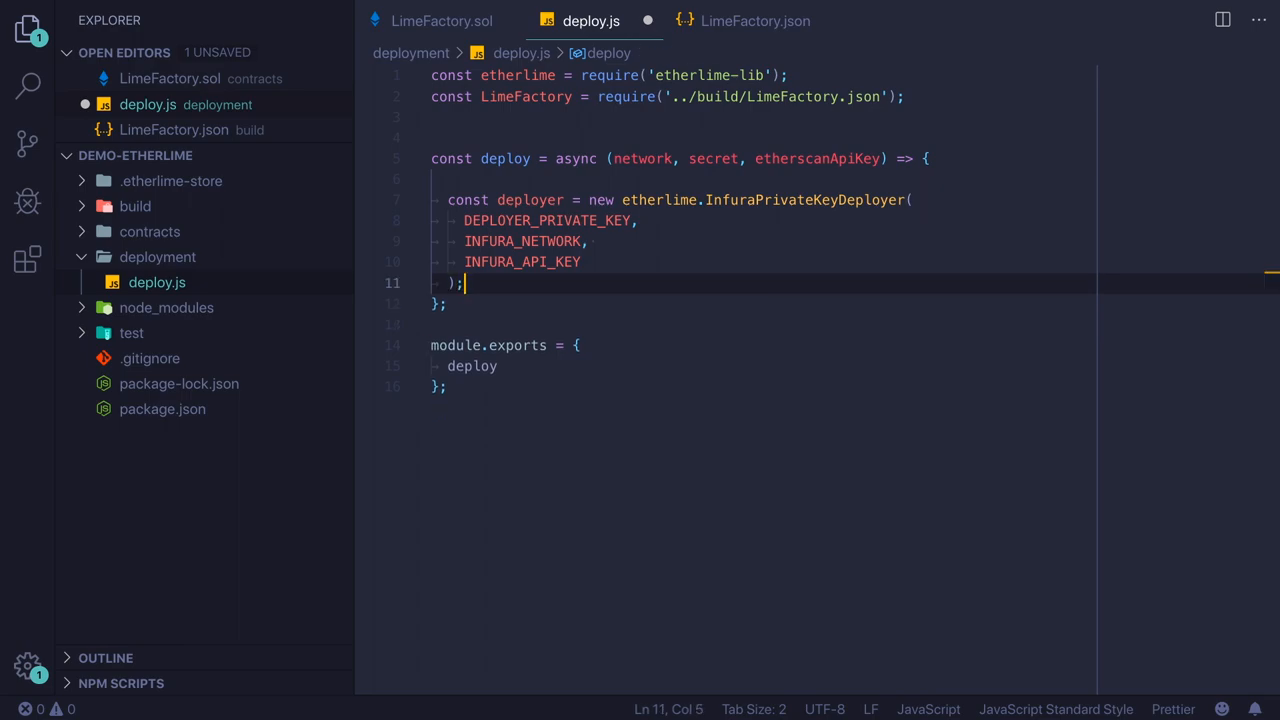
# - Call deployer.setVerifierApiKey(ETHERSCAN_API_KEY) in the deploy function
pyautogui.press('Enter')
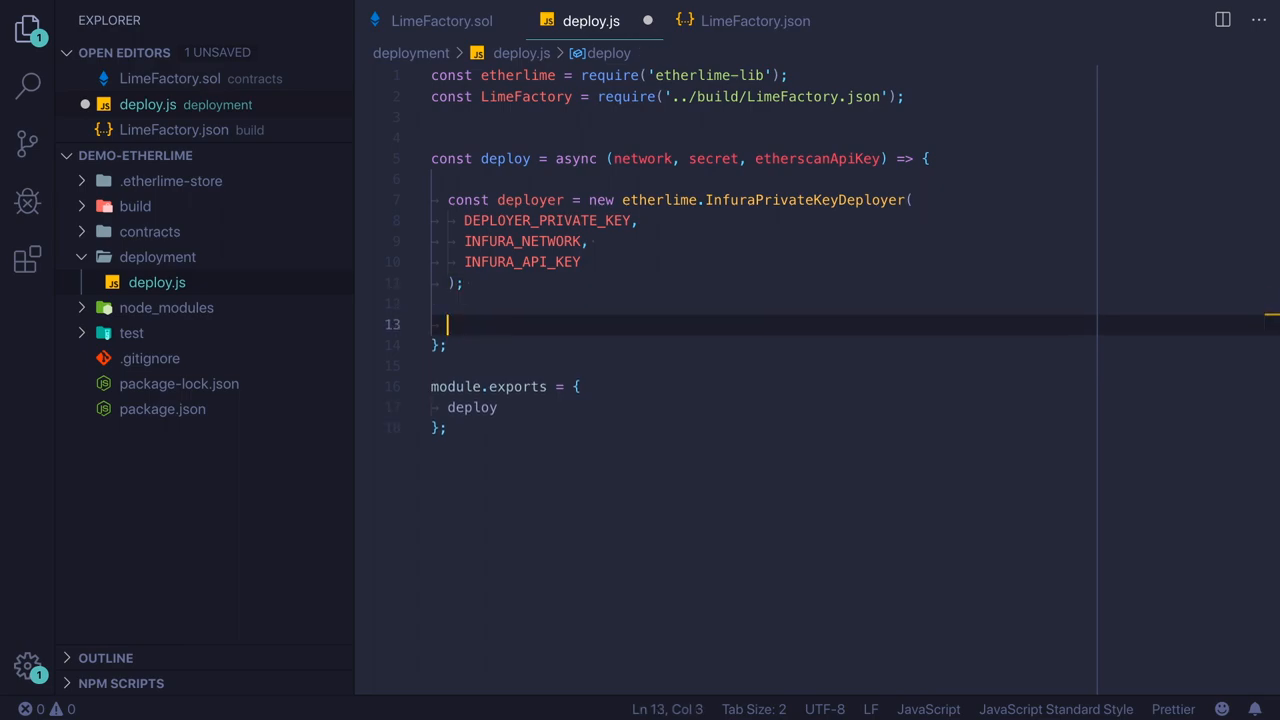
pyautogui.write('deployer.')
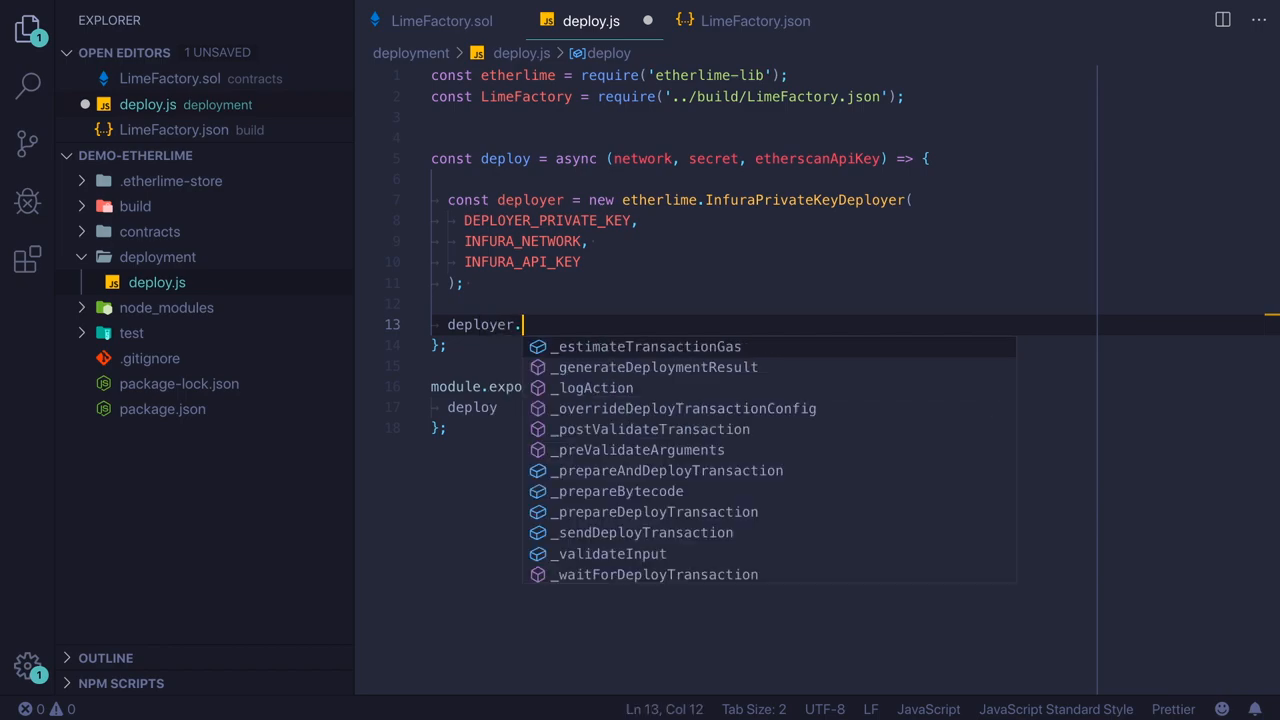
pyautogui.write('set')
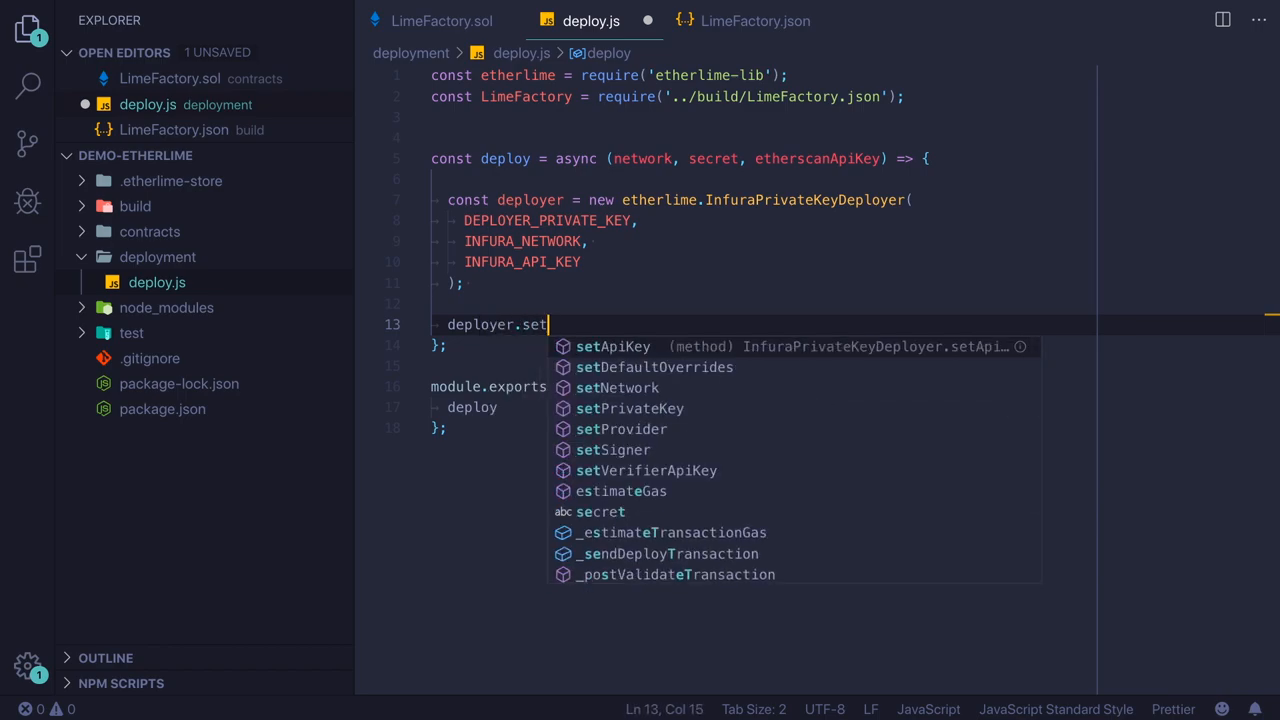
pyautogui.click(646, 470)
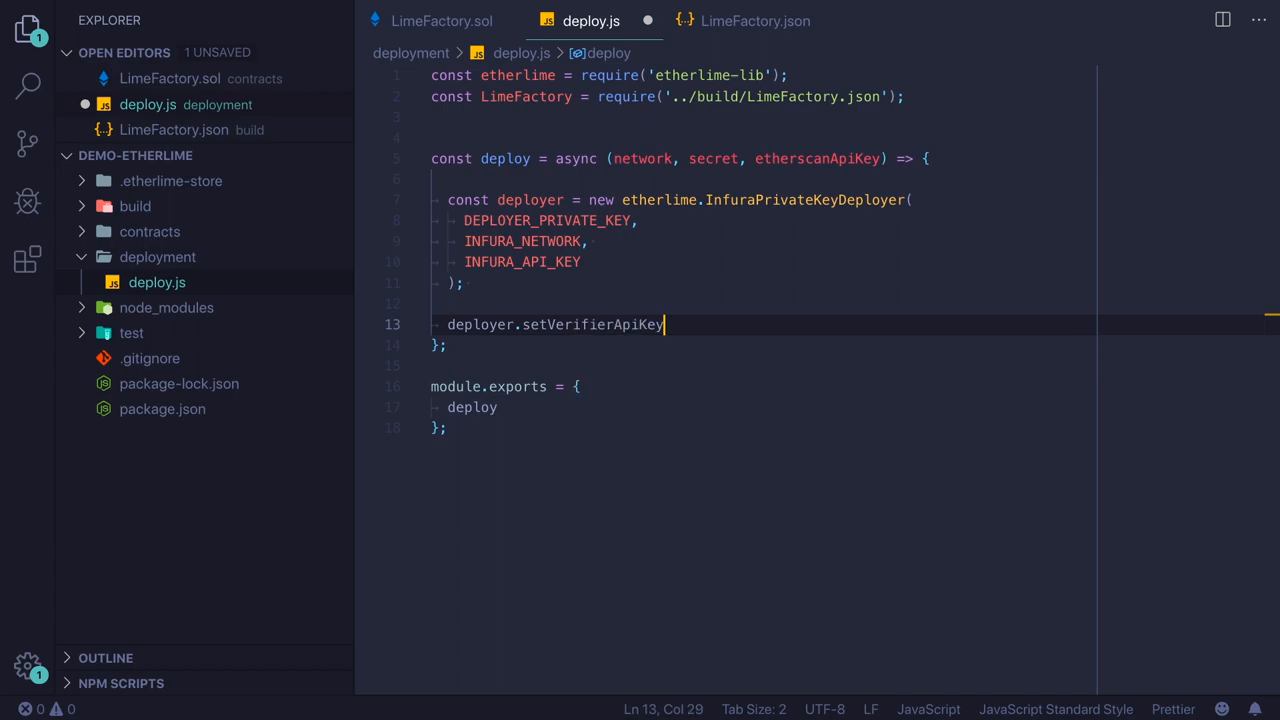
pyautogui.write('(')
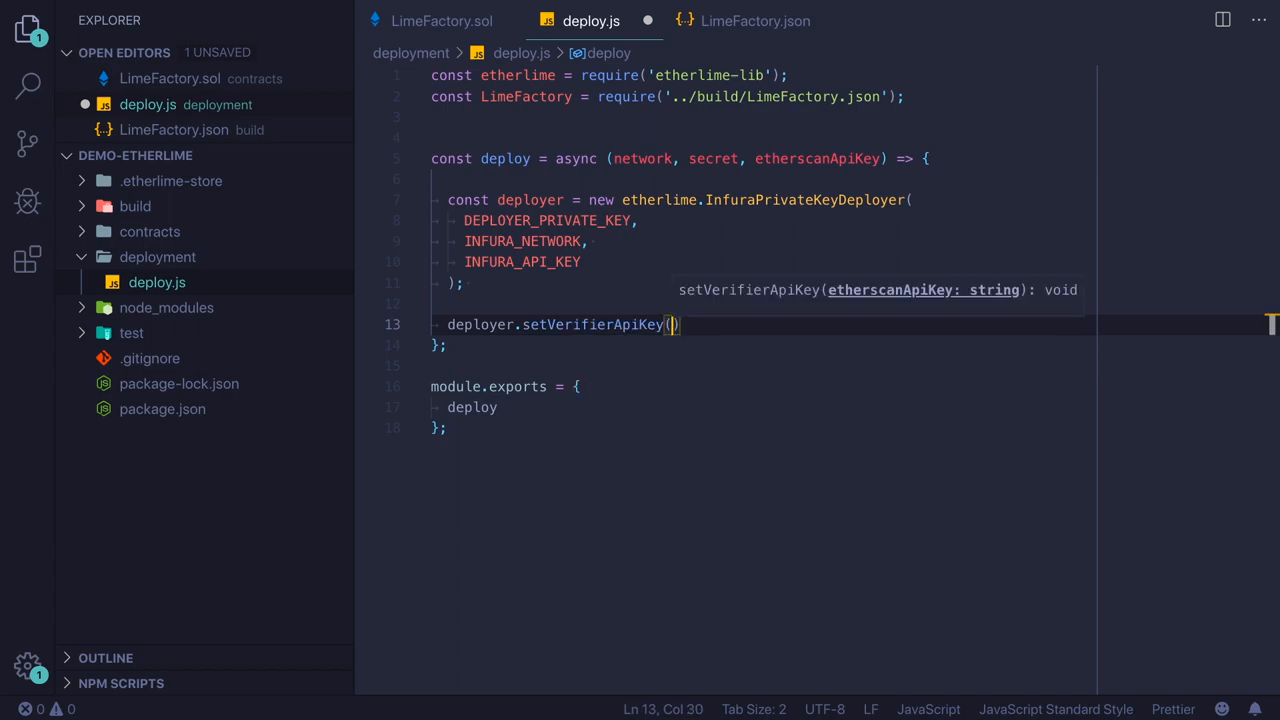
pyautogui.write('ETHERSCAN')
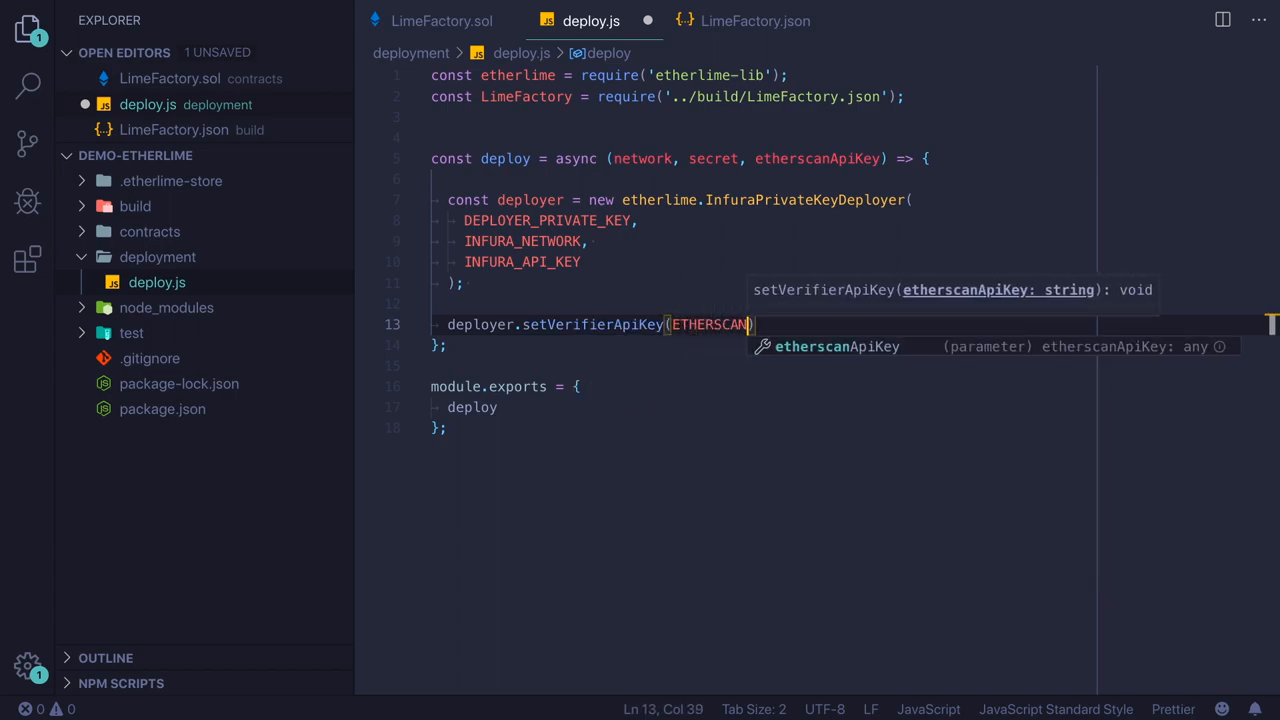
pyautogui.write('_API_KEY')
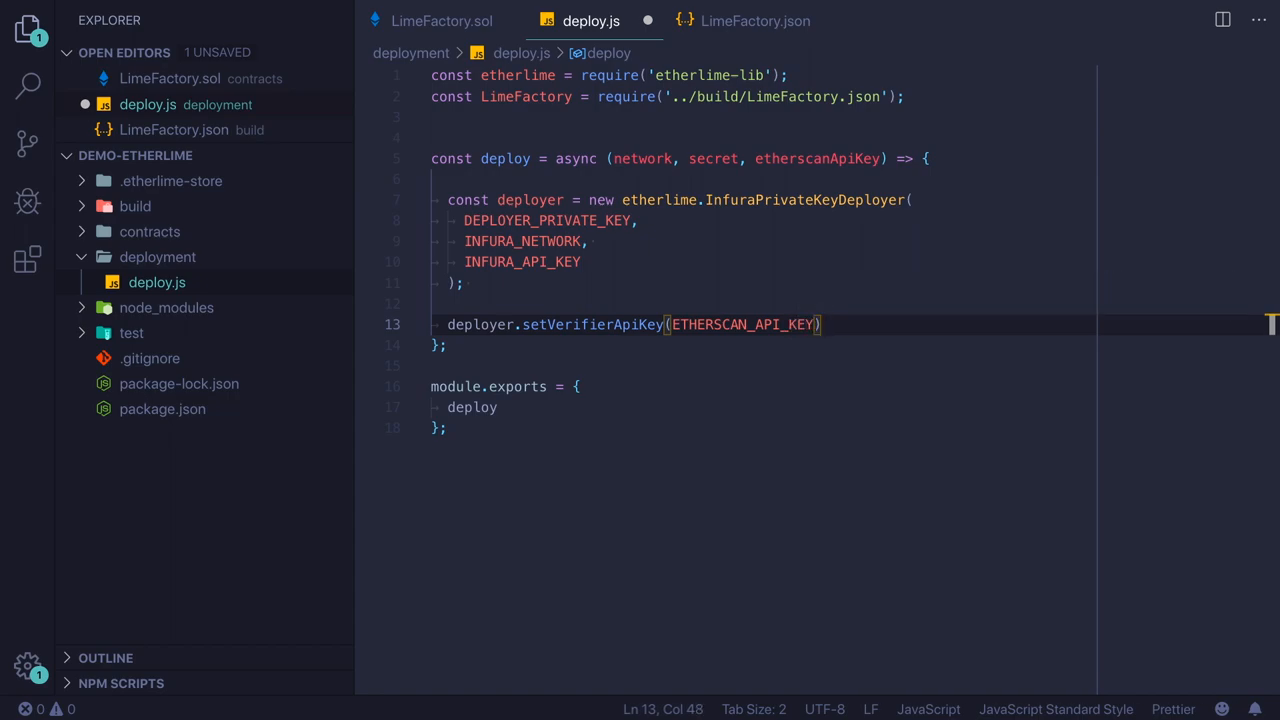
pyautogui.press('Enter')
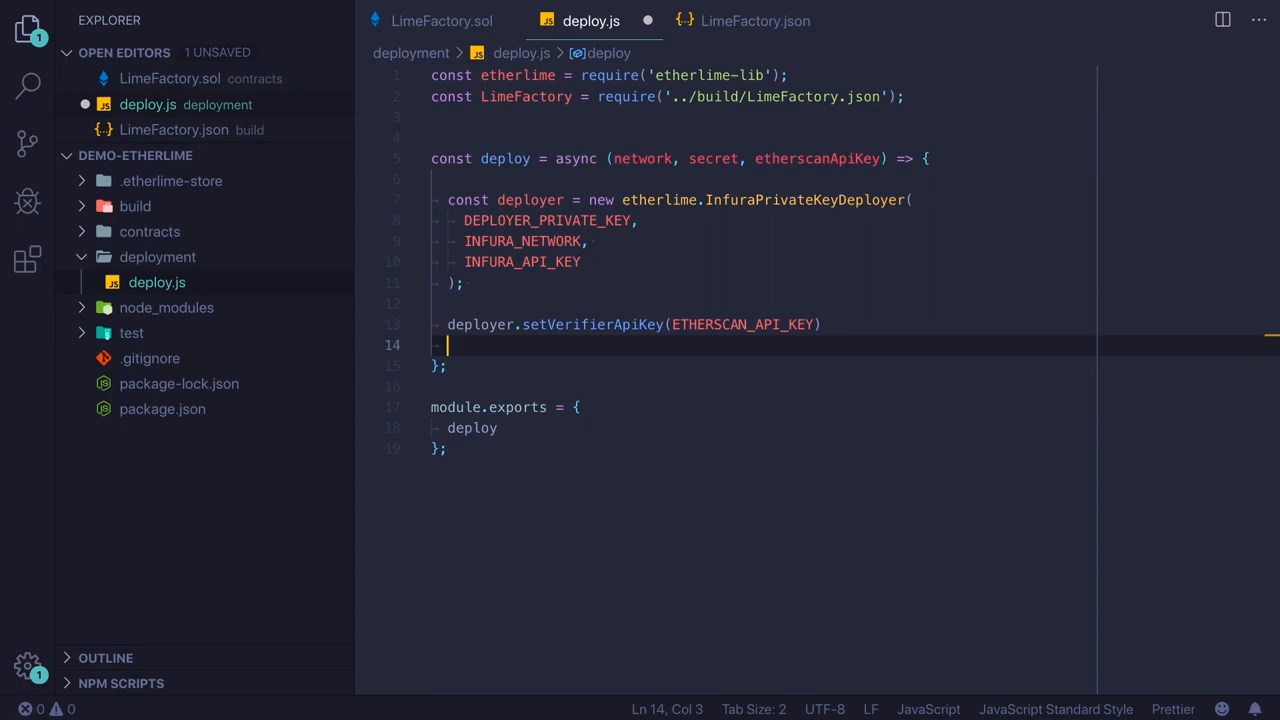
# - Add await deployer.deployAndVerify(LimeFactory), checking the LimeFactory.json and .sol tabs
pyautogui.write('const')
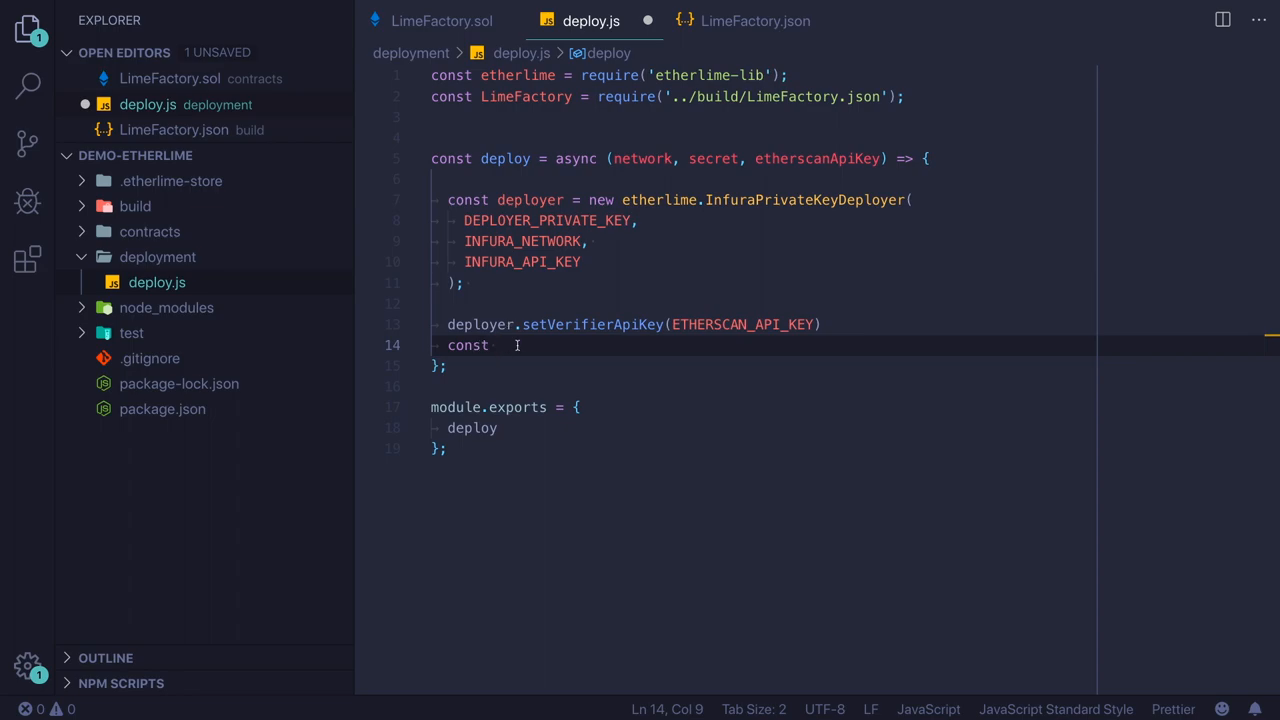
pyautogui.press('Backspace')
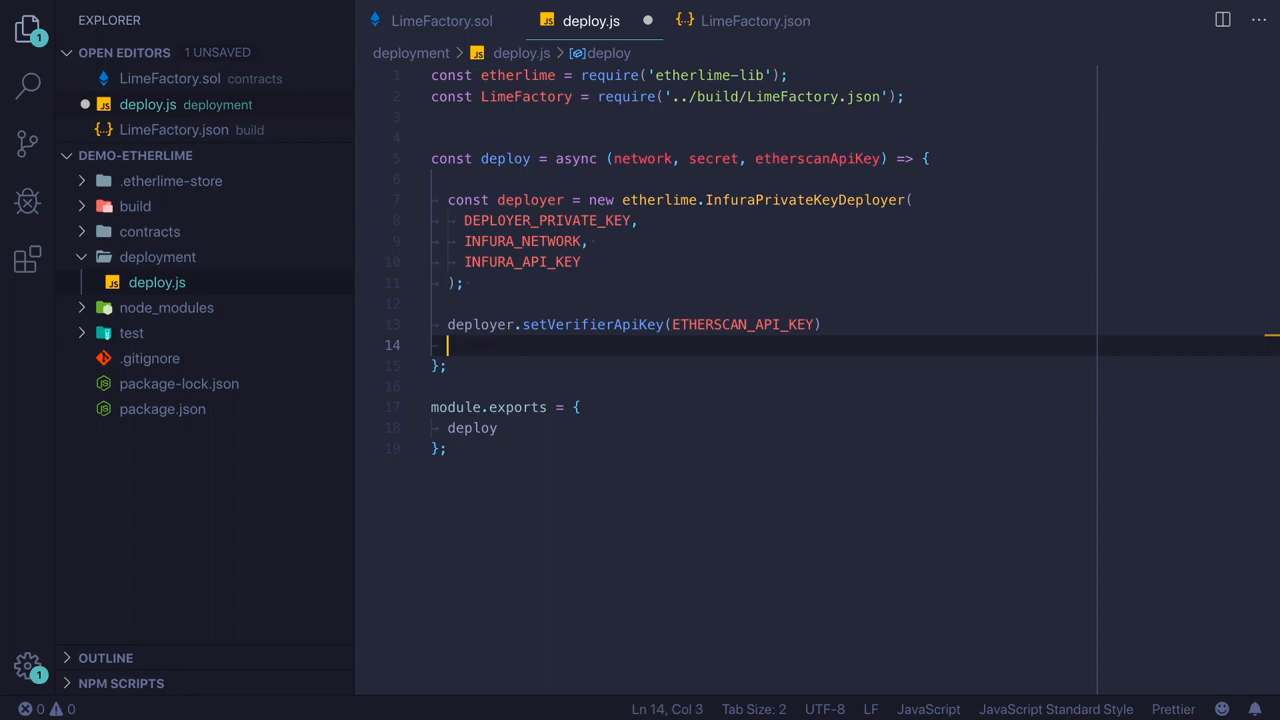
pyautogui.write('await deployer')
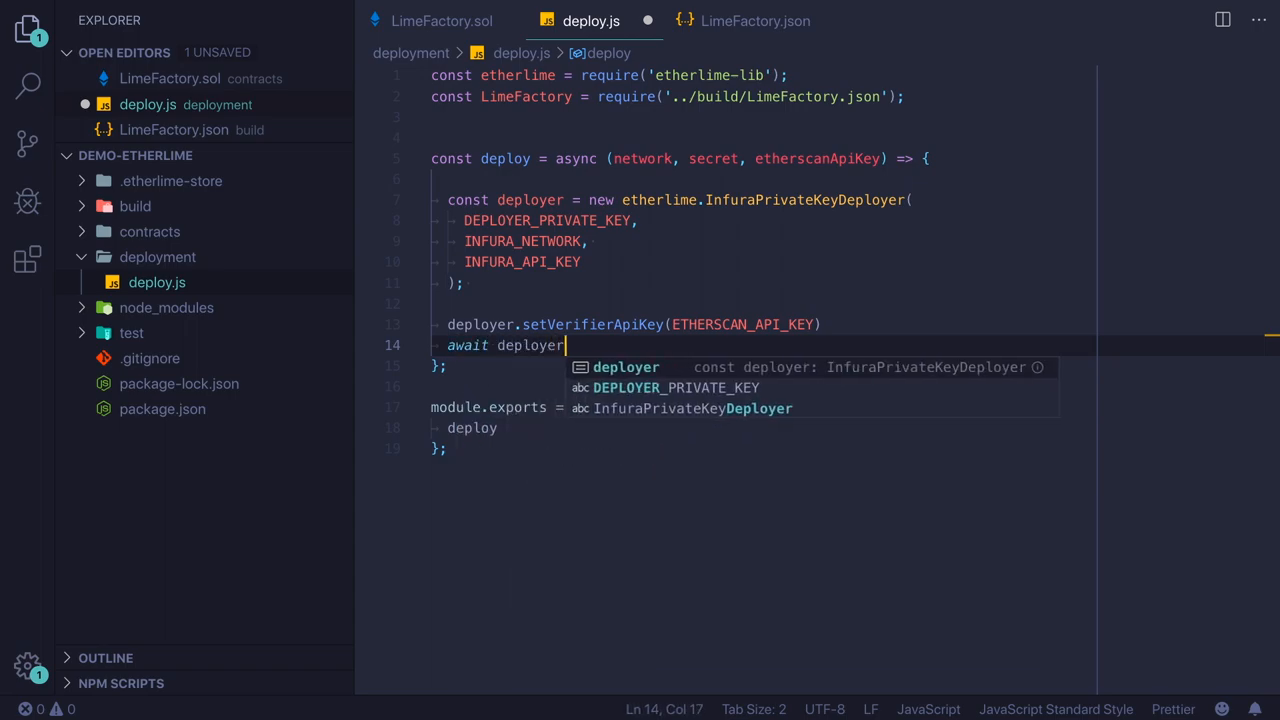
pyautogui.write('.deployAndVerify(')
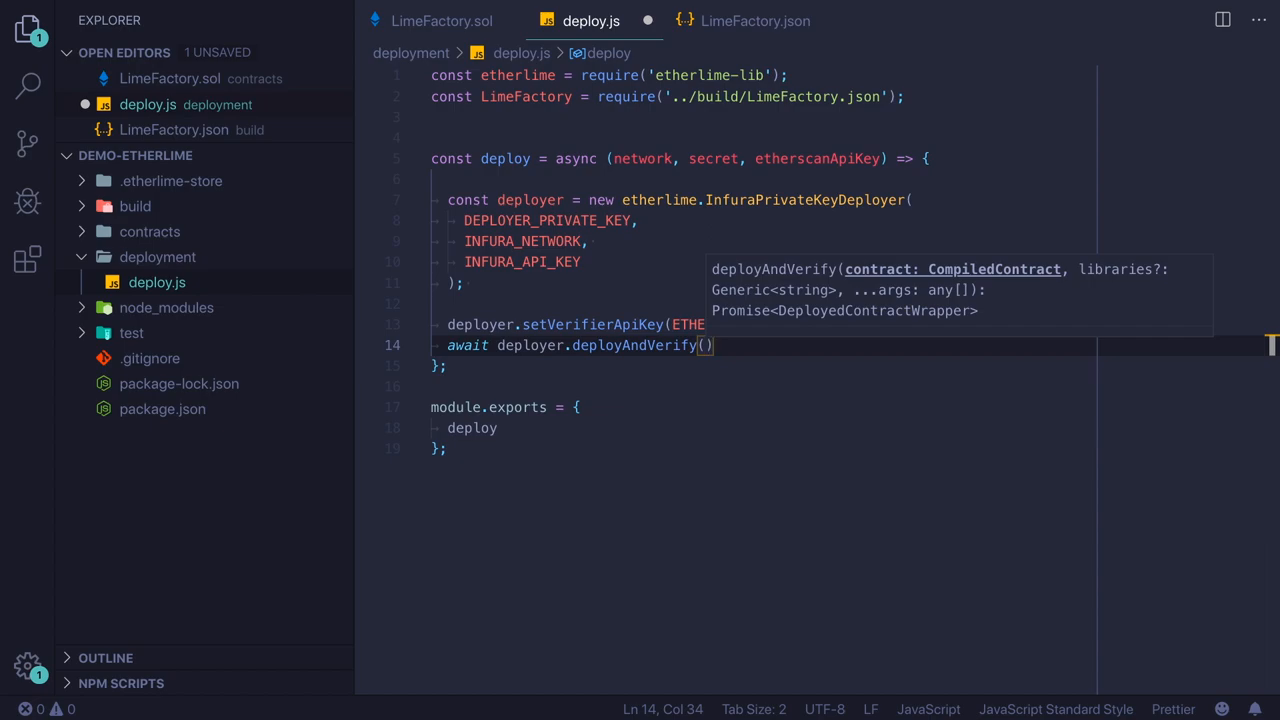
pyautogui.write('LimeFactory')
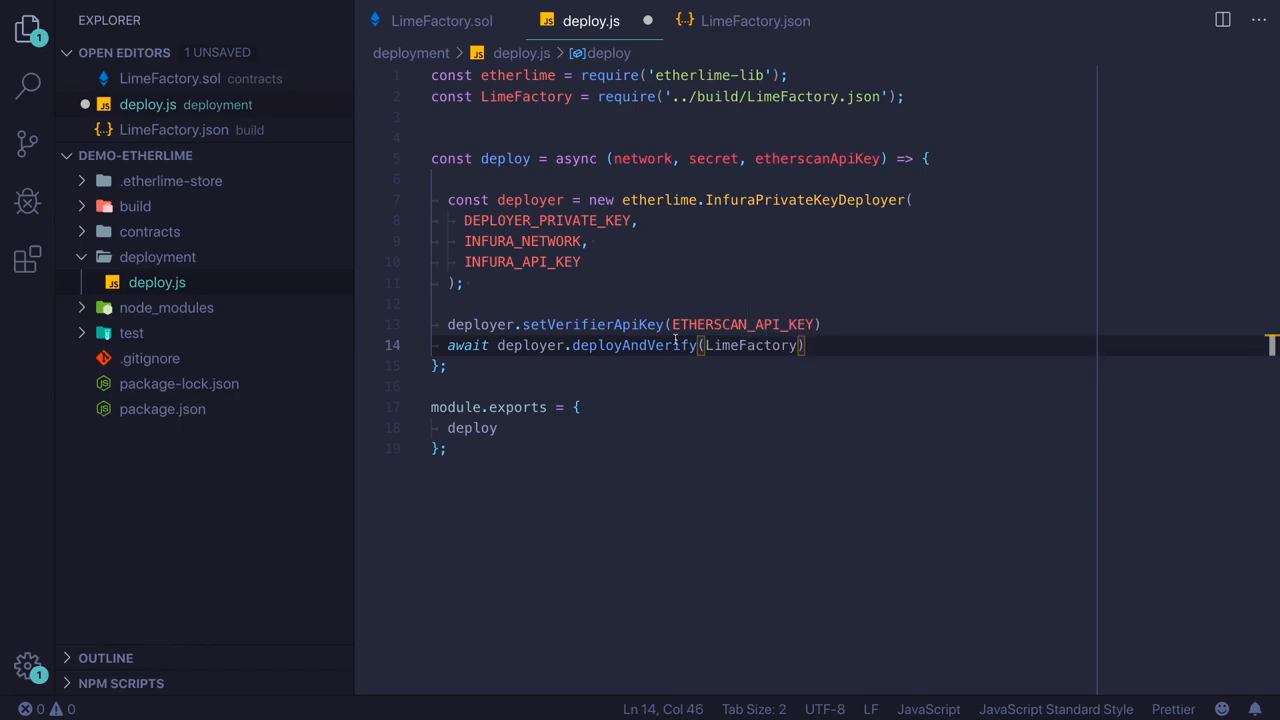
pyautogui.click(754, 20)
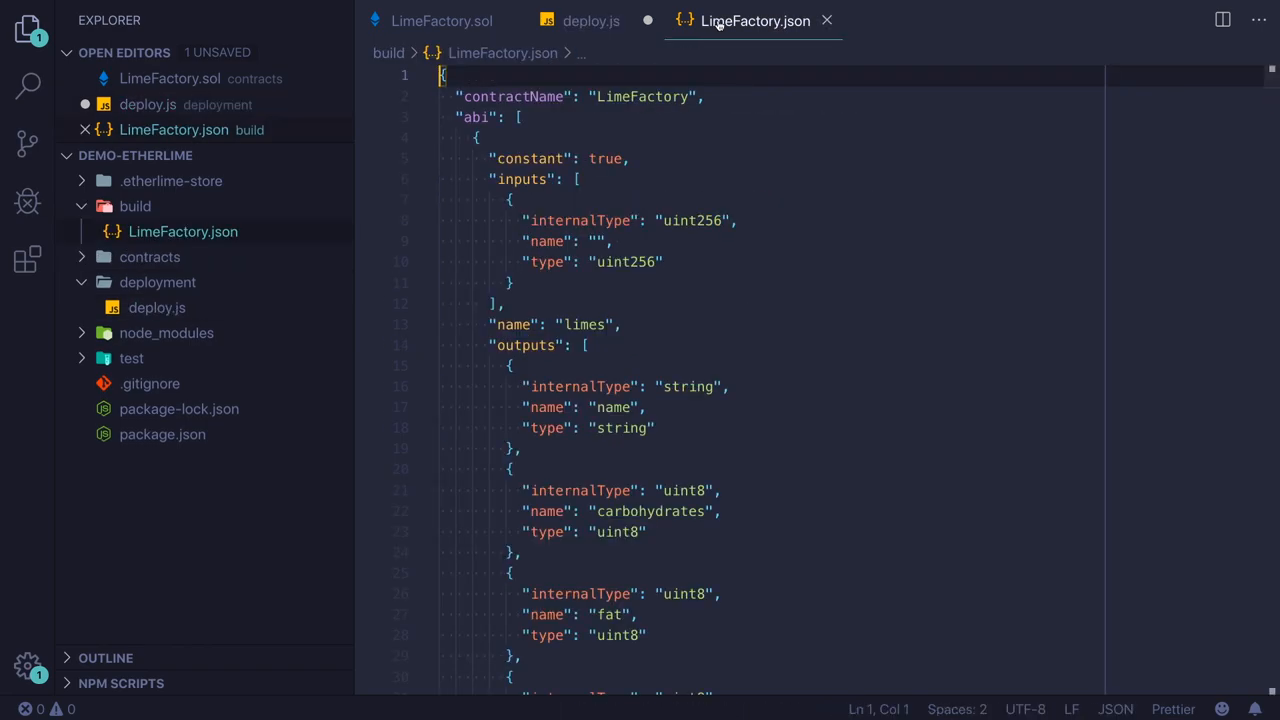
pyautogui.click(440, 20)
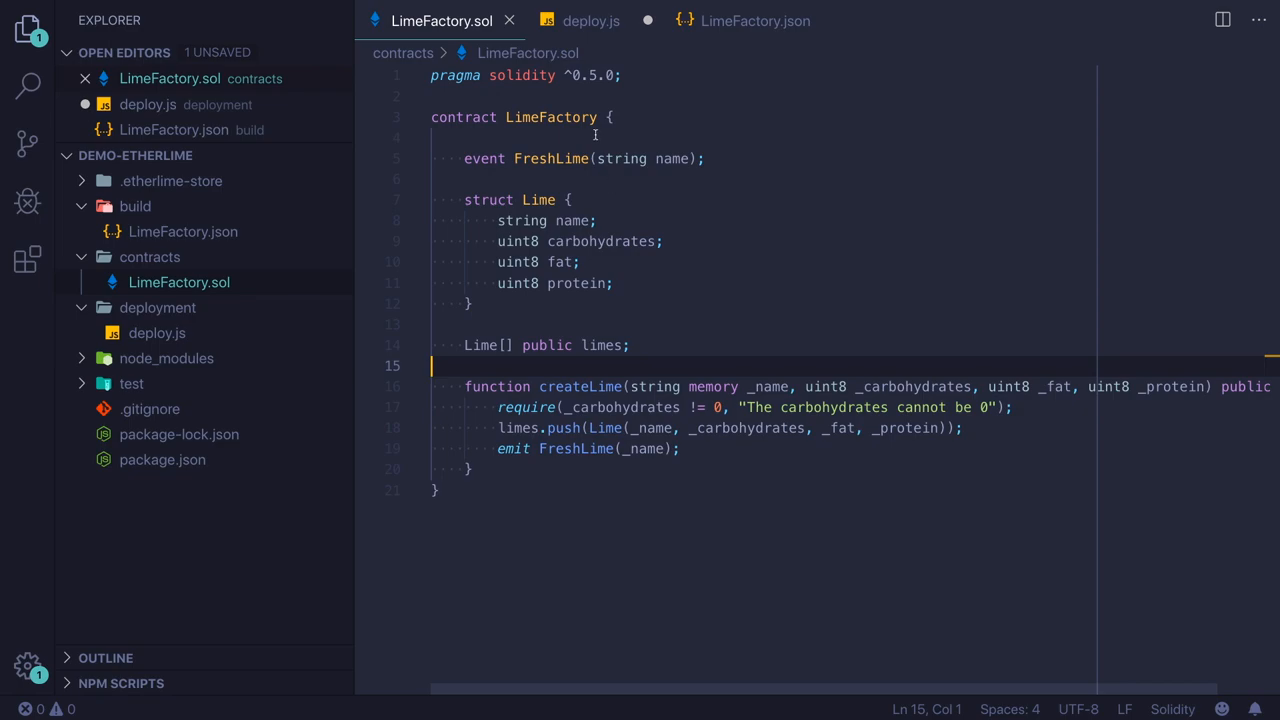
pyautogui.click(592, 20)
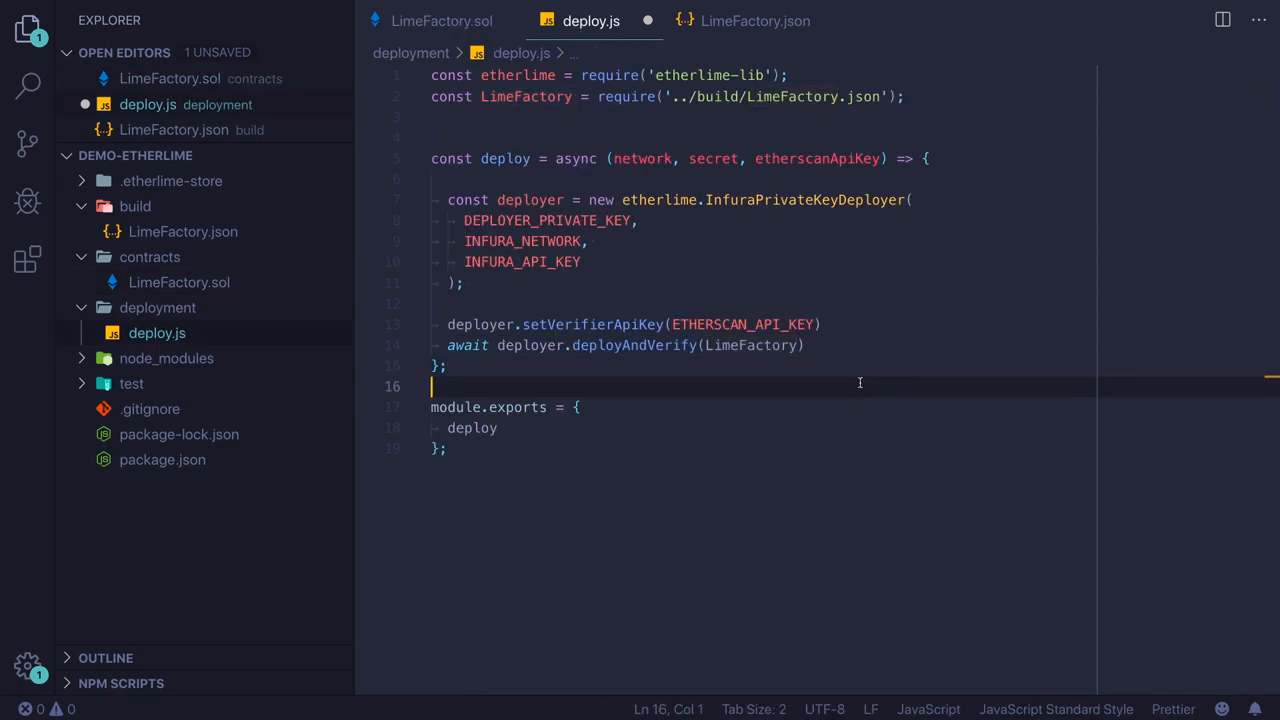
# - Install dotenv with 'npm i dotenv' in the integrated terminal
pyautogui.press('ctrl+`')
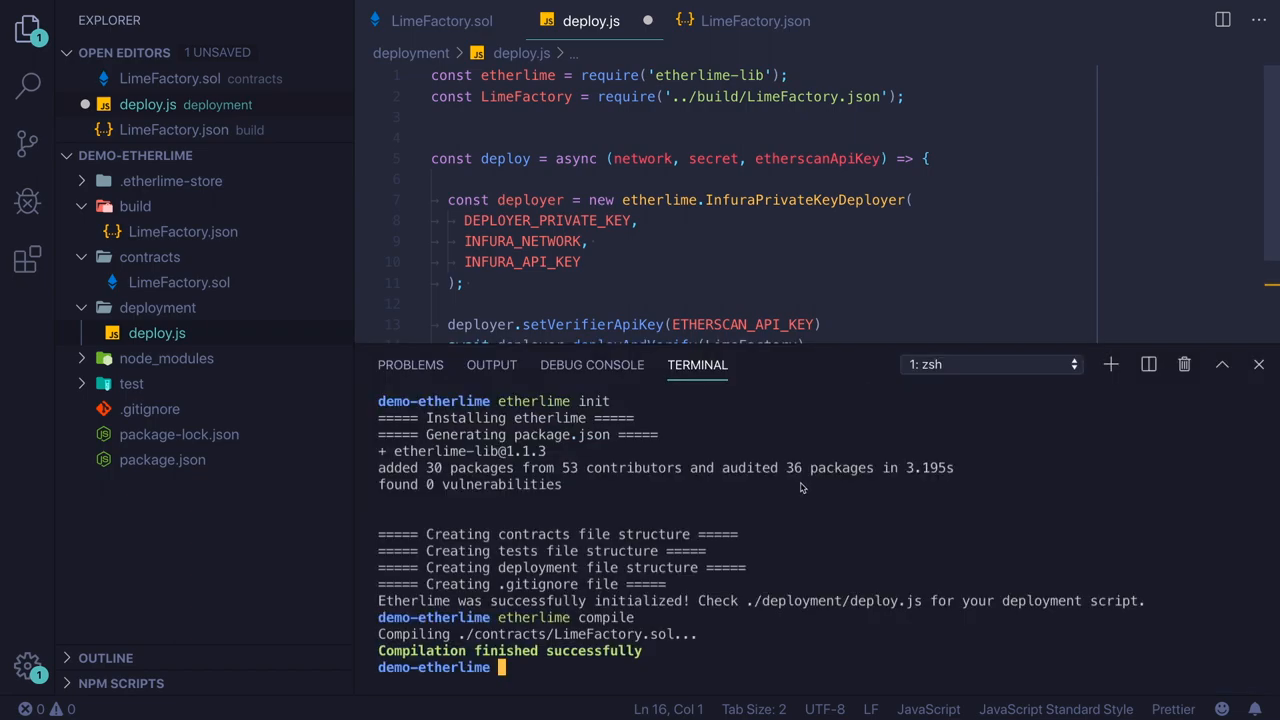
pyautogui.moveTo(752, 584)
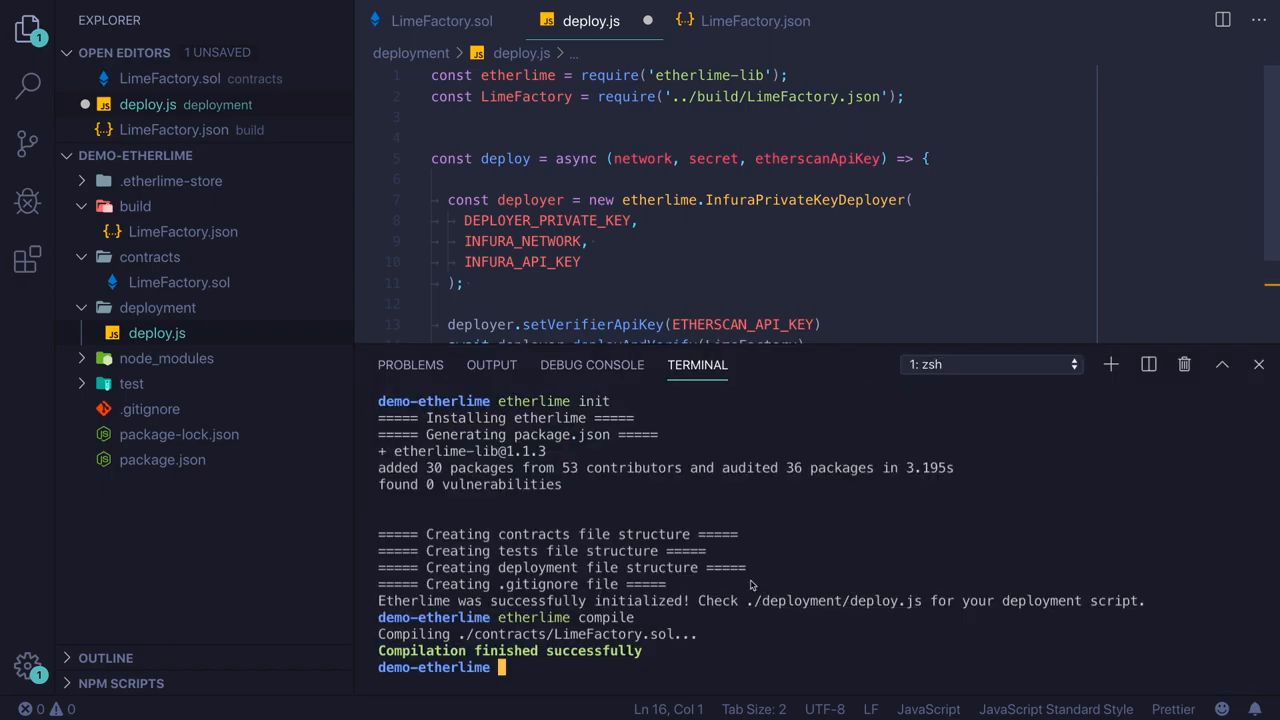
pyautogui.write('npm i dotenv')
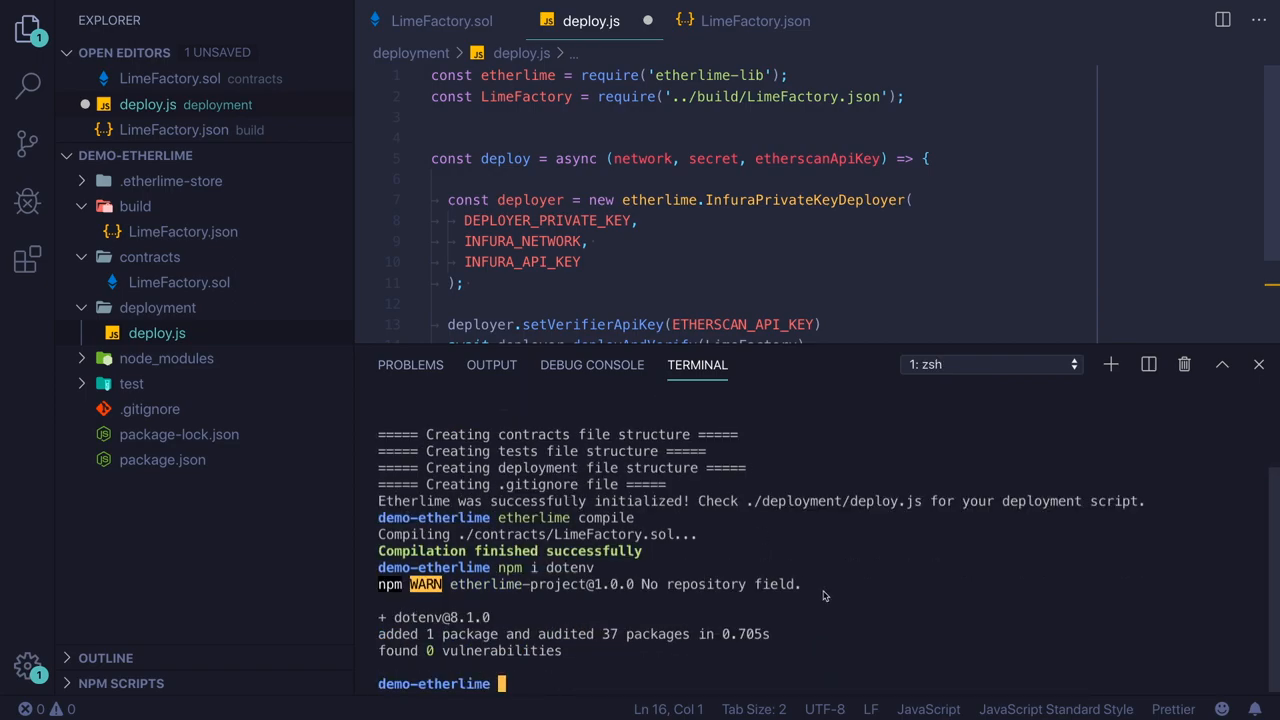
pyautogui.click(1258, 364)
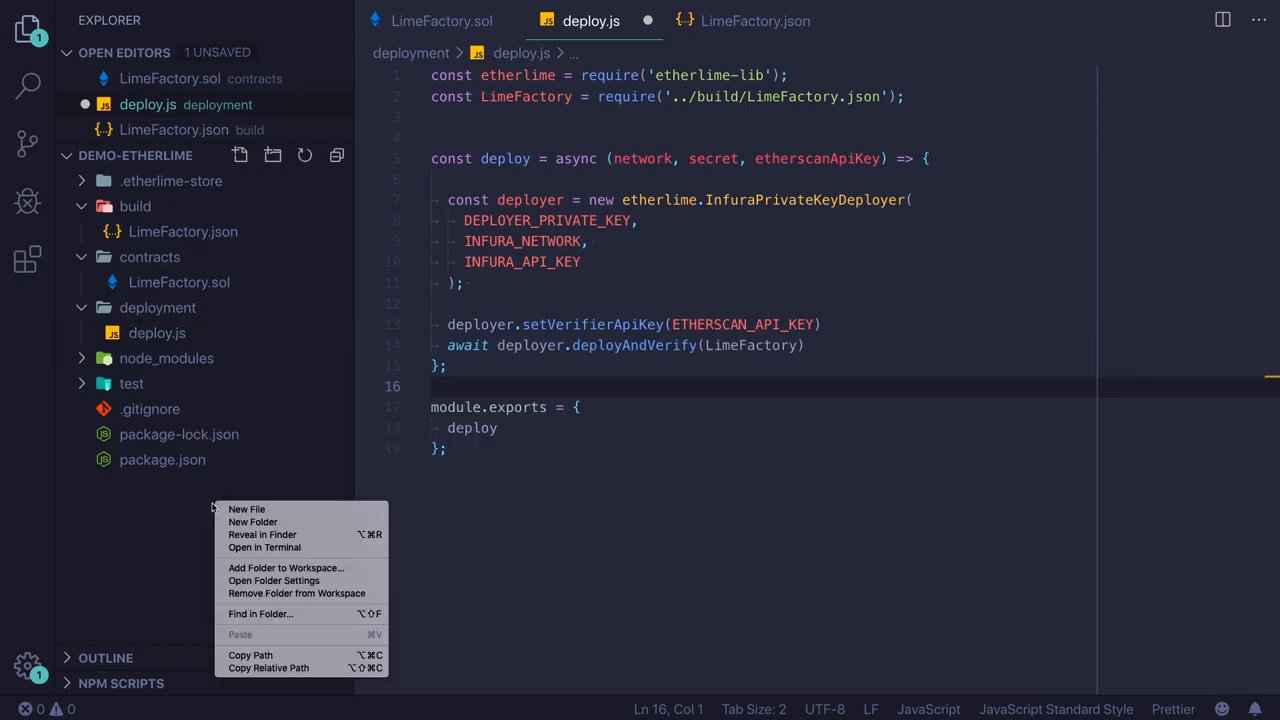
# - Create a .env file at the project root for the deployer, Infura and Etherscan keys
pyautogui.click(246, 510)
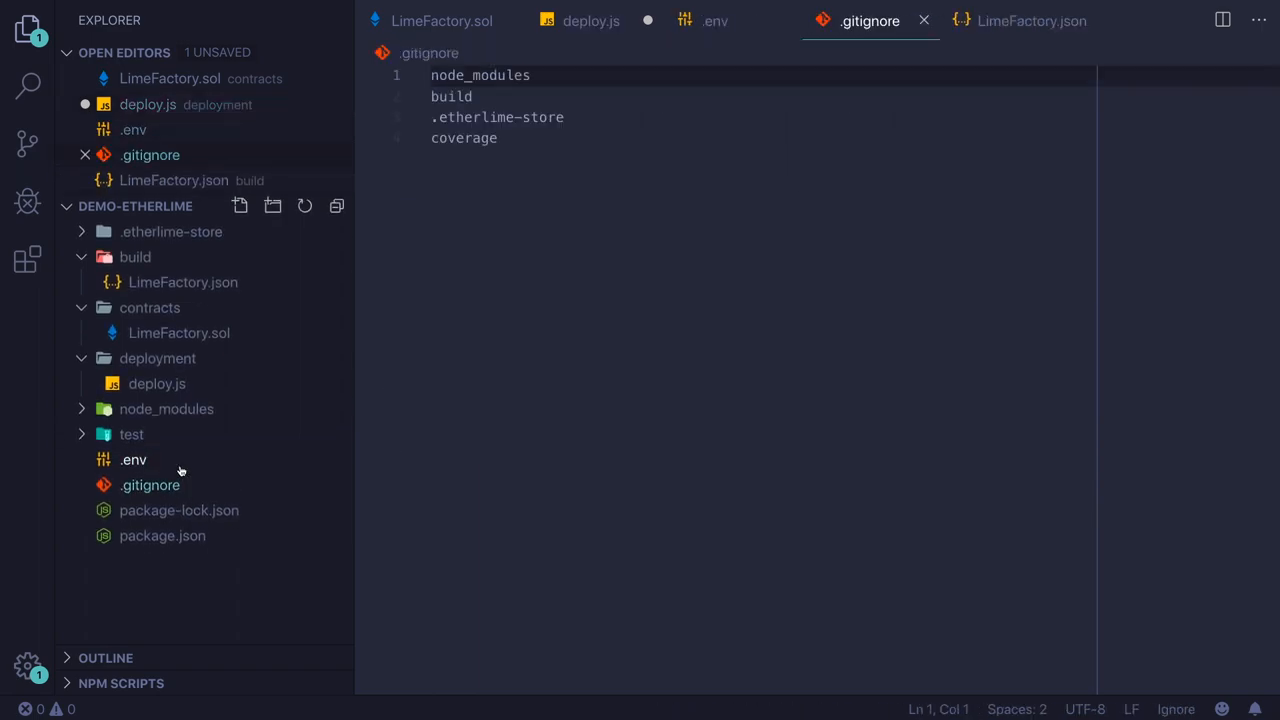
pyautogui.write(',e')
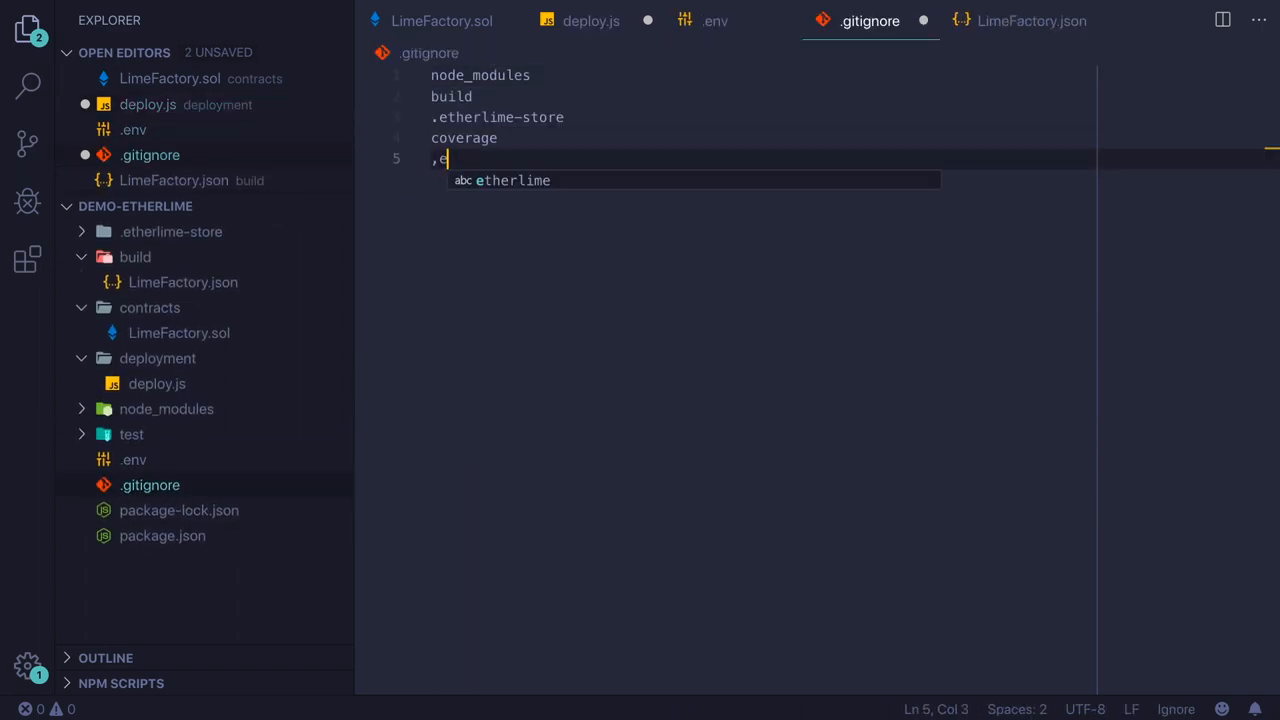
pyautogui.write('.env')
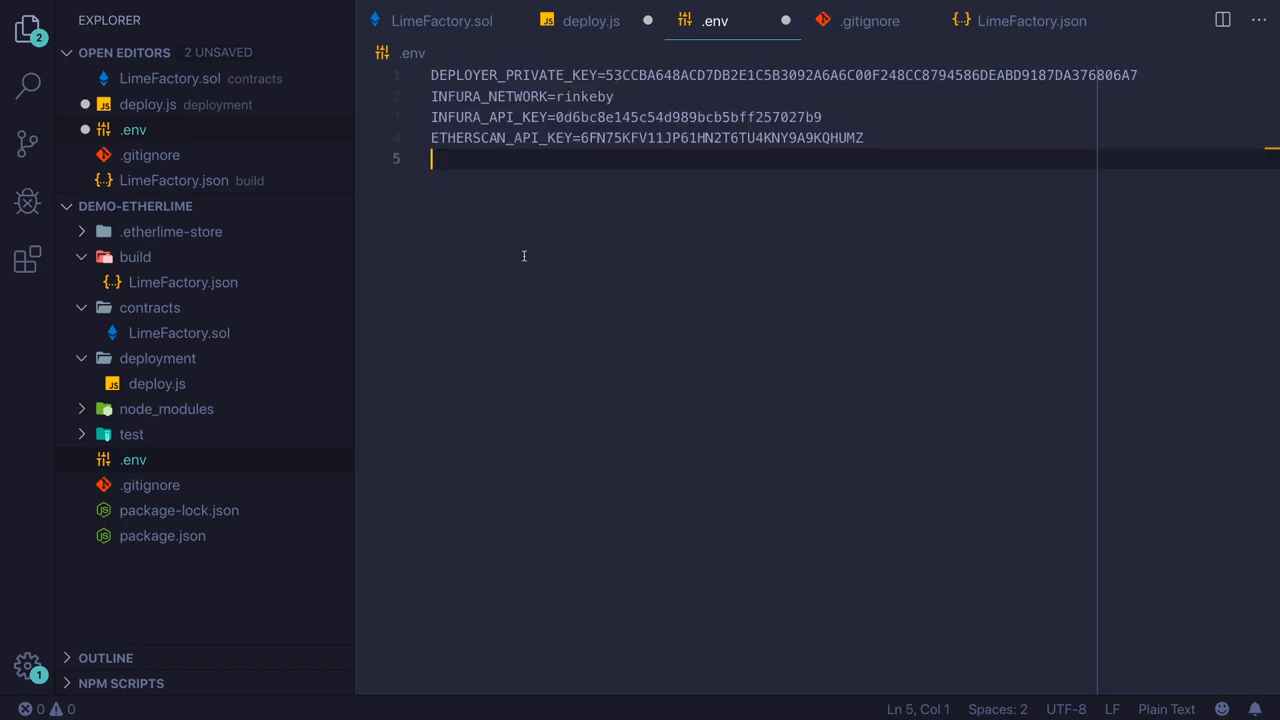
pyautogui.moveTo(568, 160)
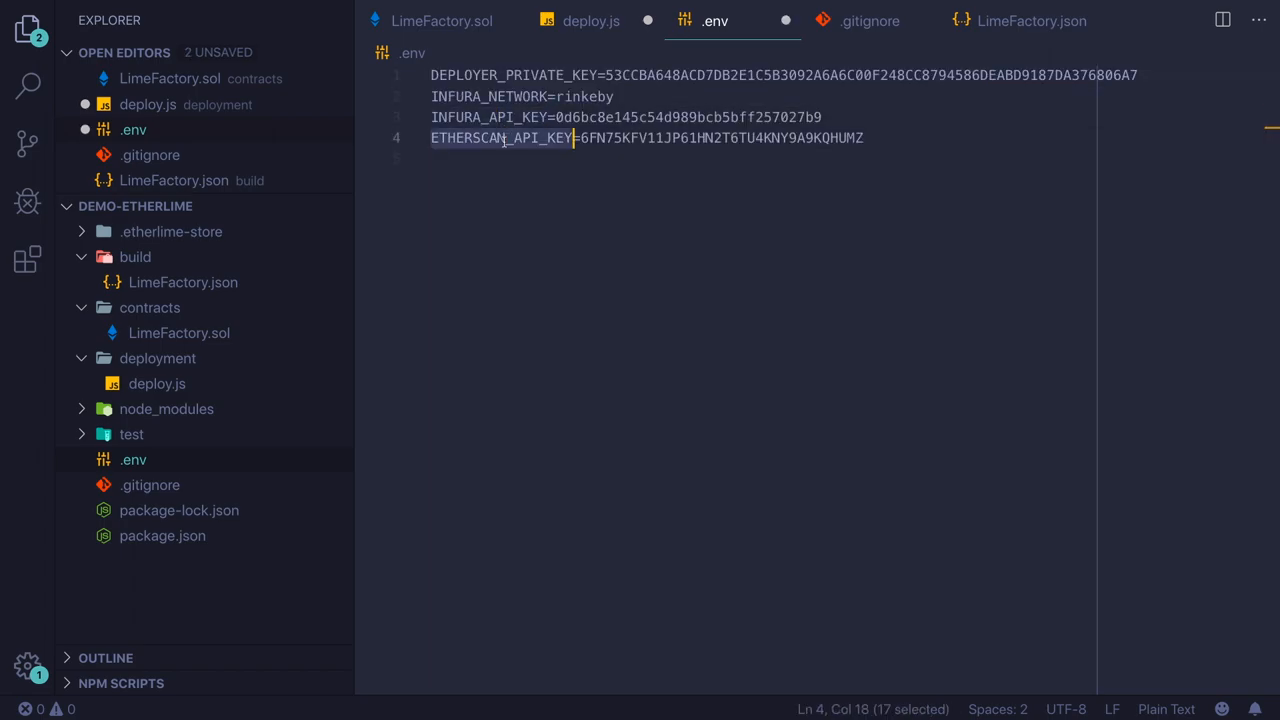
# - Add require('dotenv').config() to deploy.js and read the keys from process.env
pyautogui.click(592, 20)
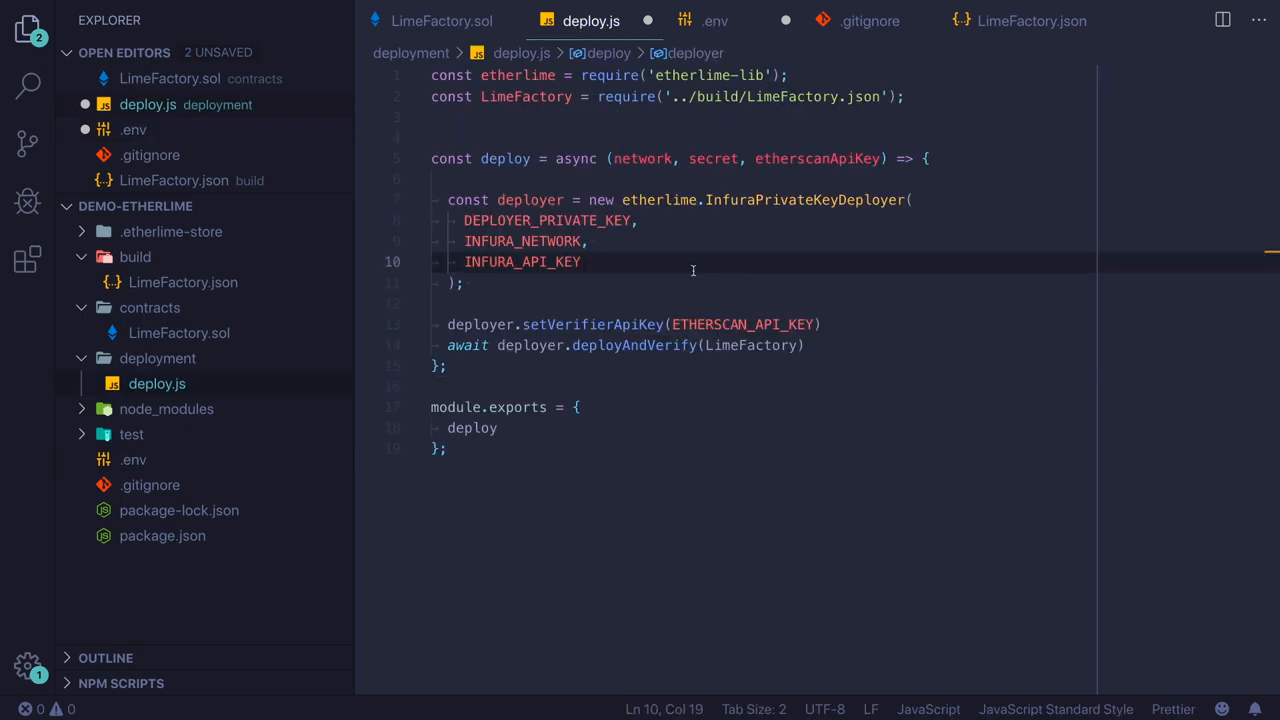
pyautogui.press('ctrl+s')
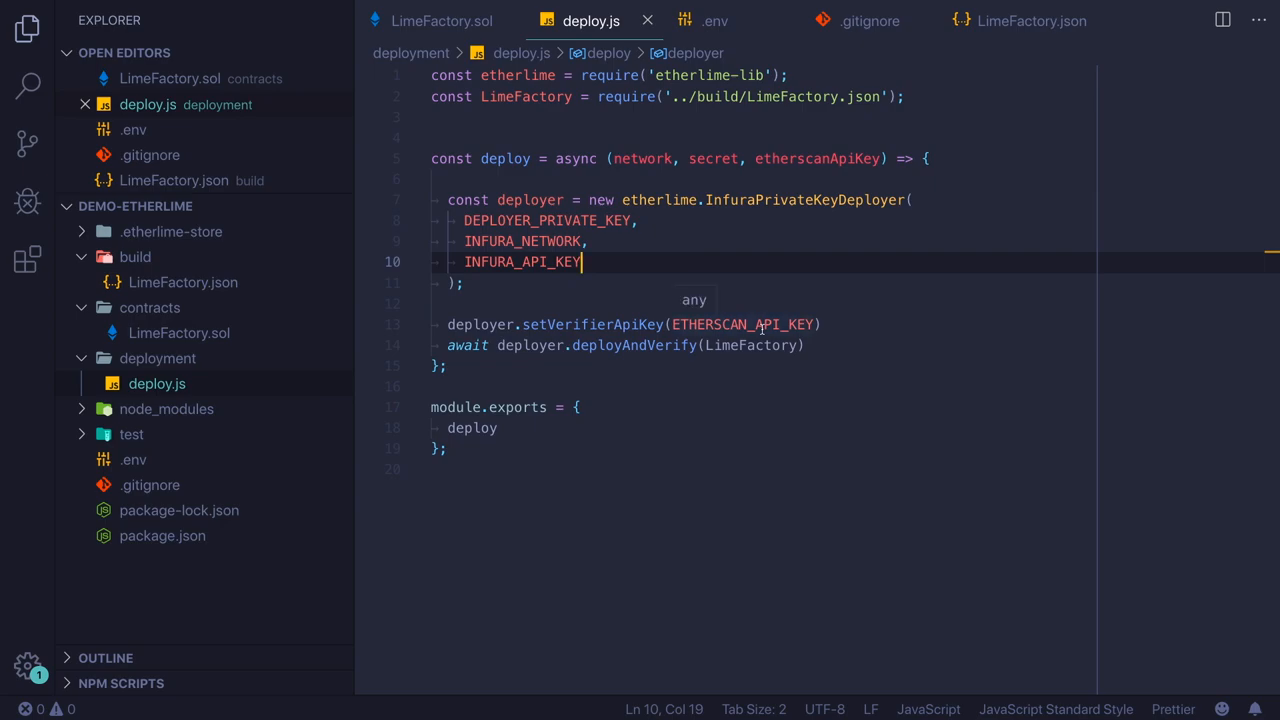
pyautogui.write("require('dotenv').co")
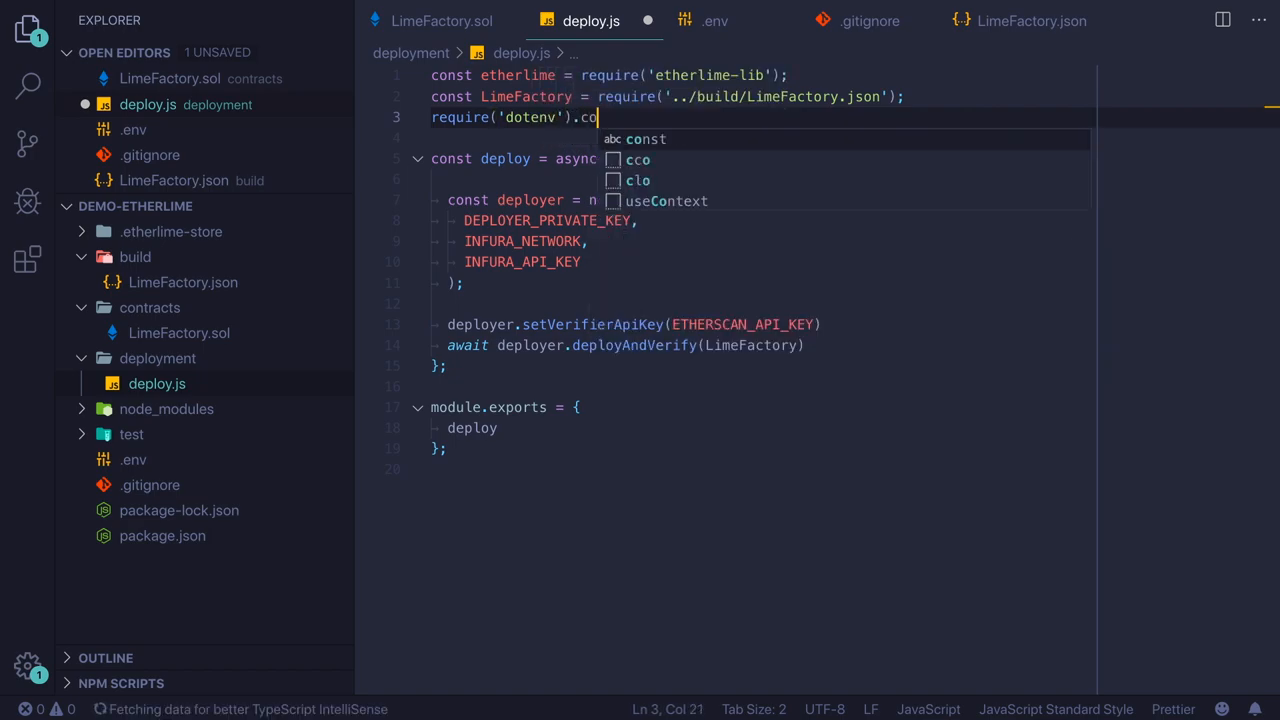
pyautogui.write('nfig()')
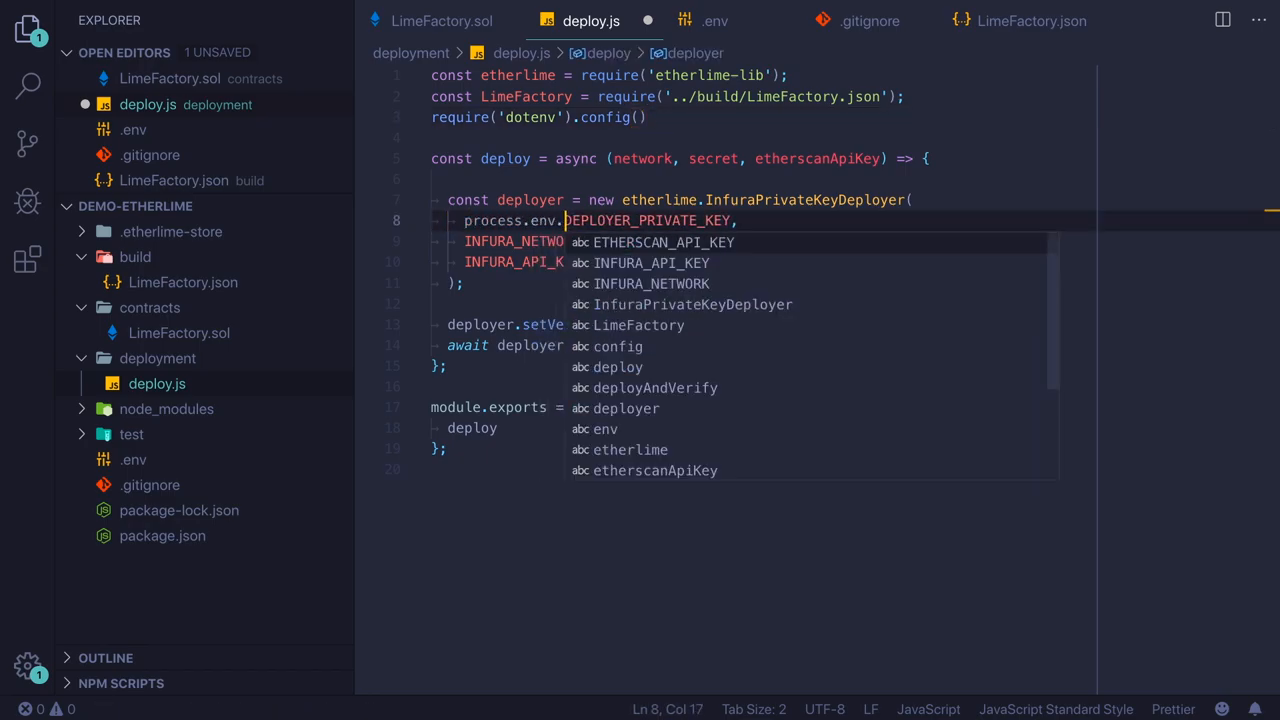
pyautogui.moveTo(496, 220)
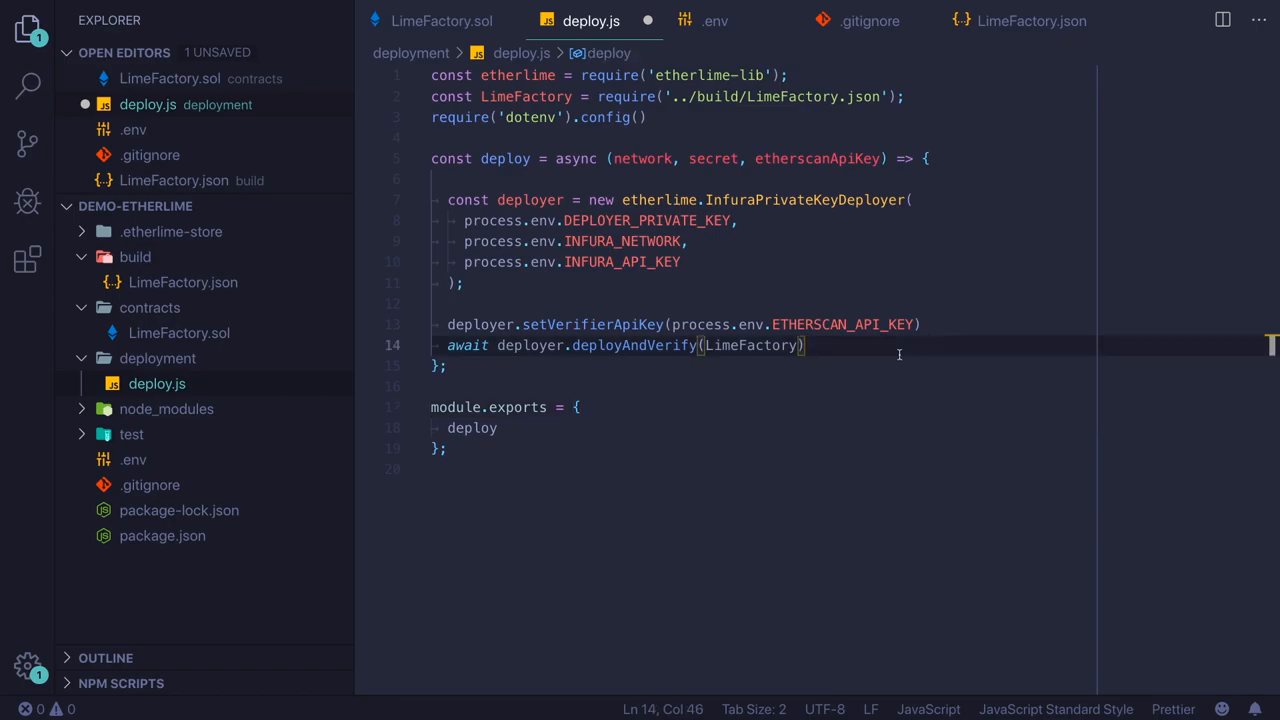
pyautogui.doubleClick(648, 220)
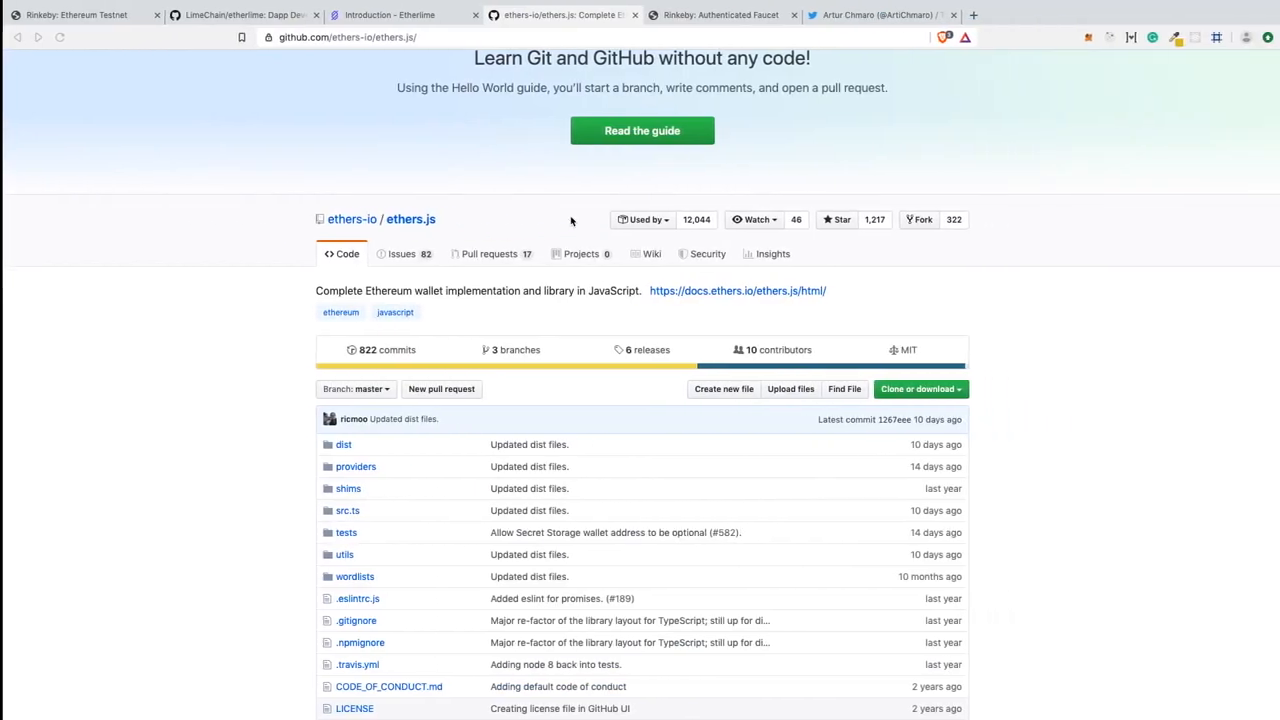
# - Bring up faucet.rinkeby.io and copy the MetaMask Rinkeby account address
pyautogui.click(718, 14)
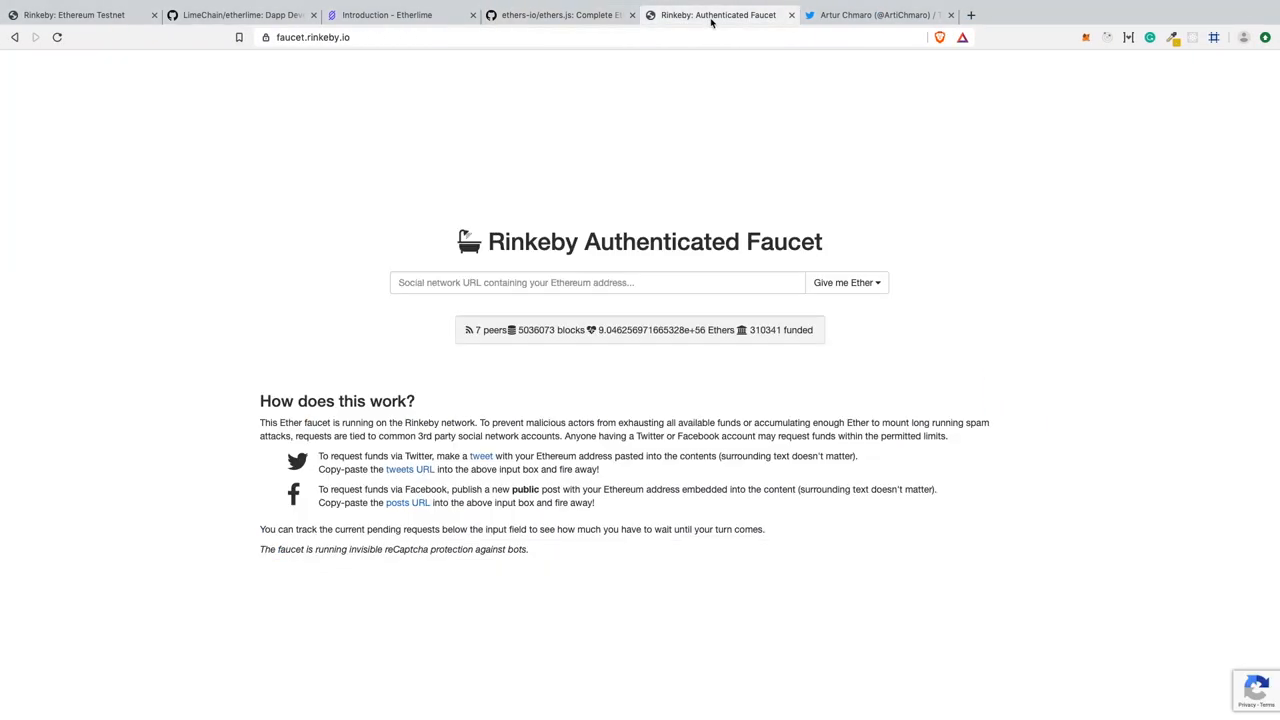
pyautogui.moveTo(596, 376)
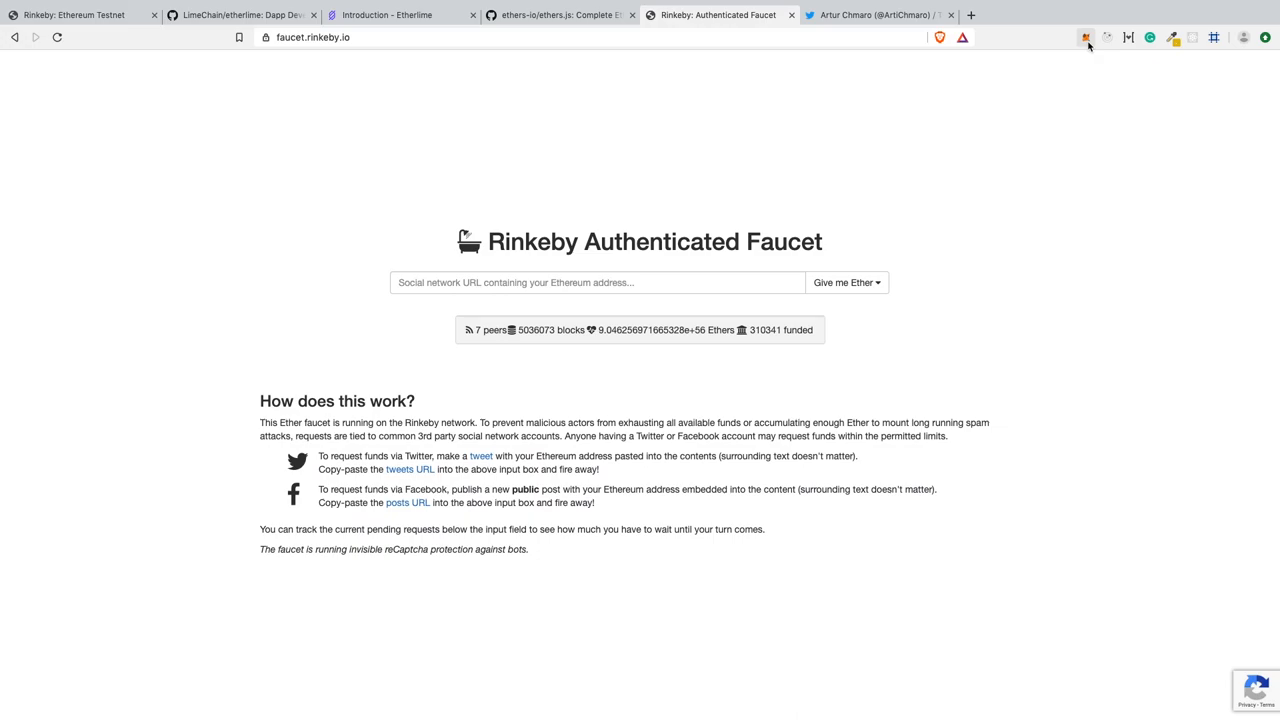
pyautogui.click(1084, 36)
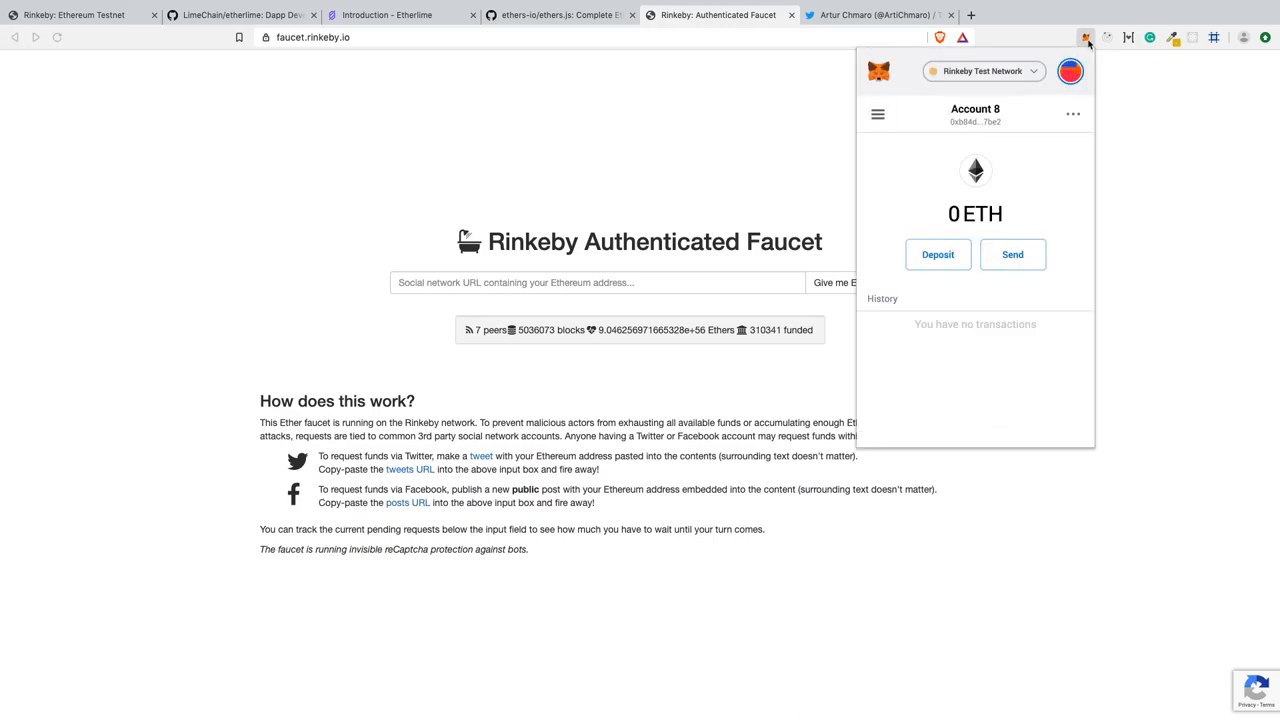
pyautogui.moveTo(976, 112)
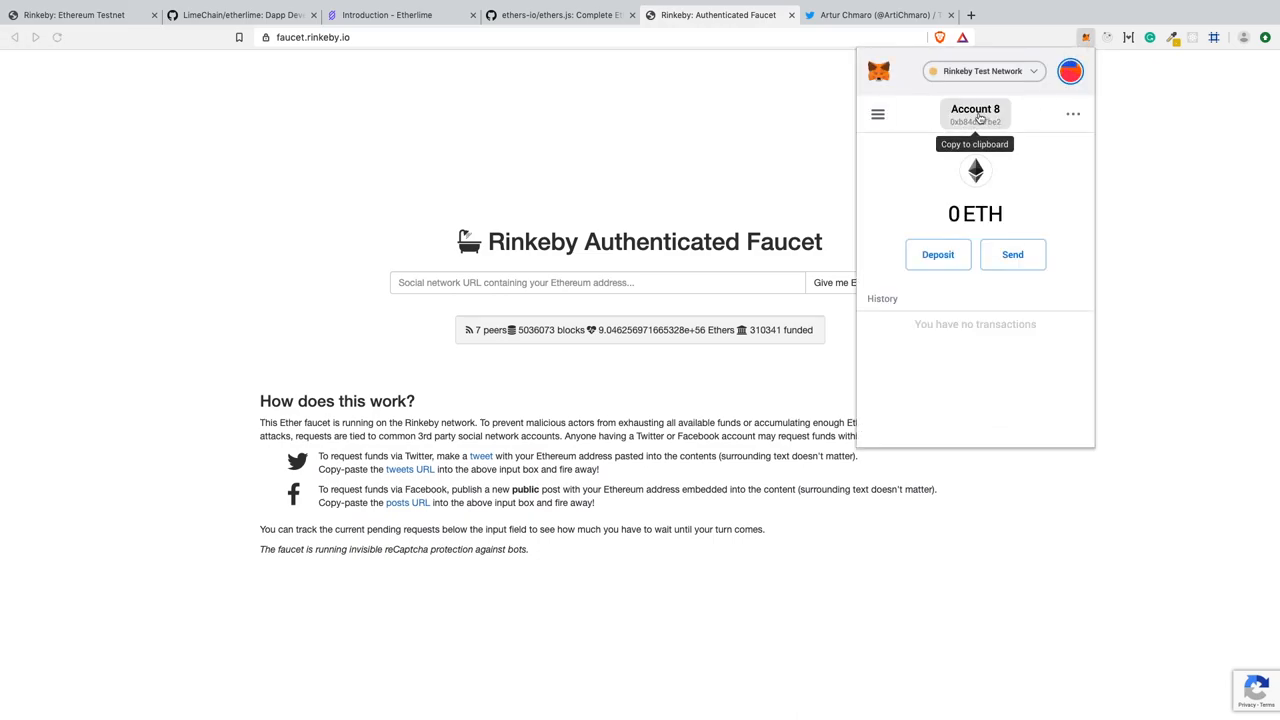
pyautogui.moveTo(760, 242)
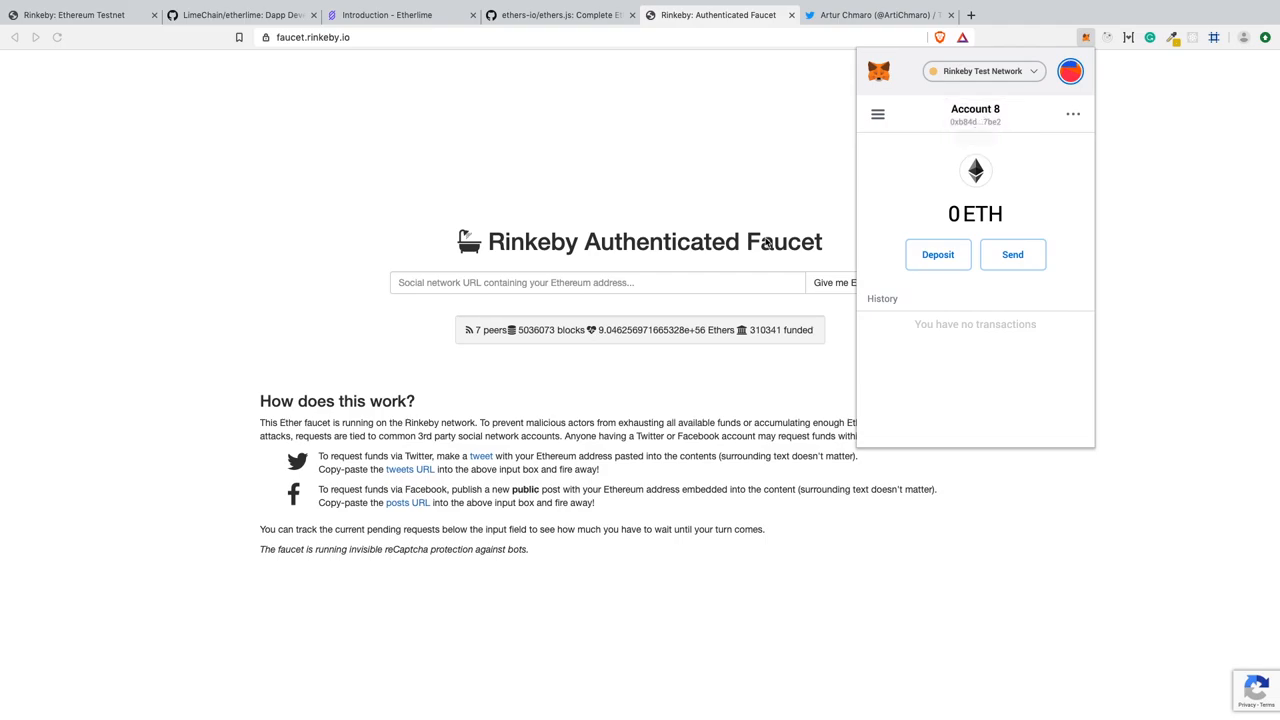
pyautogui.moveTo(836, 16)
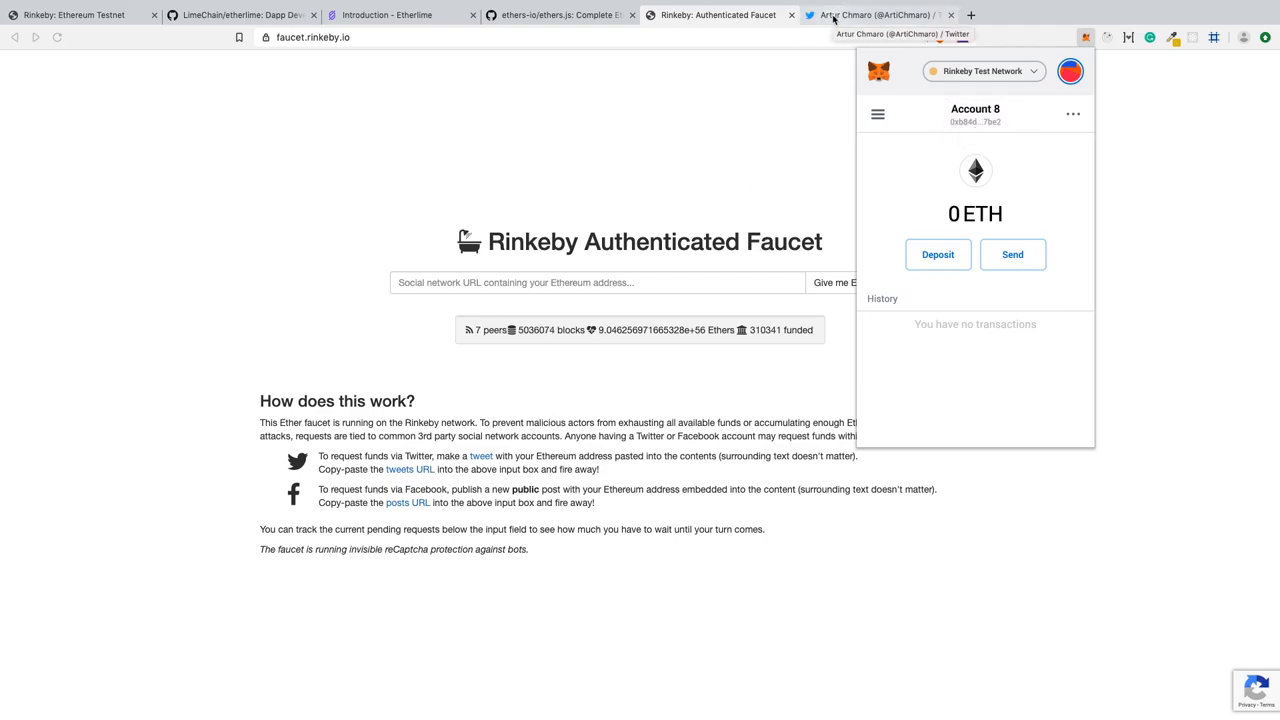
pyautogui.click(876, 16)
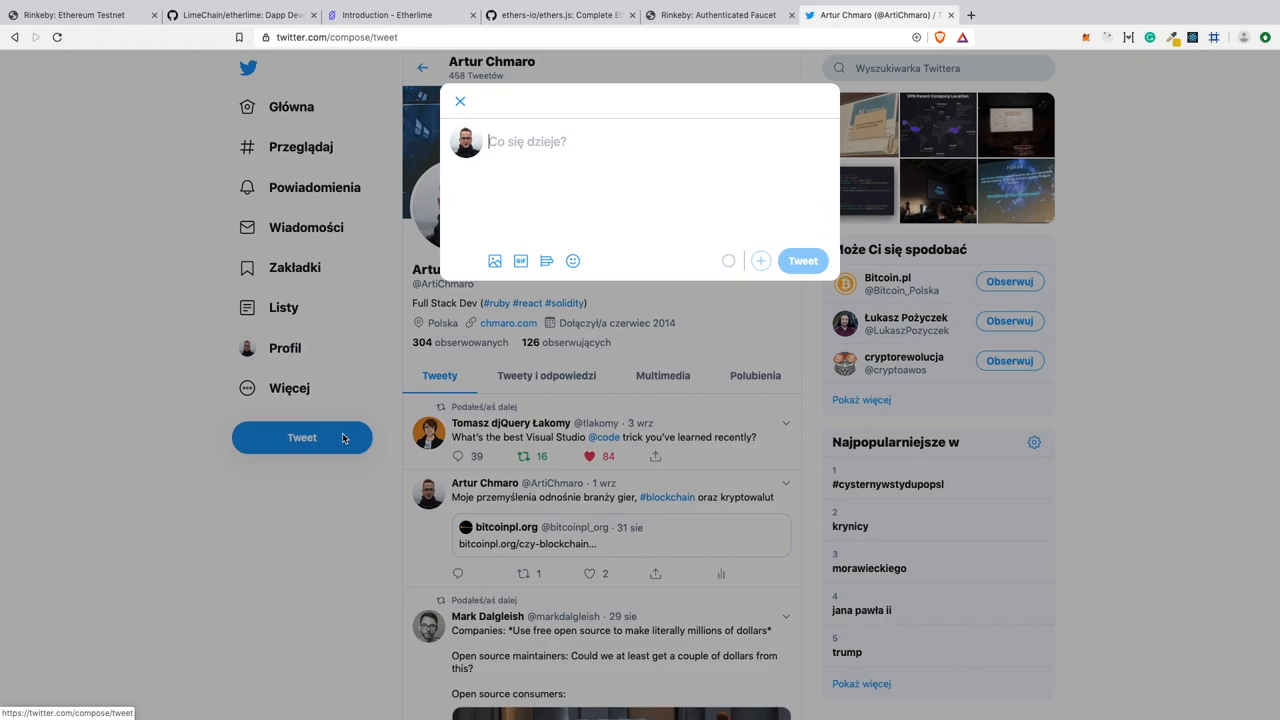
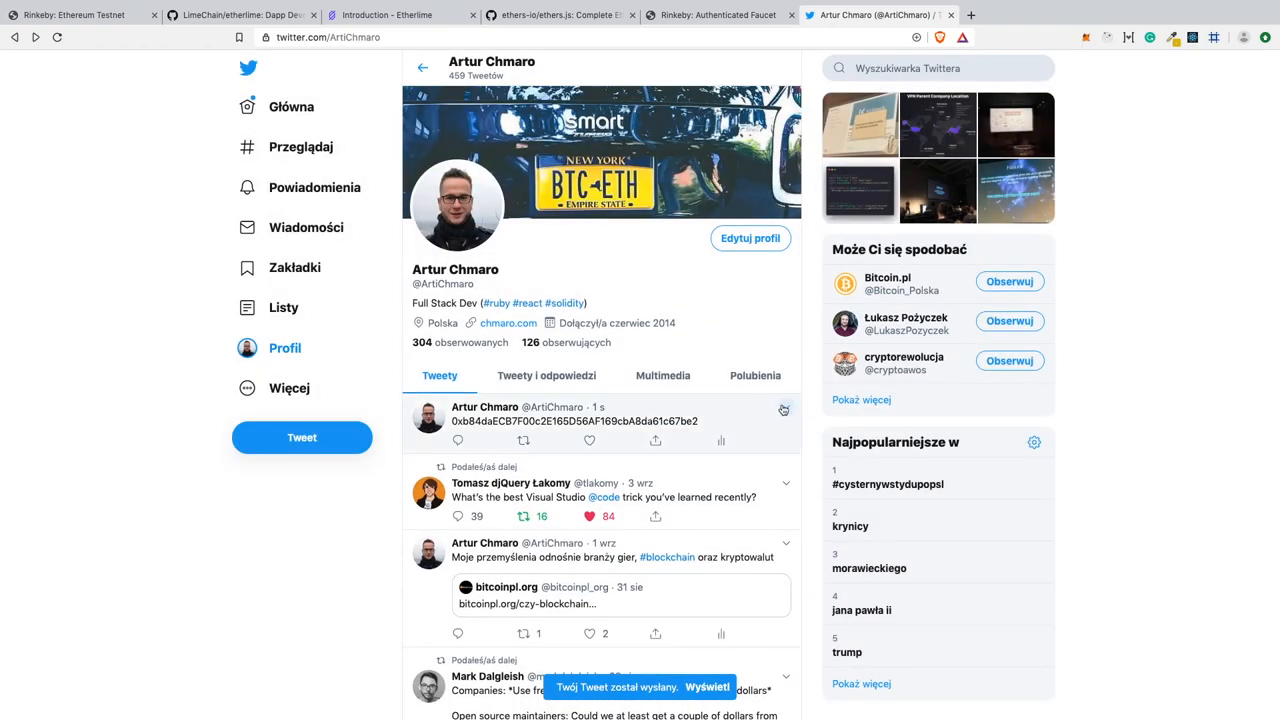
pyautogui.click(576, 414)
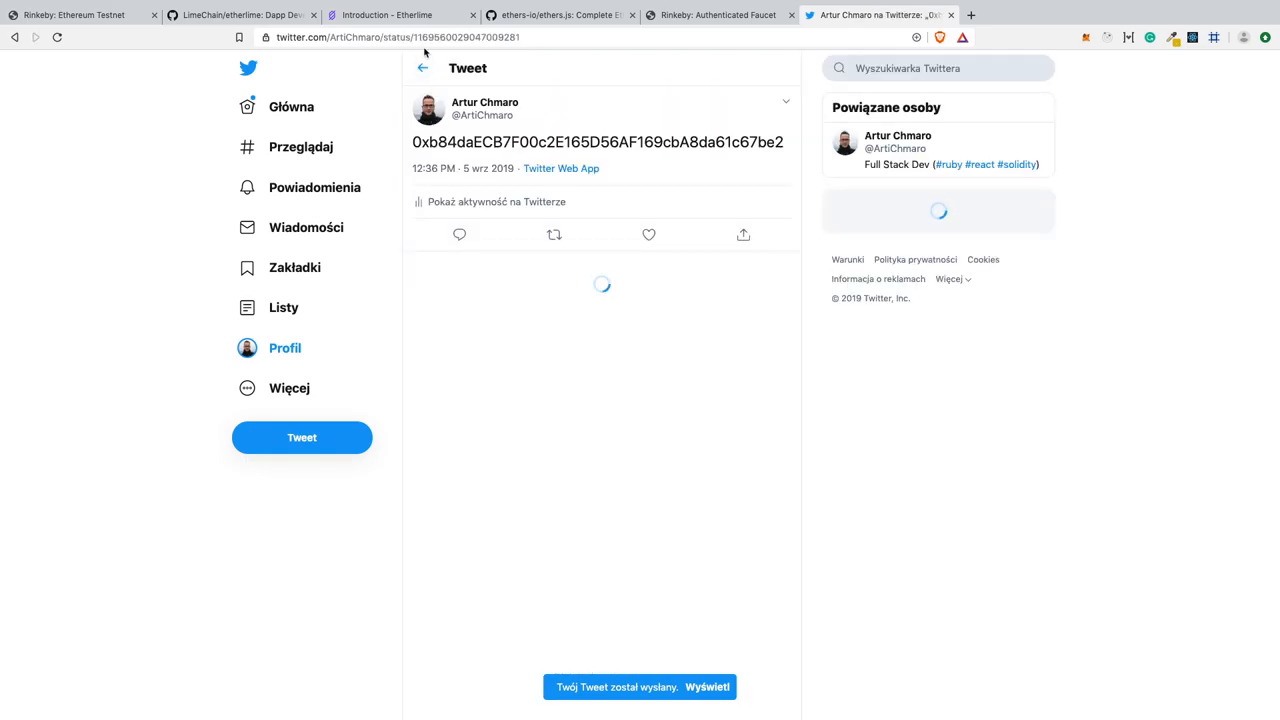
pyautogui.click(718, 14)
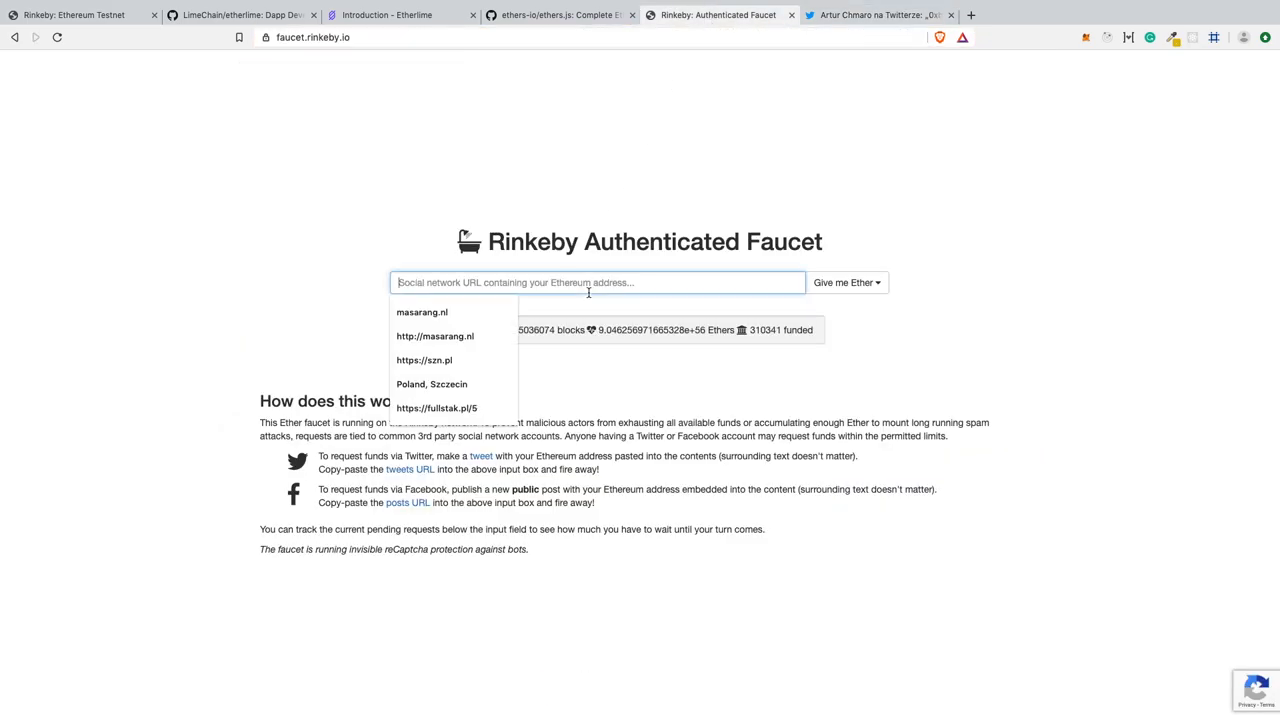
# - Submit the tweet URL to the faucet, pass the captcha and get the address funded with test Ether
pyautogui.write('https://twitter.com/ArtiChmaro/status/1169560029047009281')
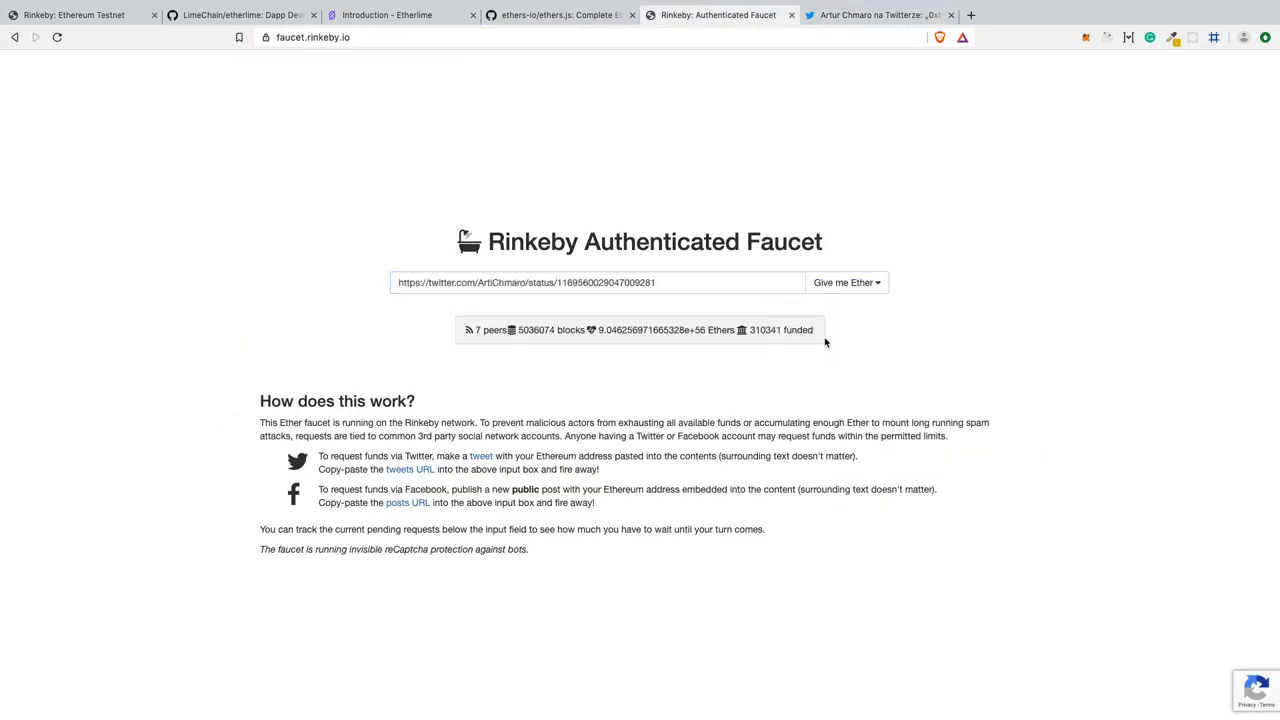
pyautogui.click(844, 282)
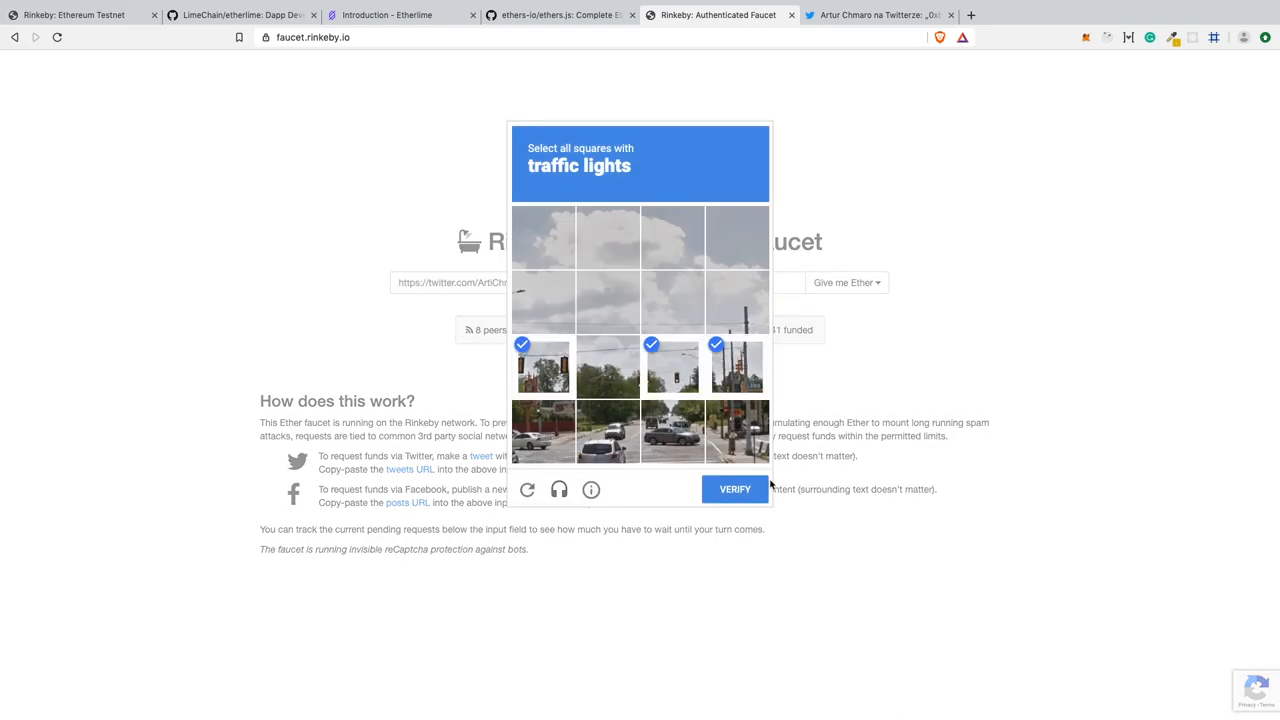
pyautogui.click(734, 488)
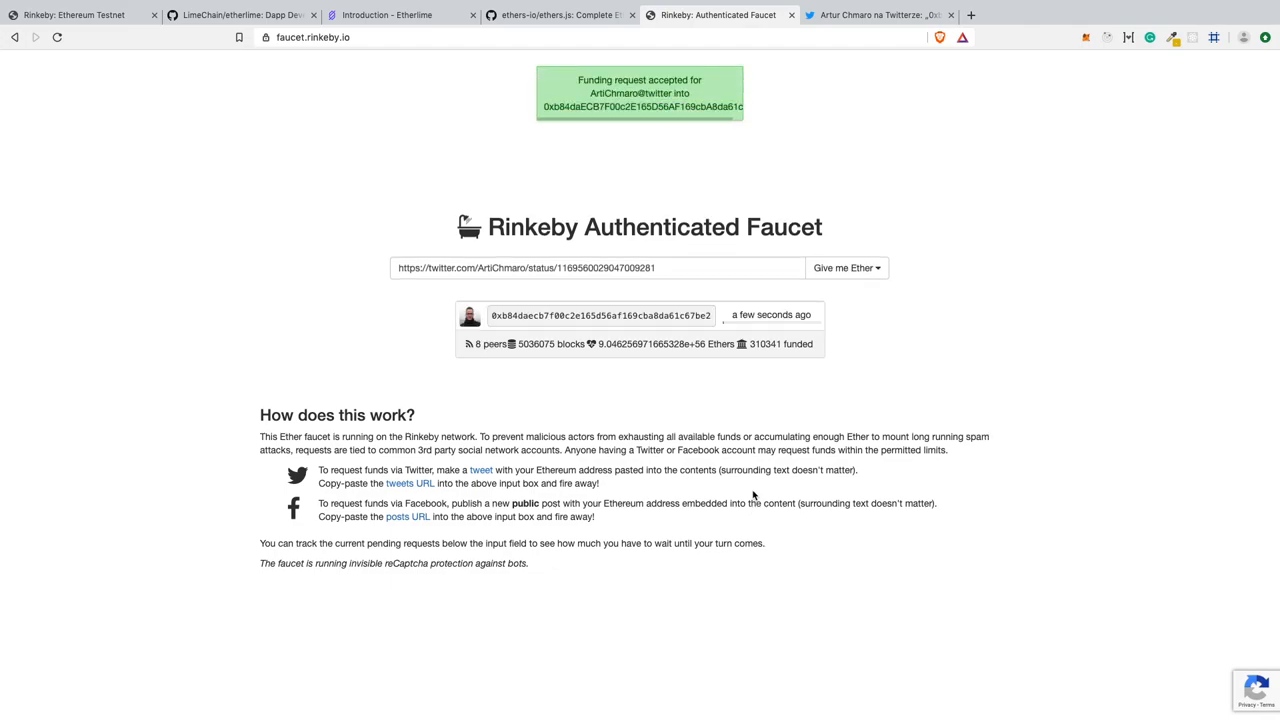
pyautogui.moveTo(730, 392)
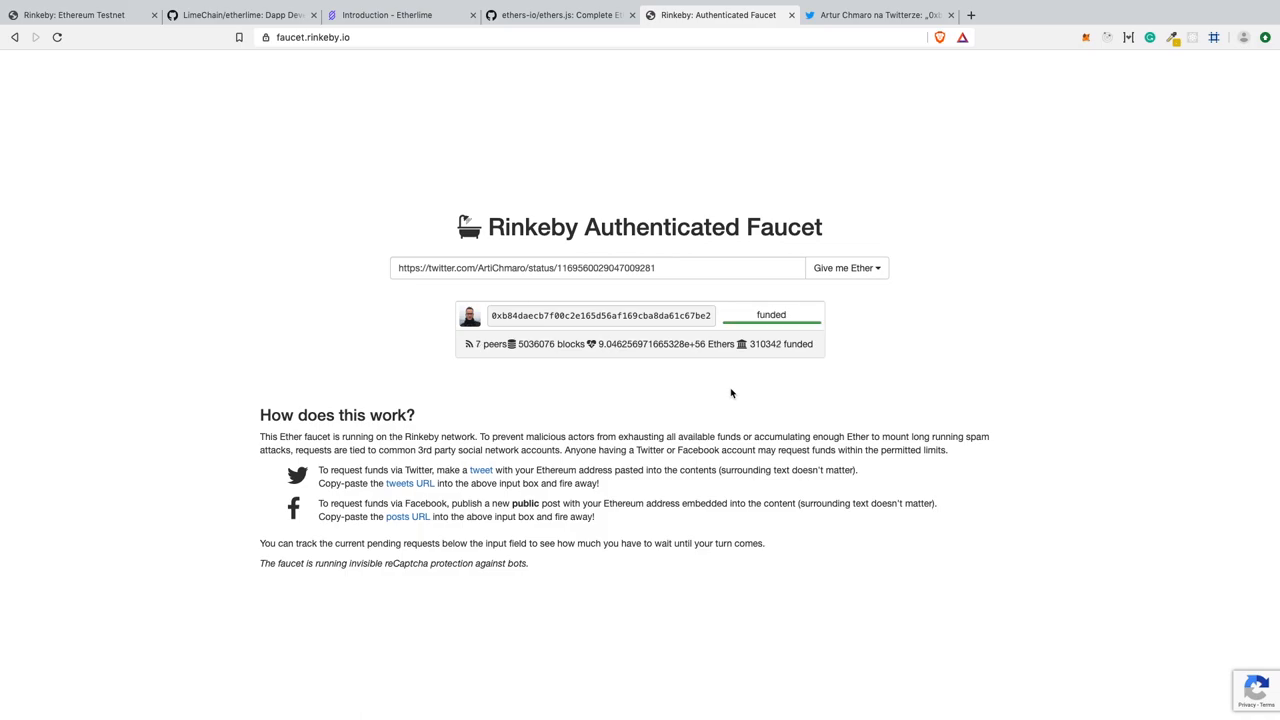
pyautogui.click(878, 14)
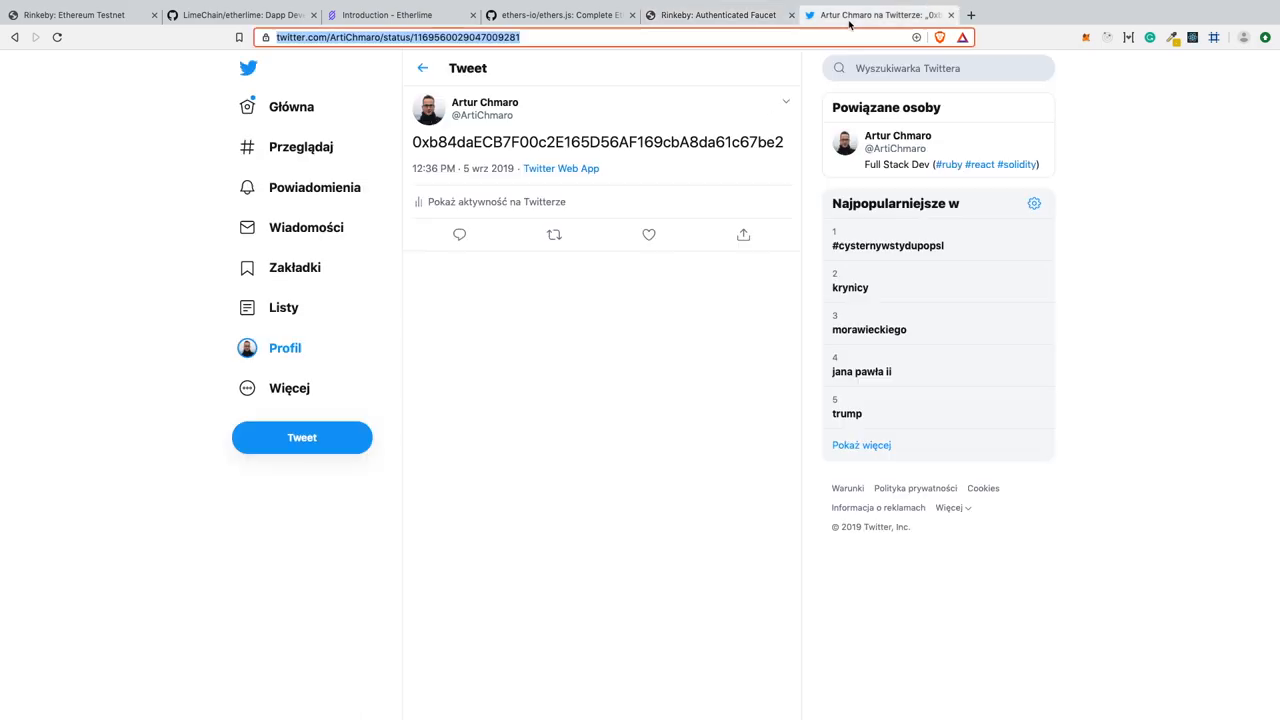
# - Delete the funding tweet, then bring up the MetaMask account options showing 18.75 ETH on Rinkeby
pyautogui.click(786, 100)
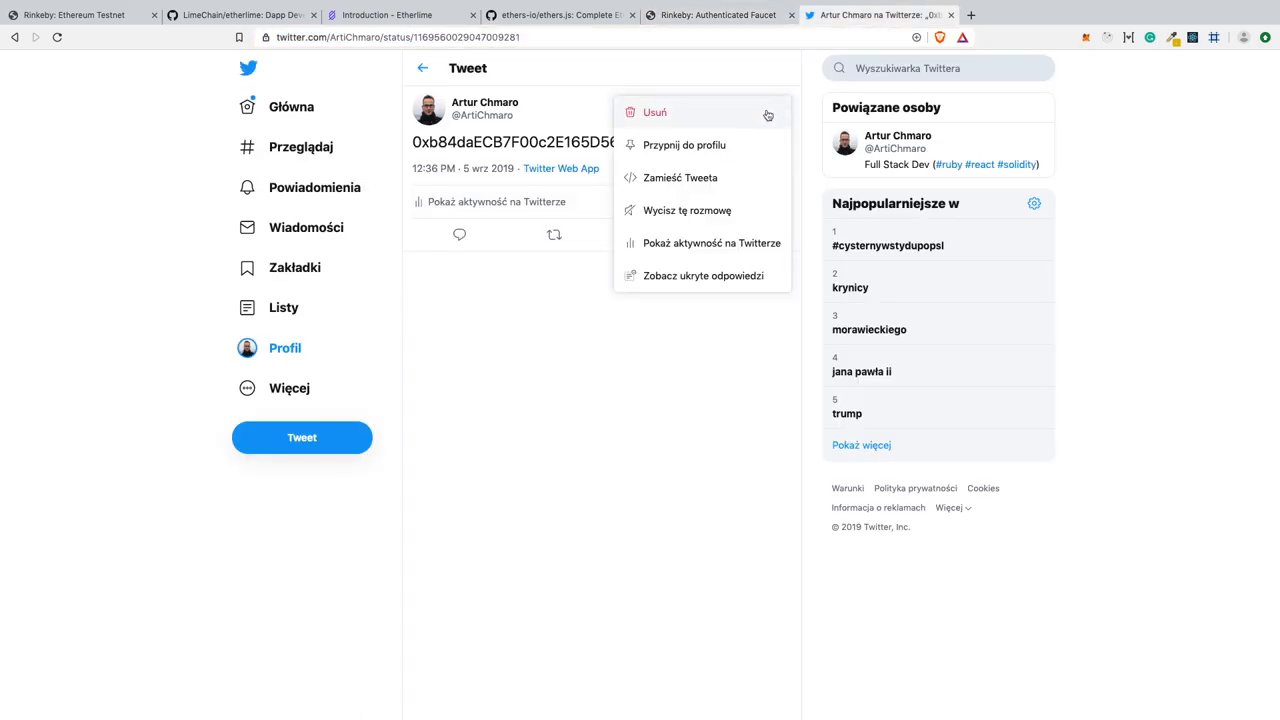
pyautogui.click(654, 112)
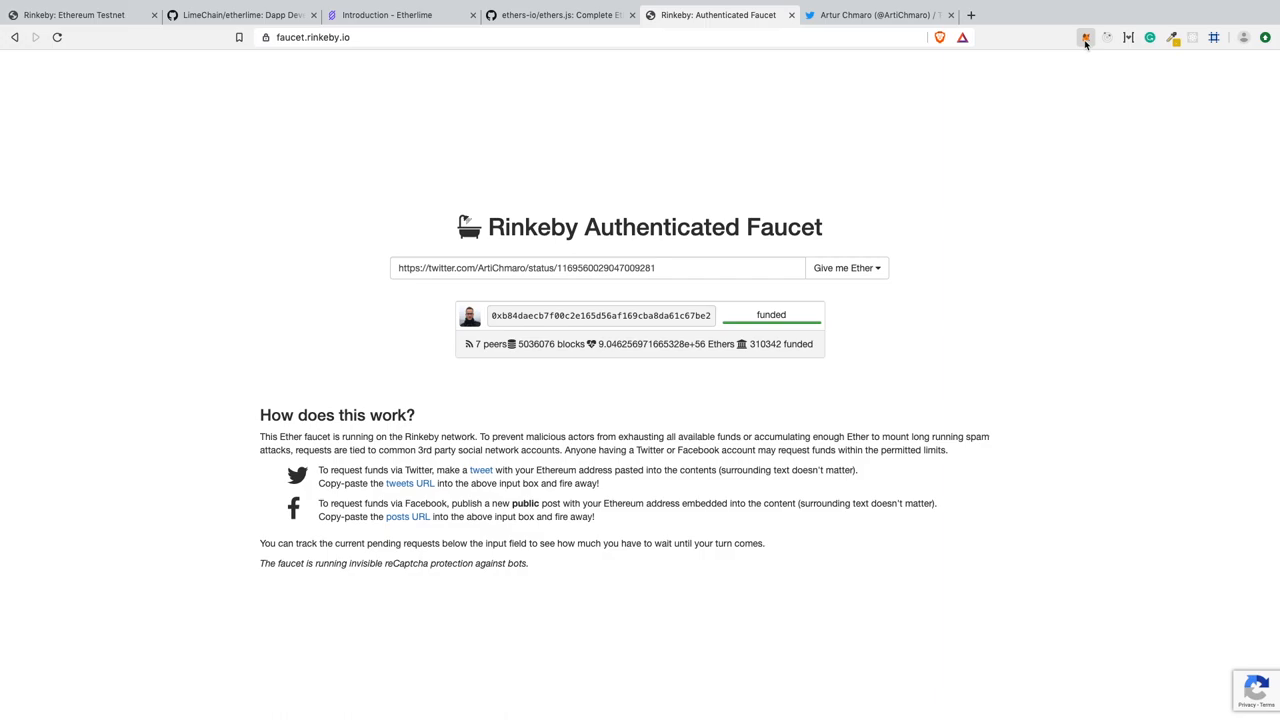
pyautogui.click(1084, 36)
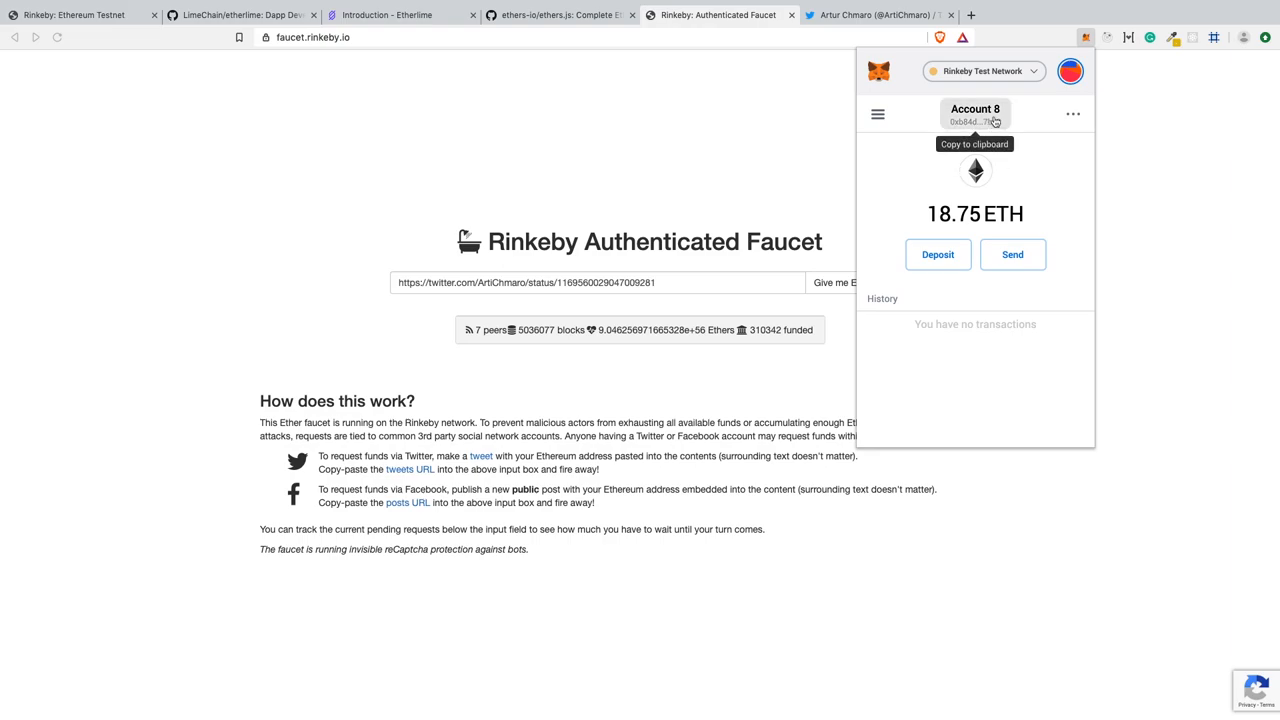
pyautogui.click(1072, 112)
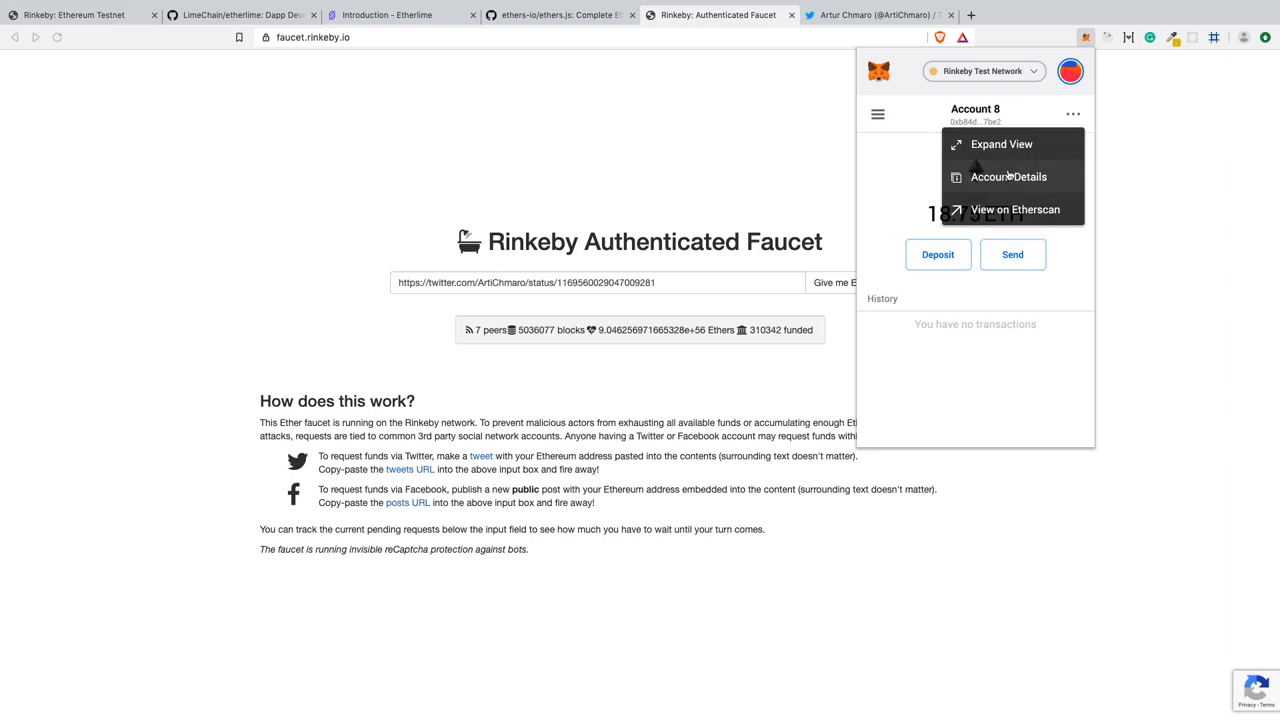
# - Export the account's private key from MetaMask Account Details, confirming with the password
pyautogui.click(1008, 176)
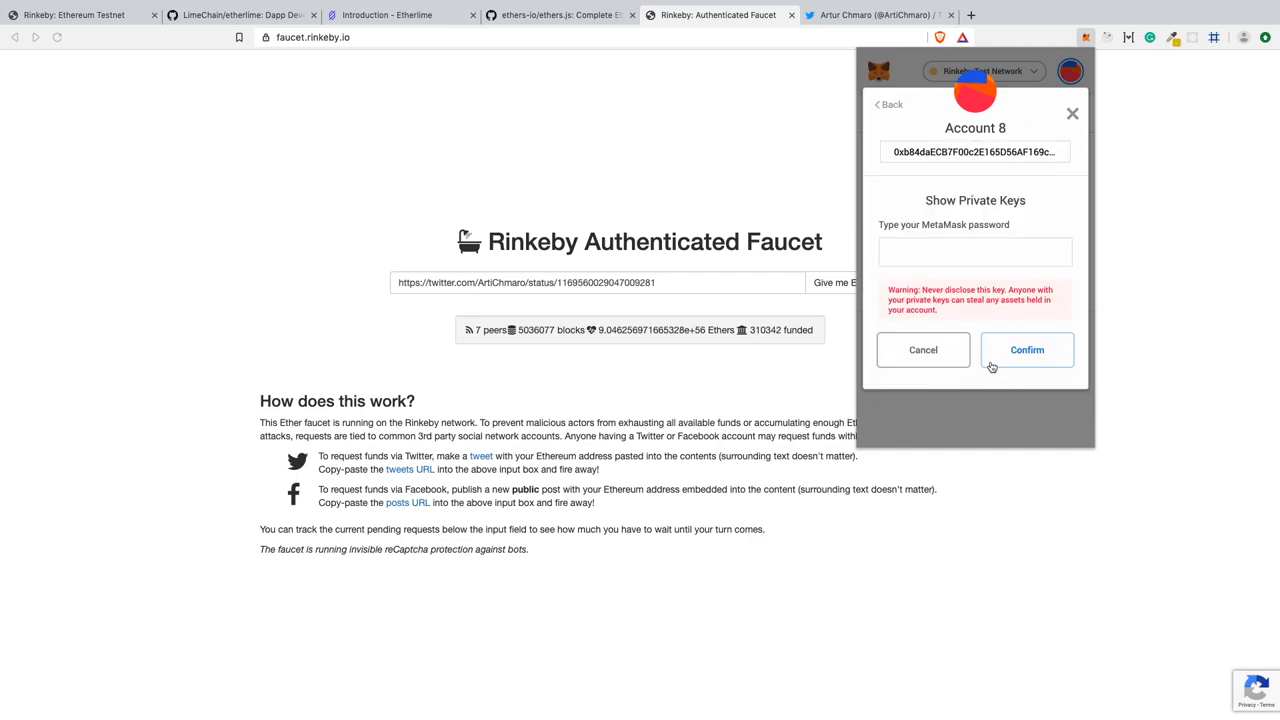
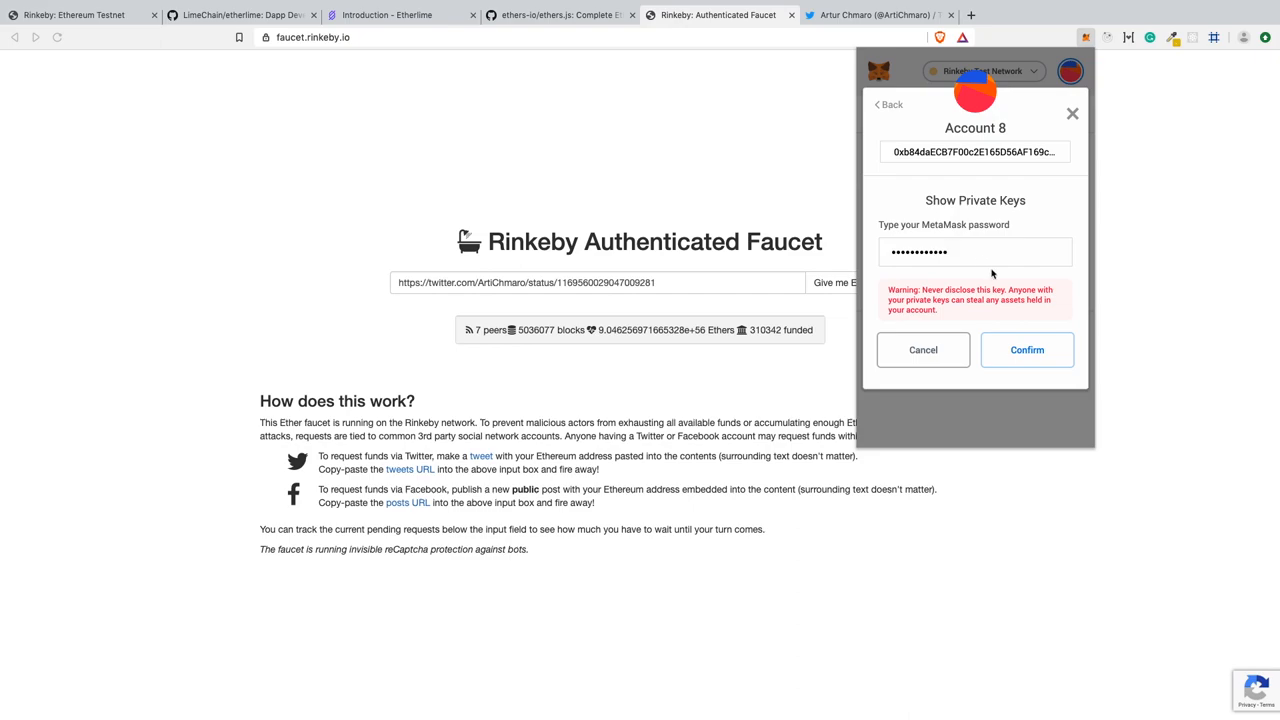
pyautogui.click(1028, 348)
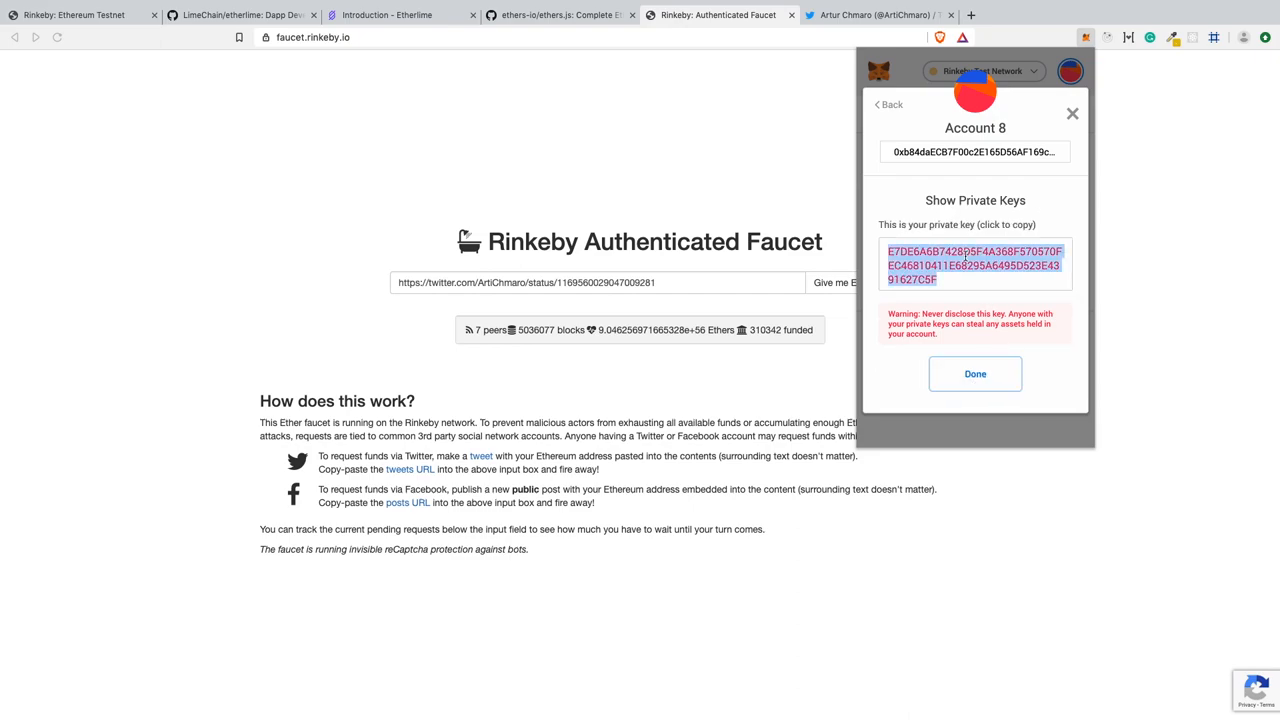
pyautogui.click(976, 374)
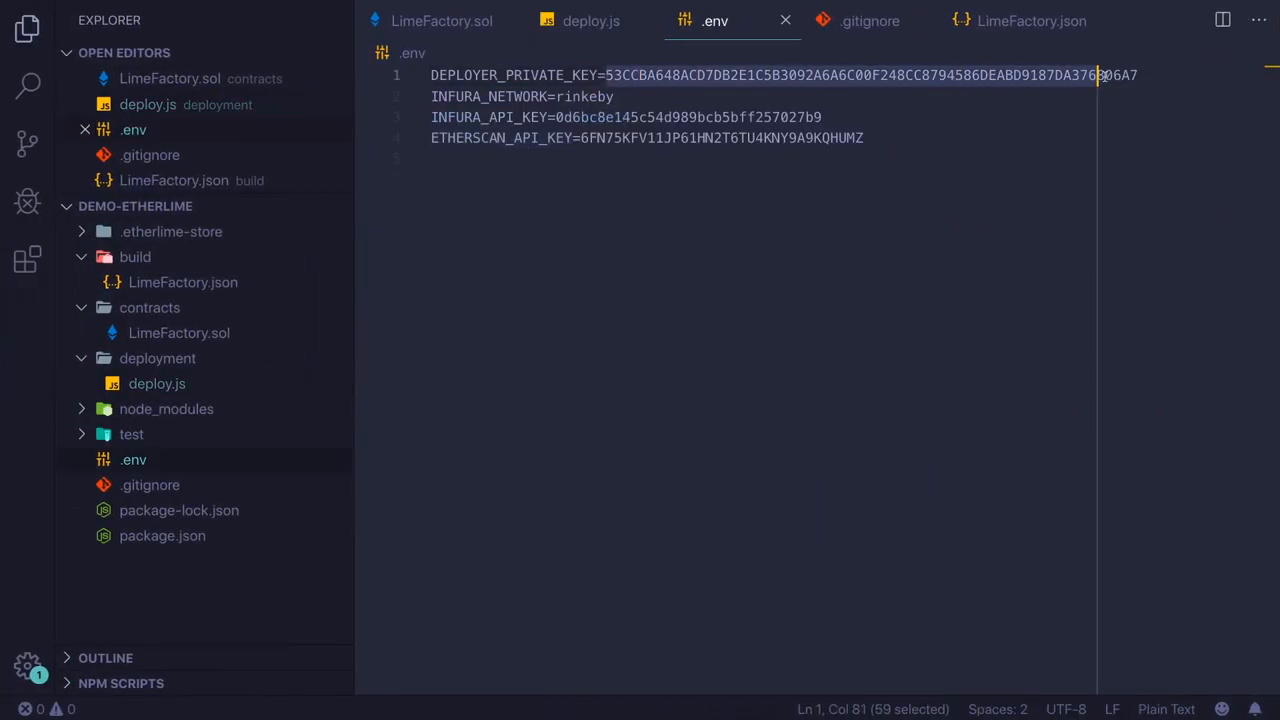
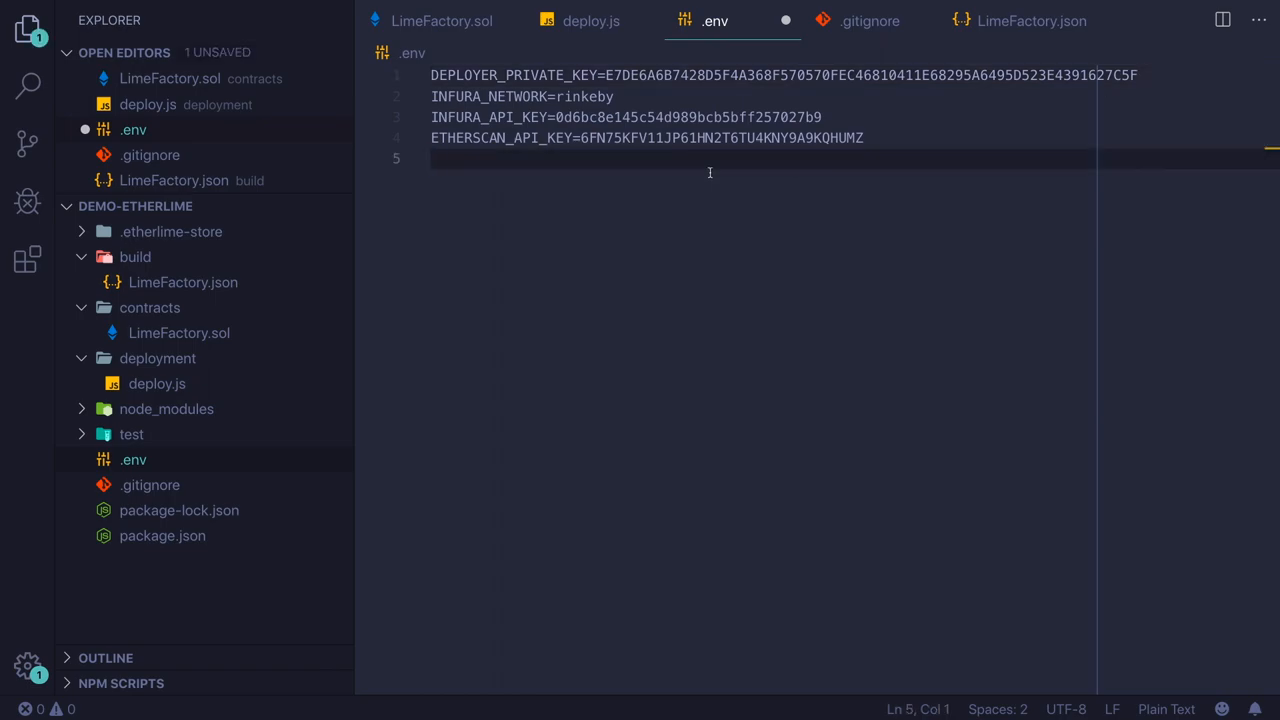
# - Put the copied private key as DEPLOYER_PRIVATE_KEY in the .env file
pyautogui.doubleClick(584, 96)
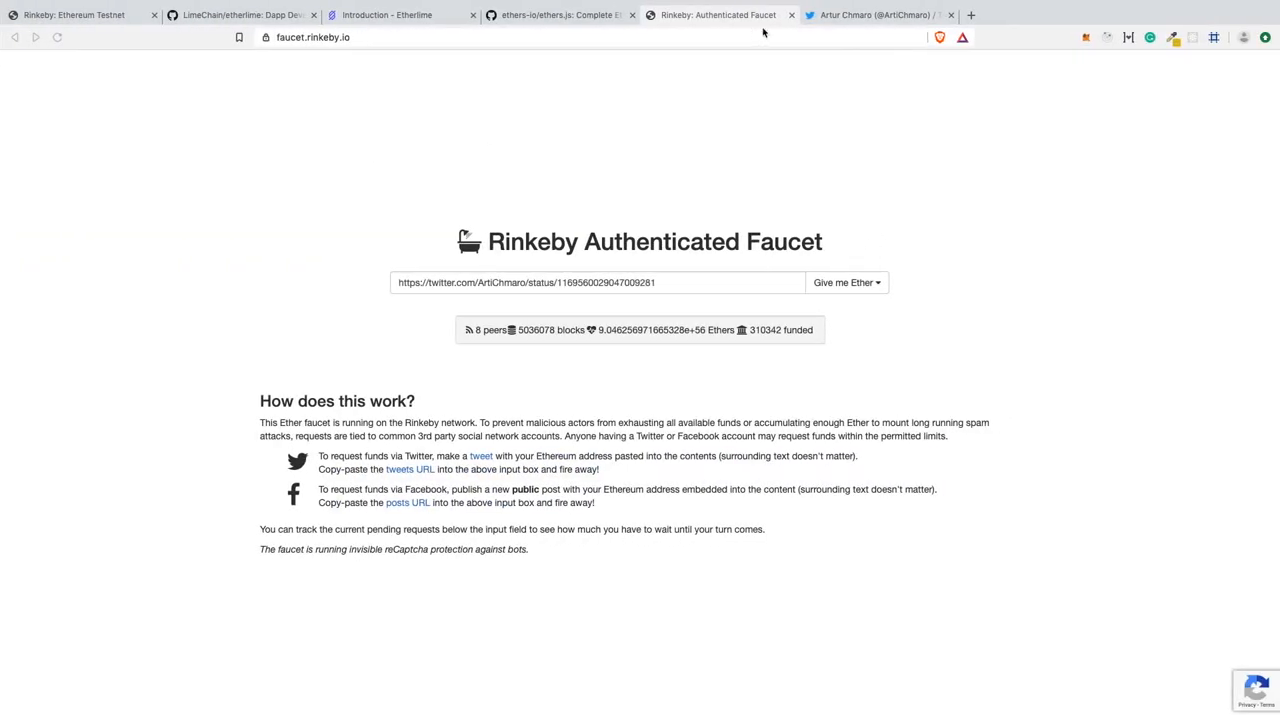
# - Sign in to Infura with a saved login email
pyautogui.click(878, 14)
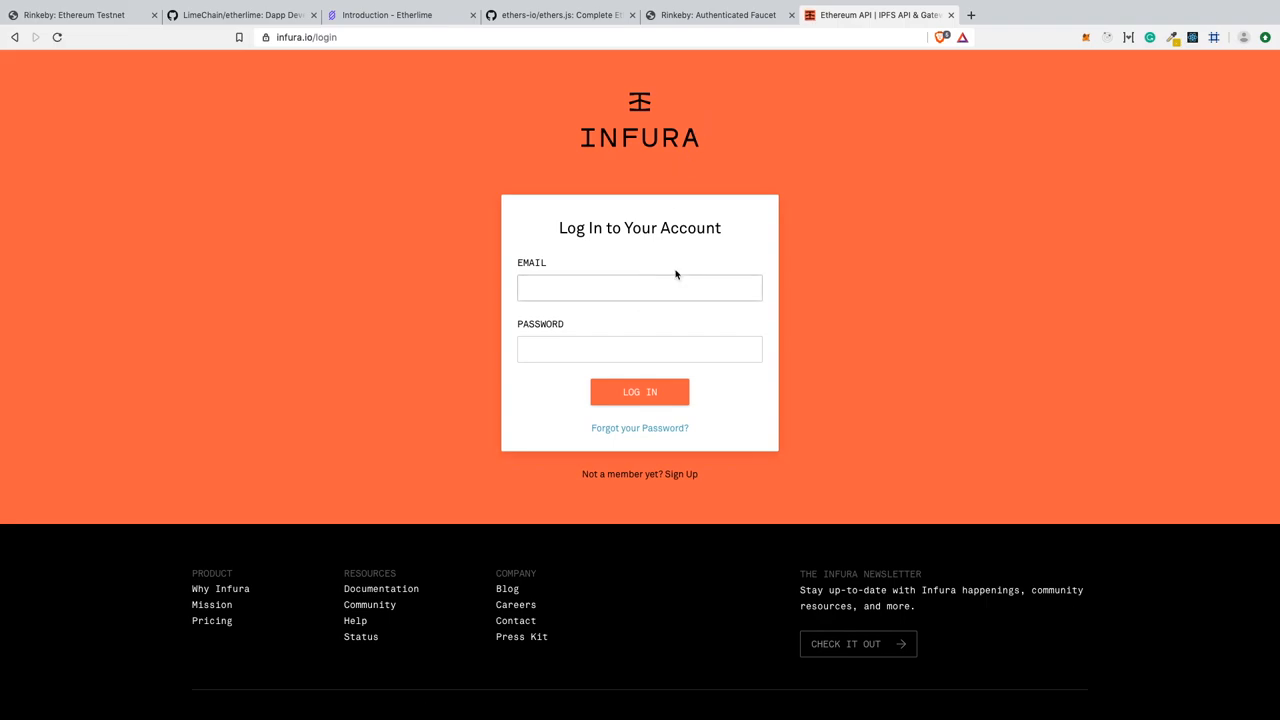
pyautogui.click(640, 288)
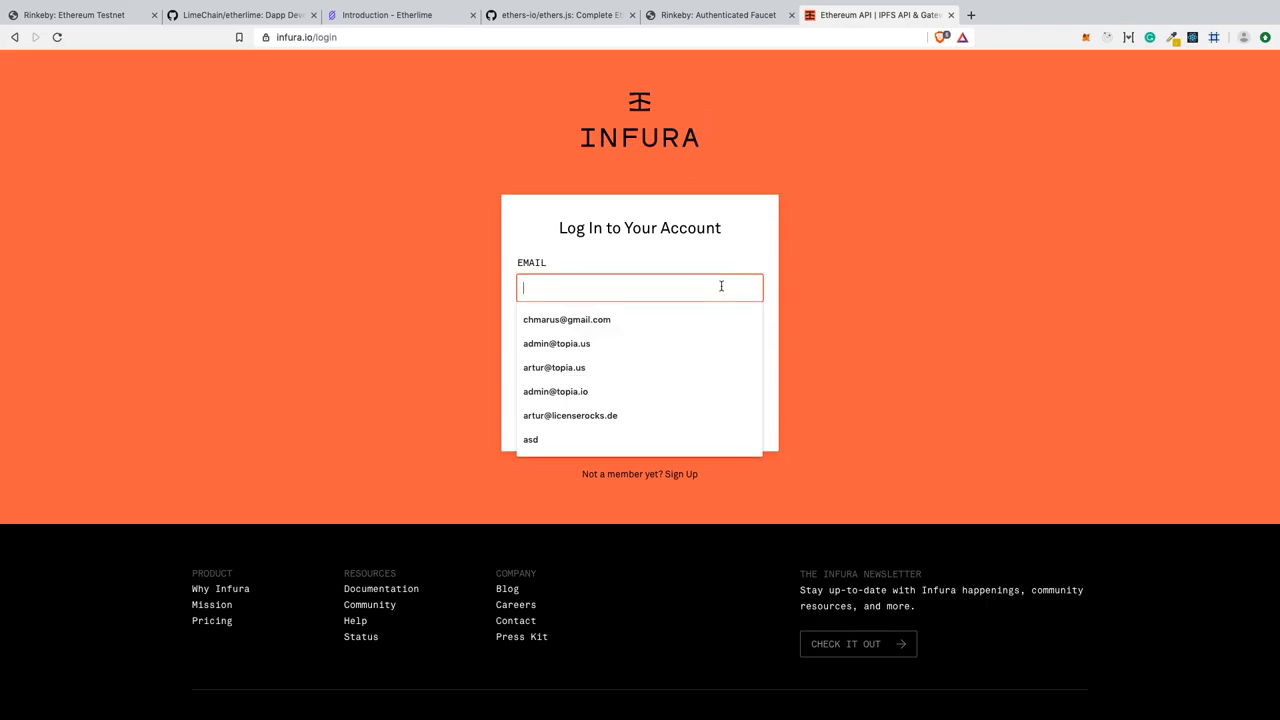
pyautogui.click(718, 14)
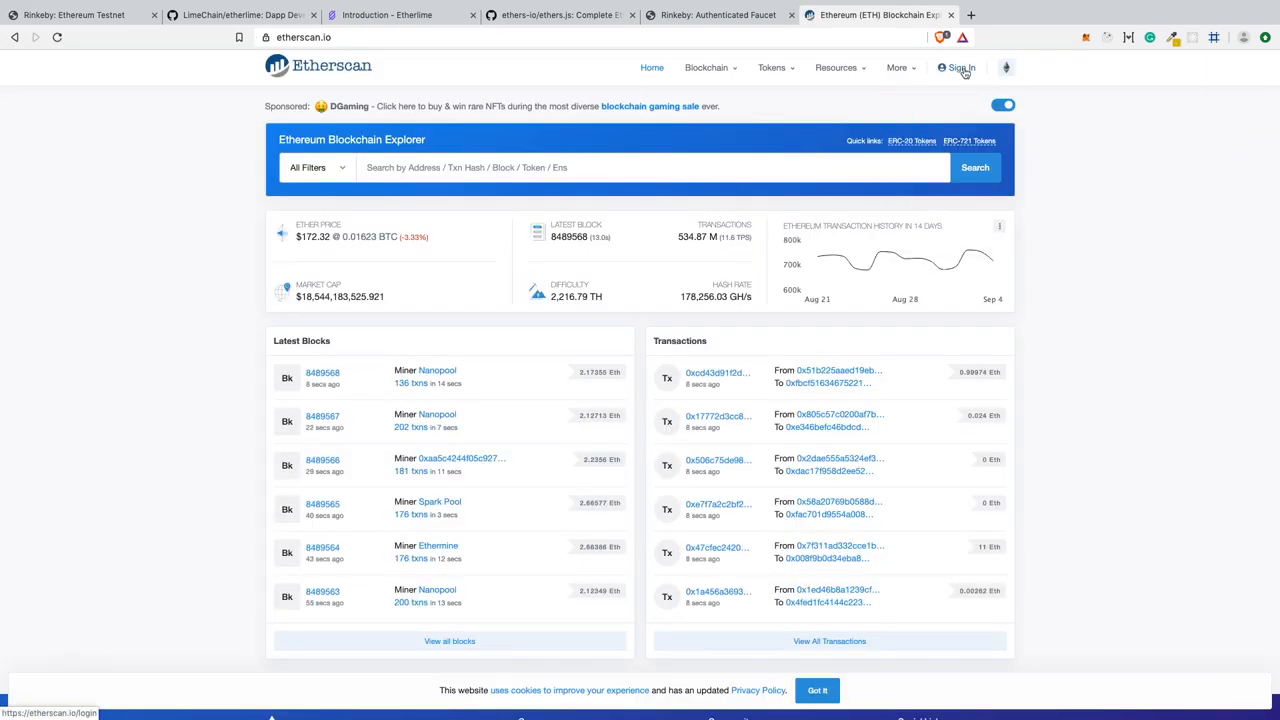
# - Check the Etherscan account's API key against ETHERSCAN_API_KEY in .env, then return to deploy.js
pyautogui.click(960, 68)
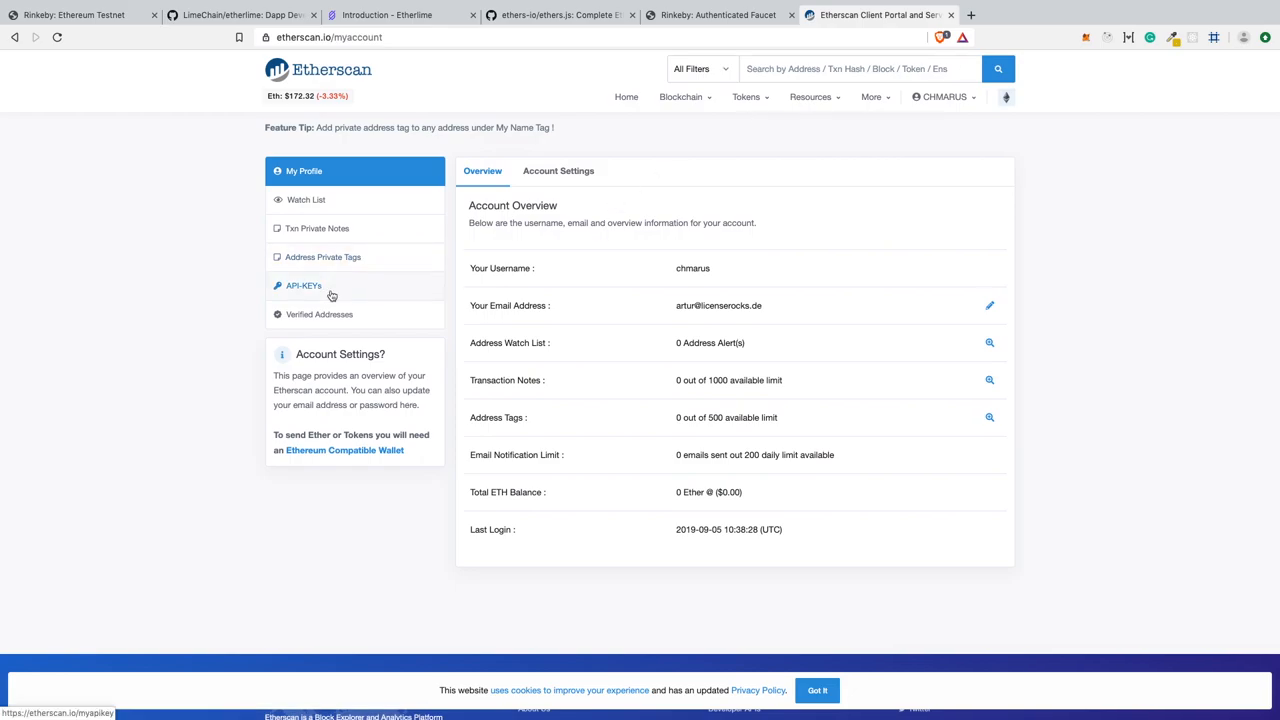
pyautogui.click(304, 284)
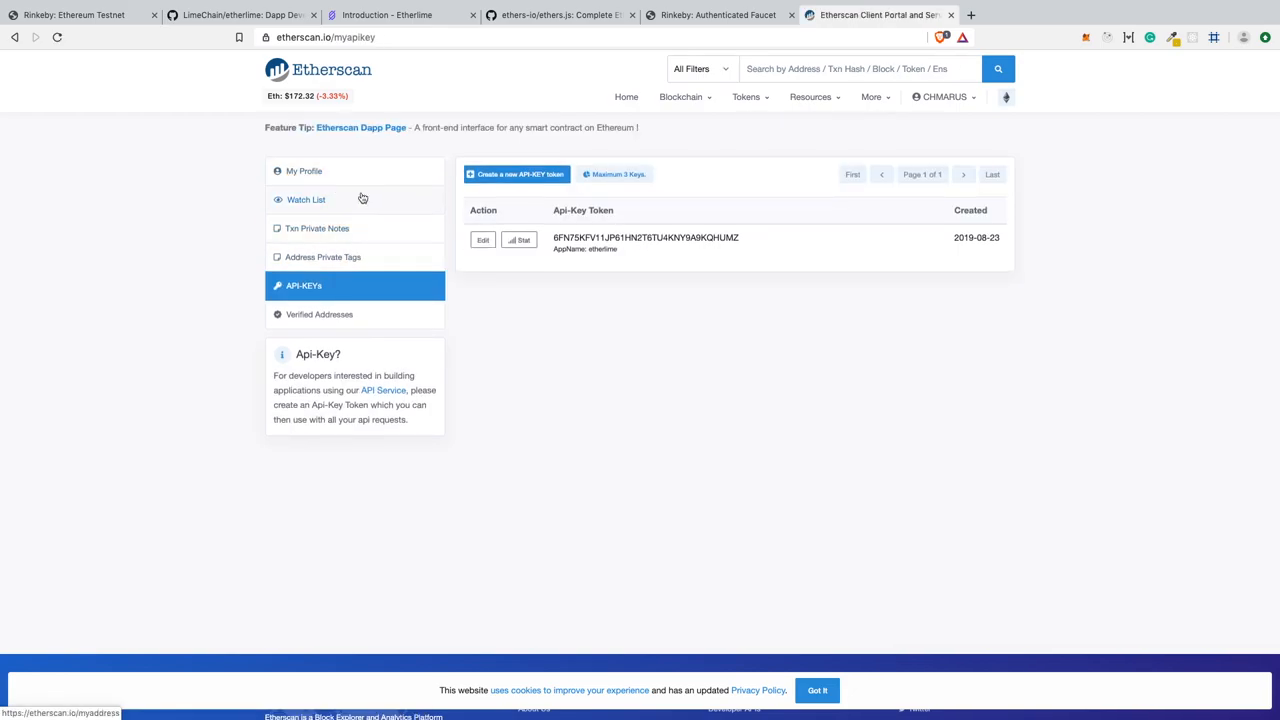
pyautogui.click(304, 172)
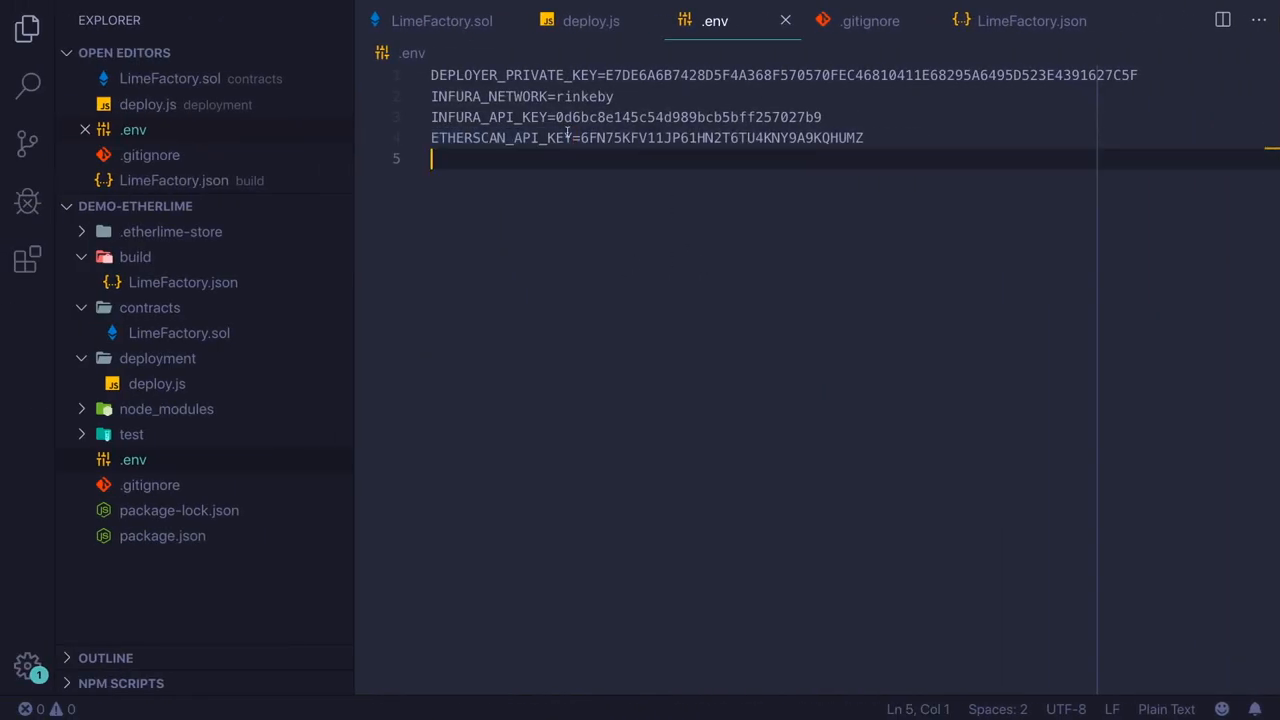
pyautogui.moveTo(868, 152)
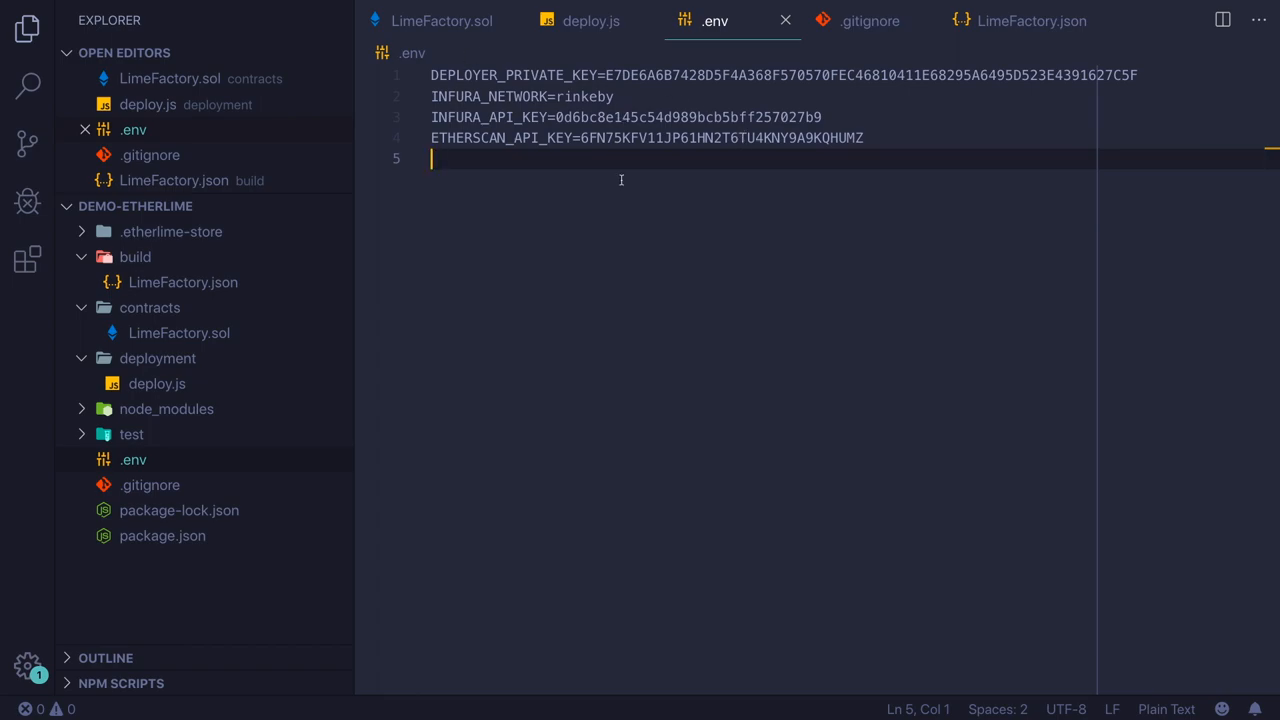
pyautogui.click(590, 20)
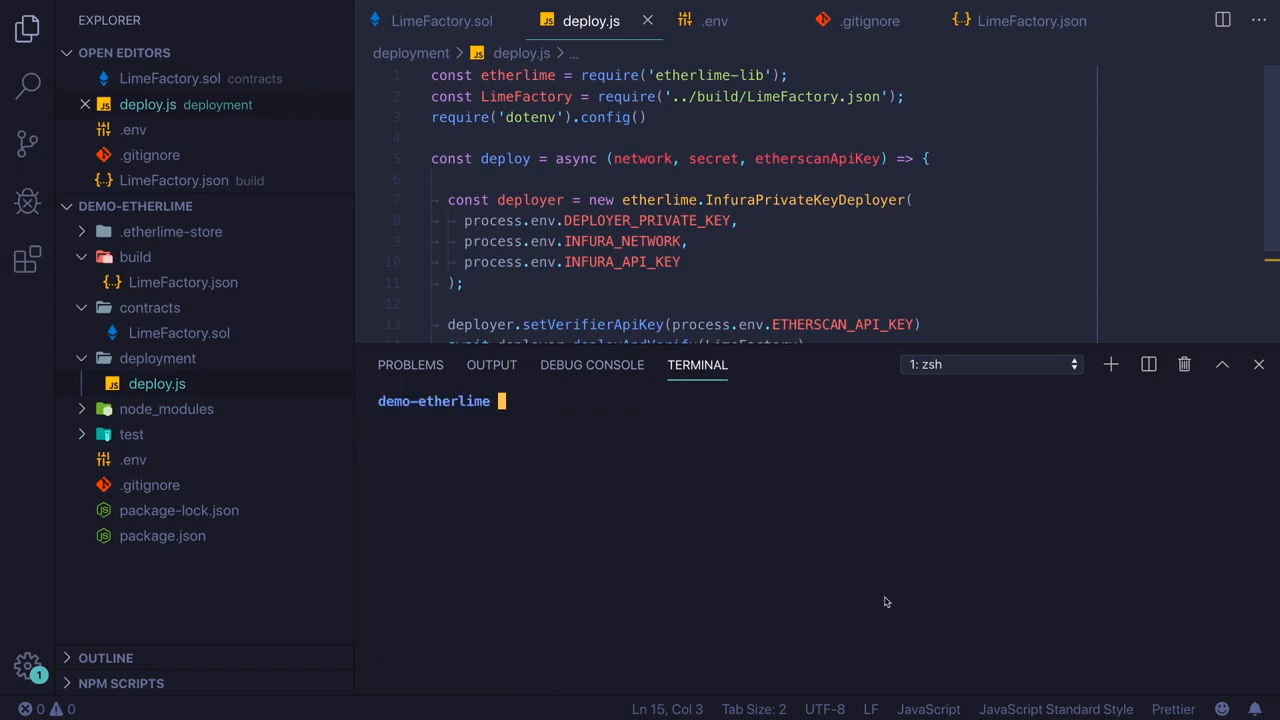
# - Run 'etherlime deploy' to deploy and verify LimeFactory on Rinkeby, selecting the deployed address
pyautogui.write('ethe')
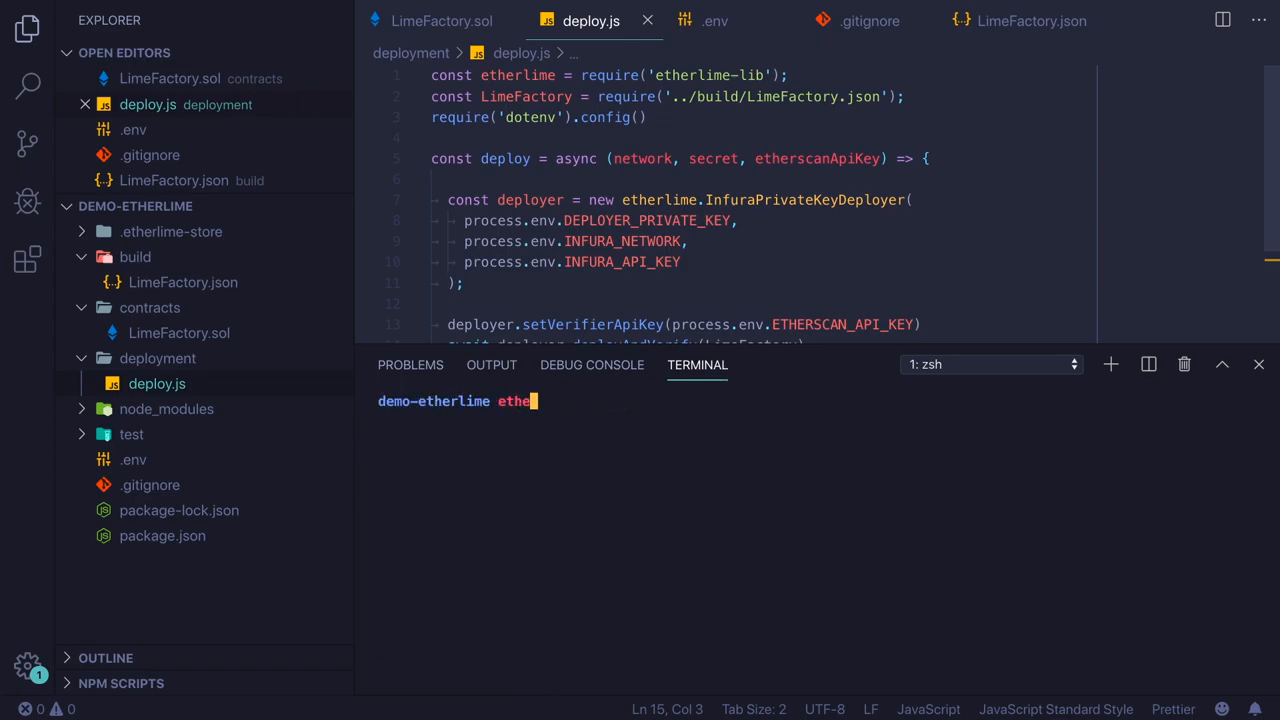
pyautogui.write('rlime deplo')
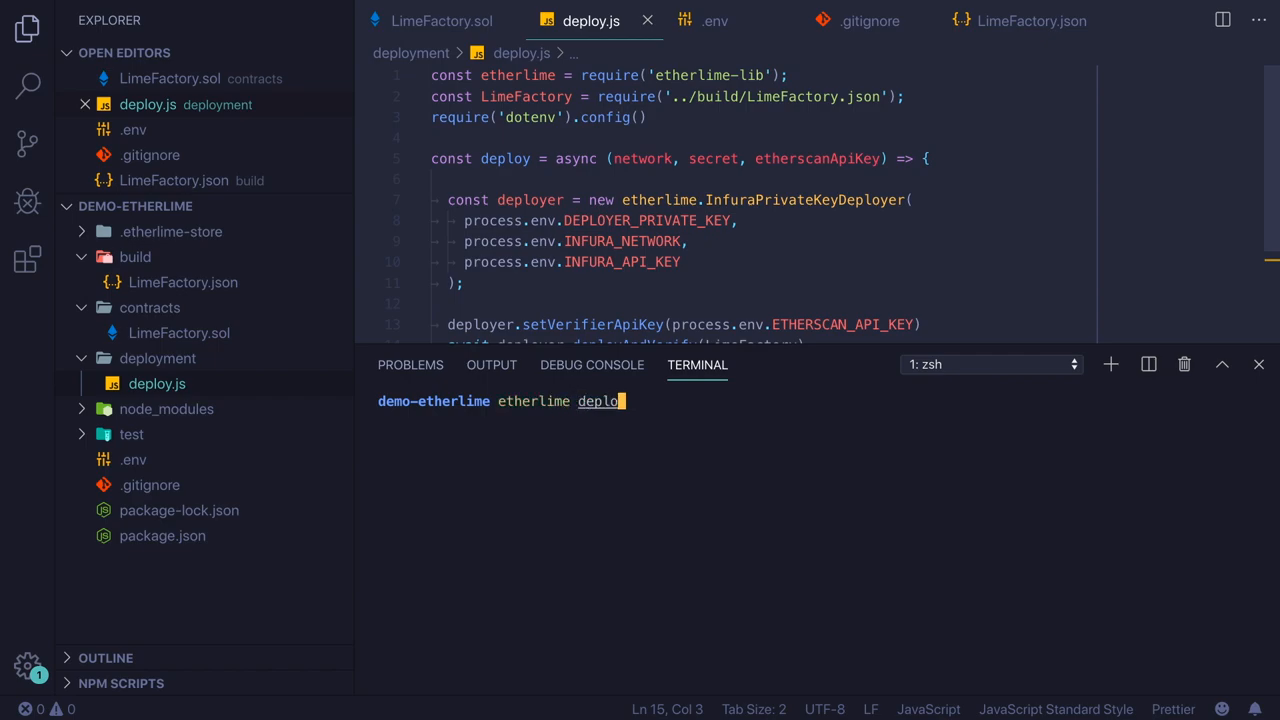
pyautogui.press('Return')
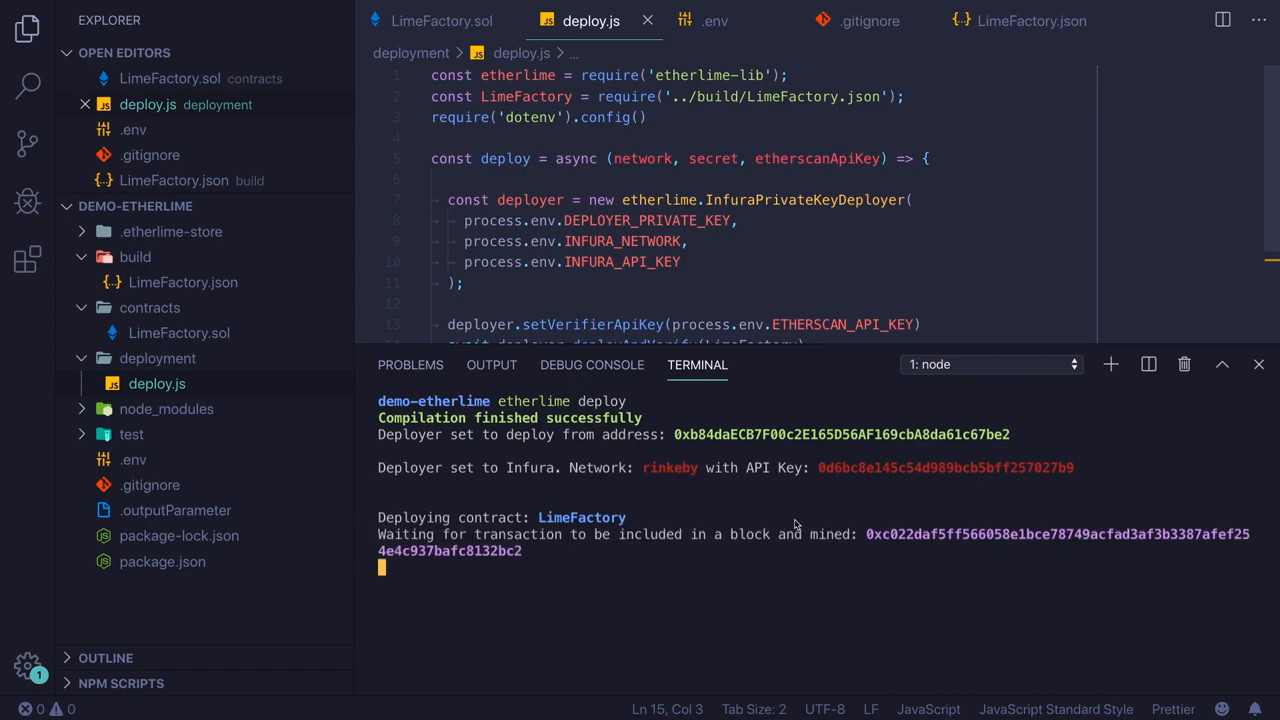
pyautogui.moveTo(776, 580)
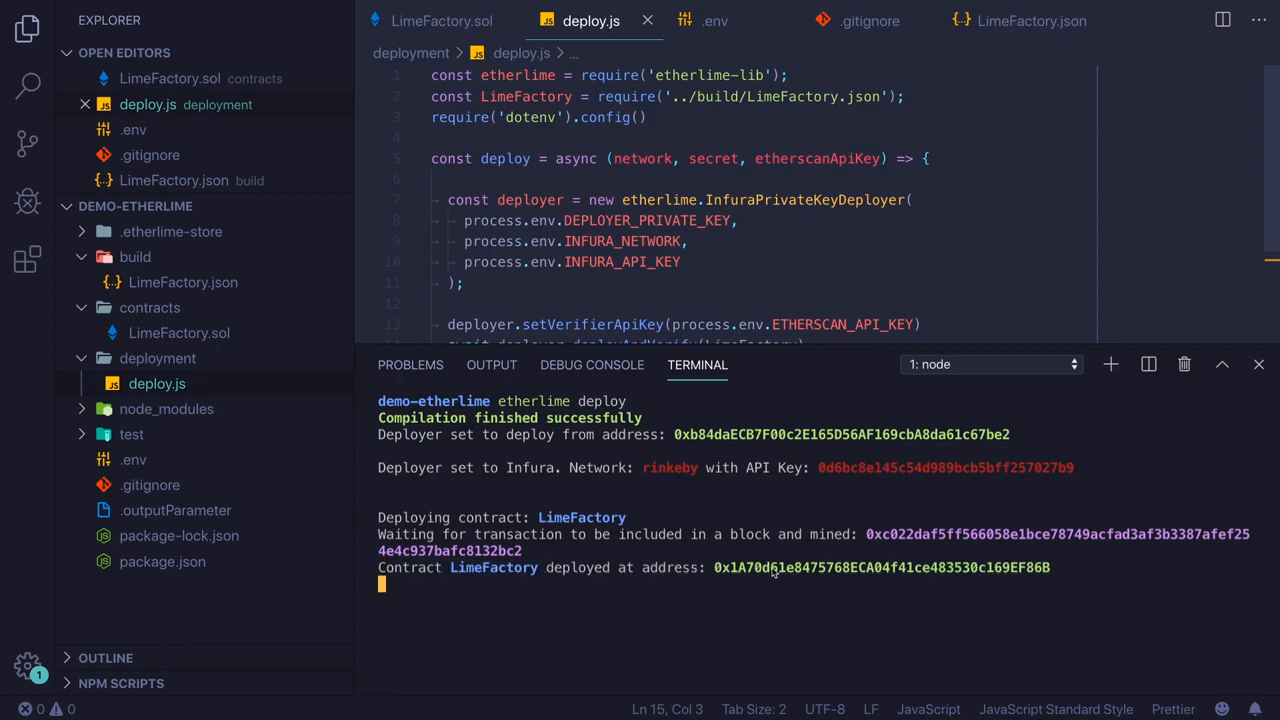
pyautogui.doubleClick(880, 568)
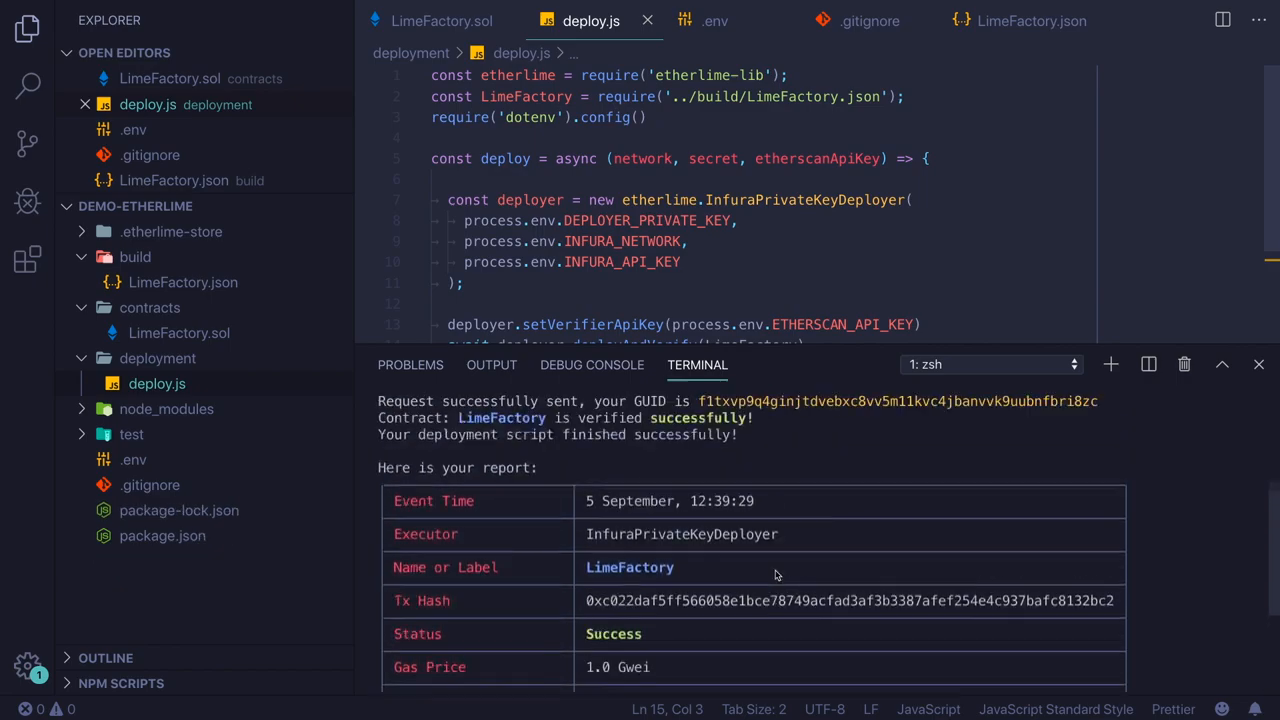
# - Scroll through the deployment report confirming LimeFactory deployed and verified
pyautogui.scroll(-3)
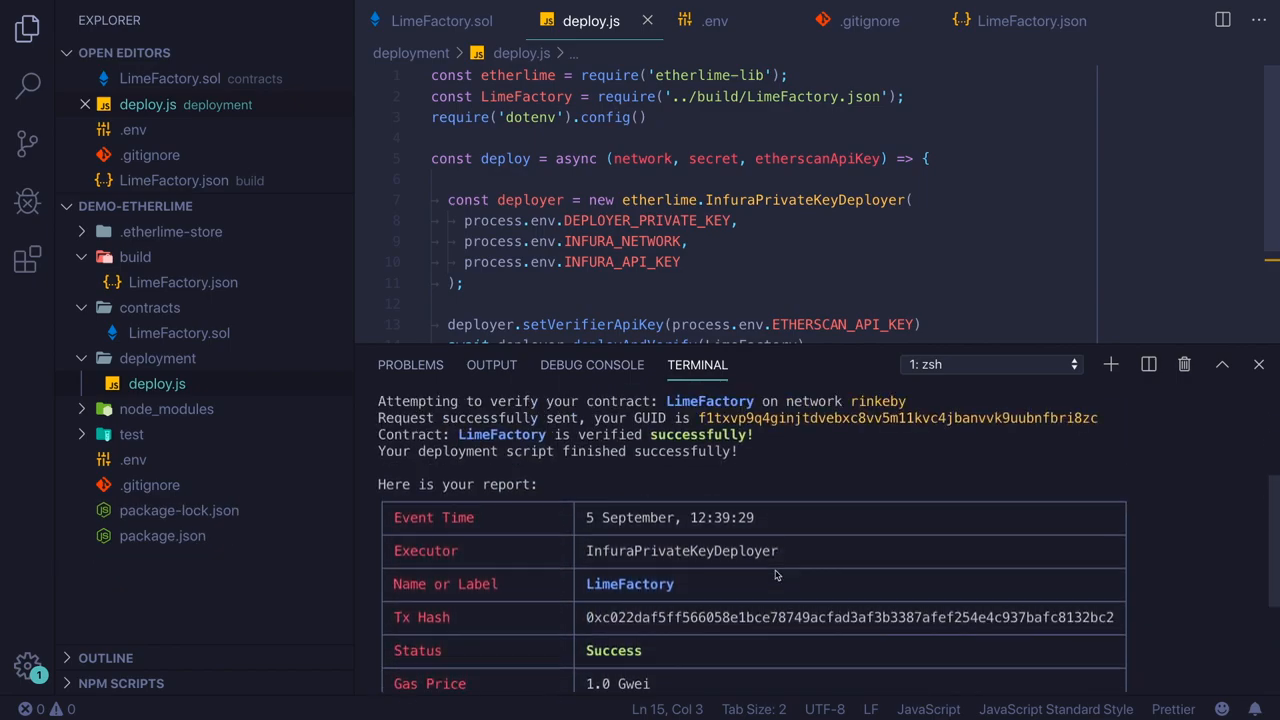
pyautogui.scroll(-3)
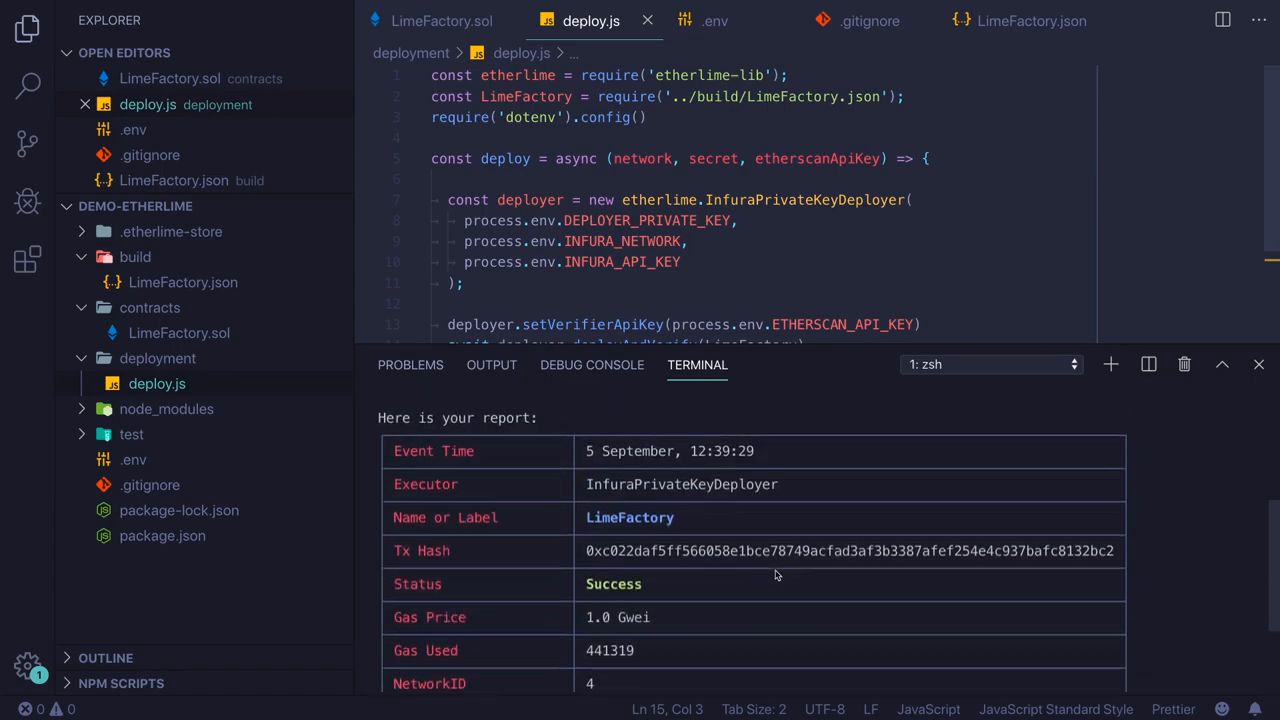
pyautogui.scroll(-3)
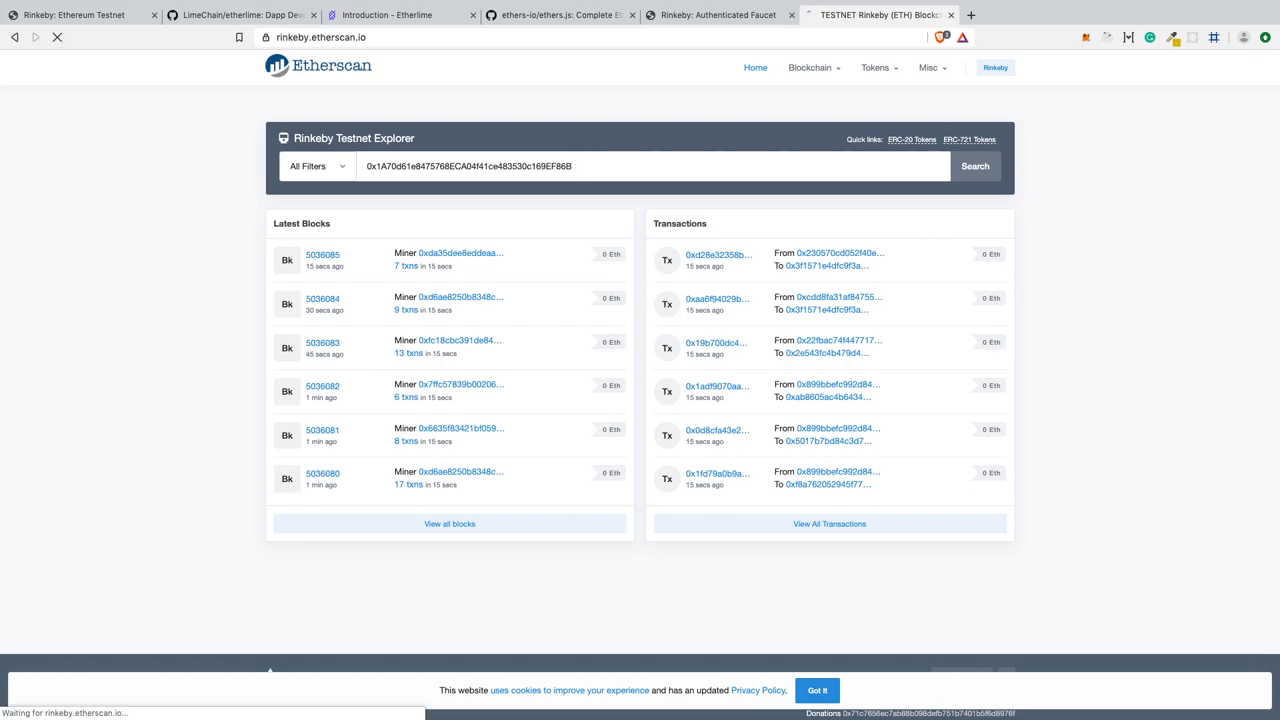
# - Search the contract address, review its verified source code and ABI, then go to Read Contract
pyautogui.click(974, 166)
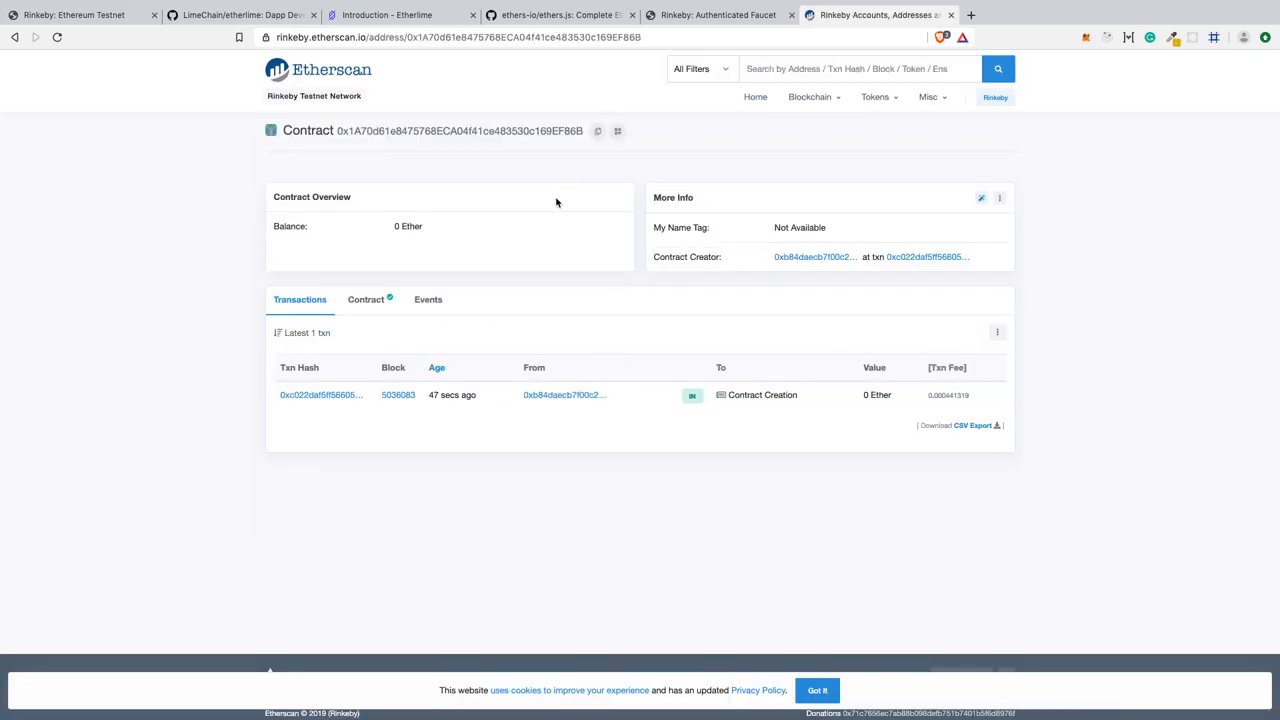
pyautogui.click(364, 300)
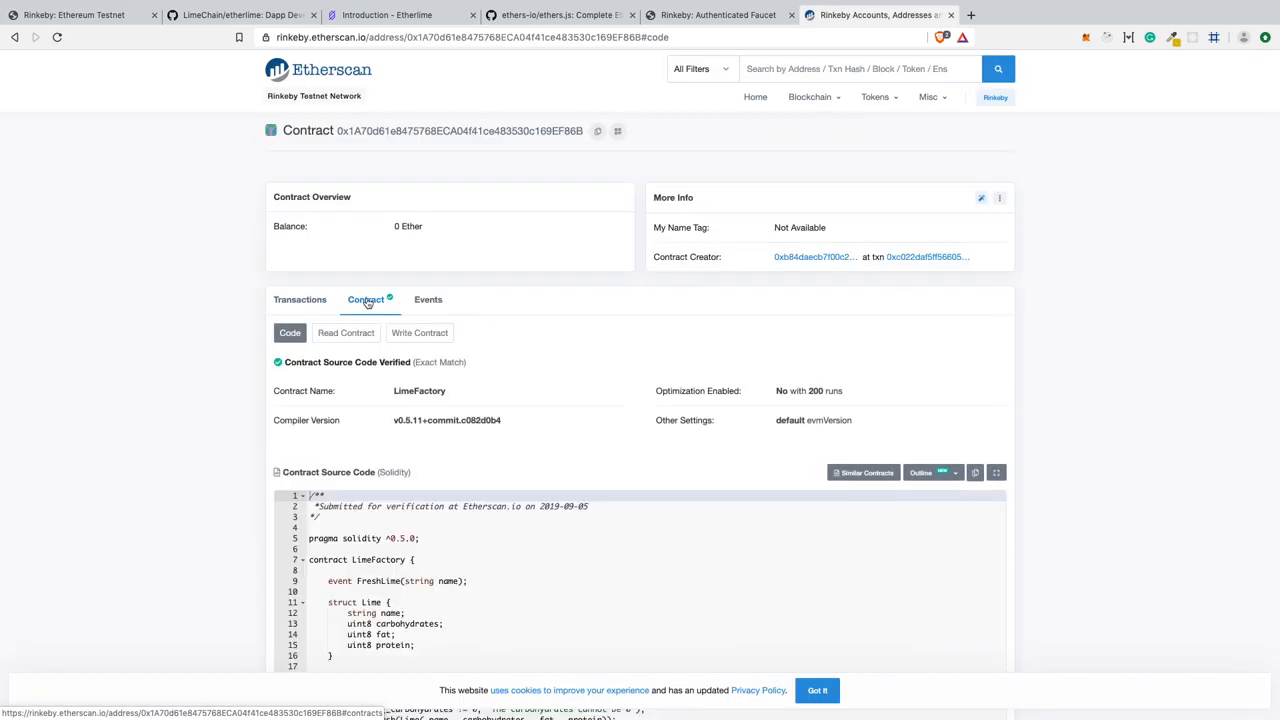
pyautogui.scroll(-3)
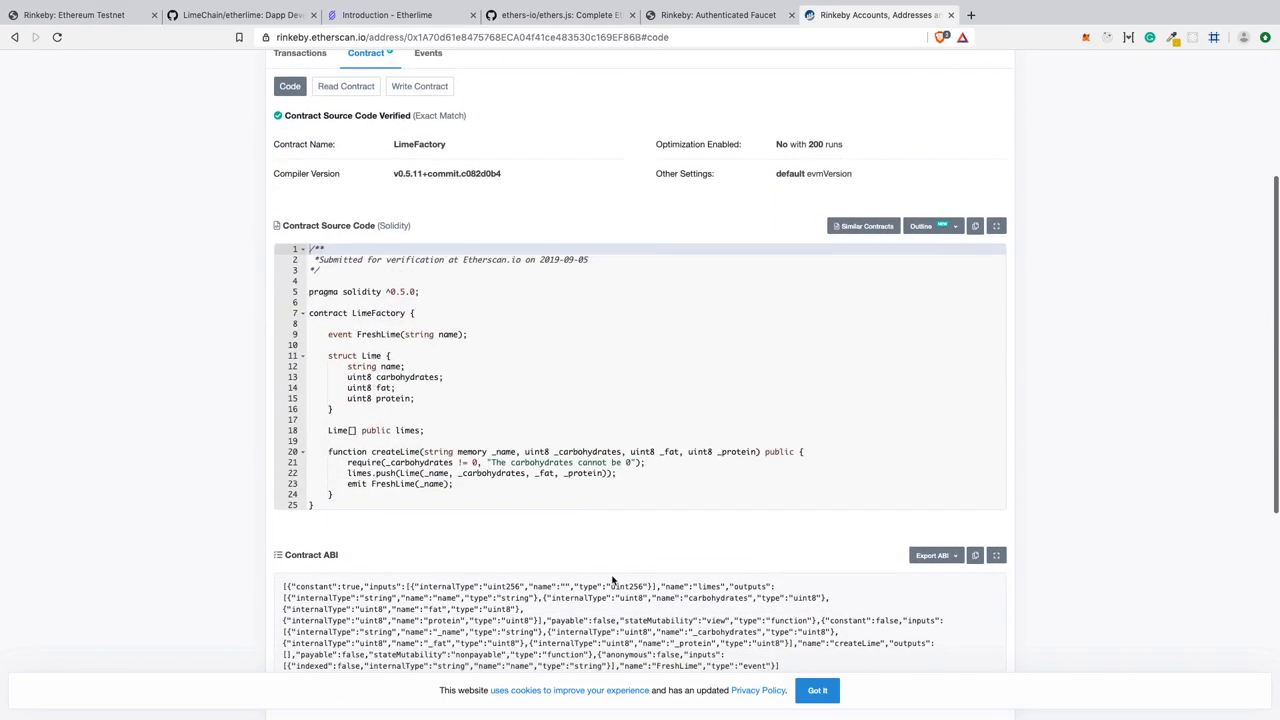
pyautogui.scroll(-3)
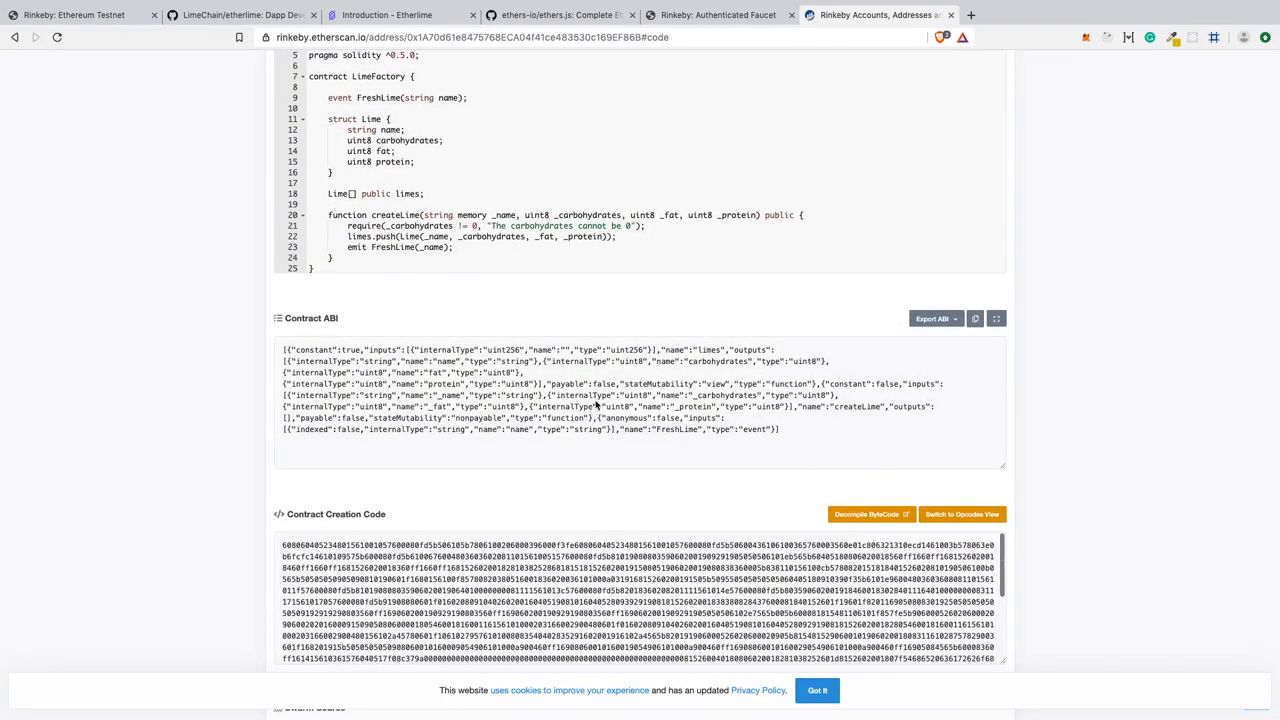
pyautogui.scroll(3)
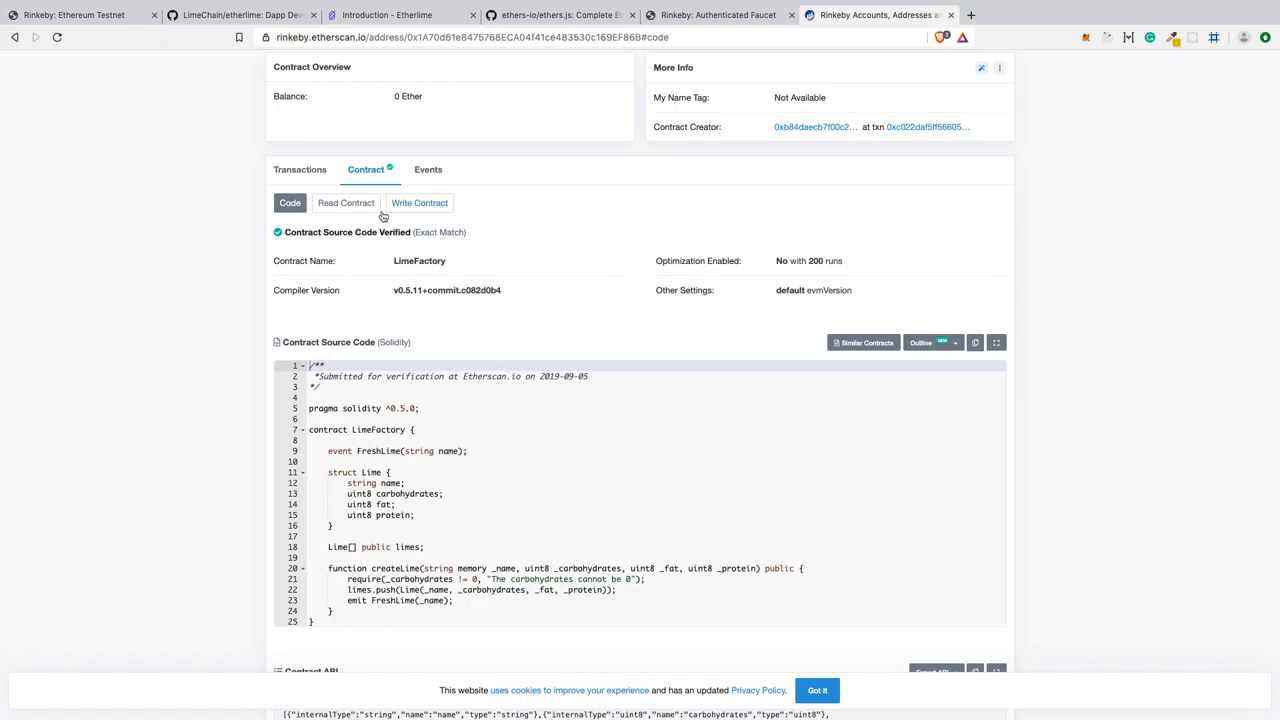
pyautogui.click(346, 202)
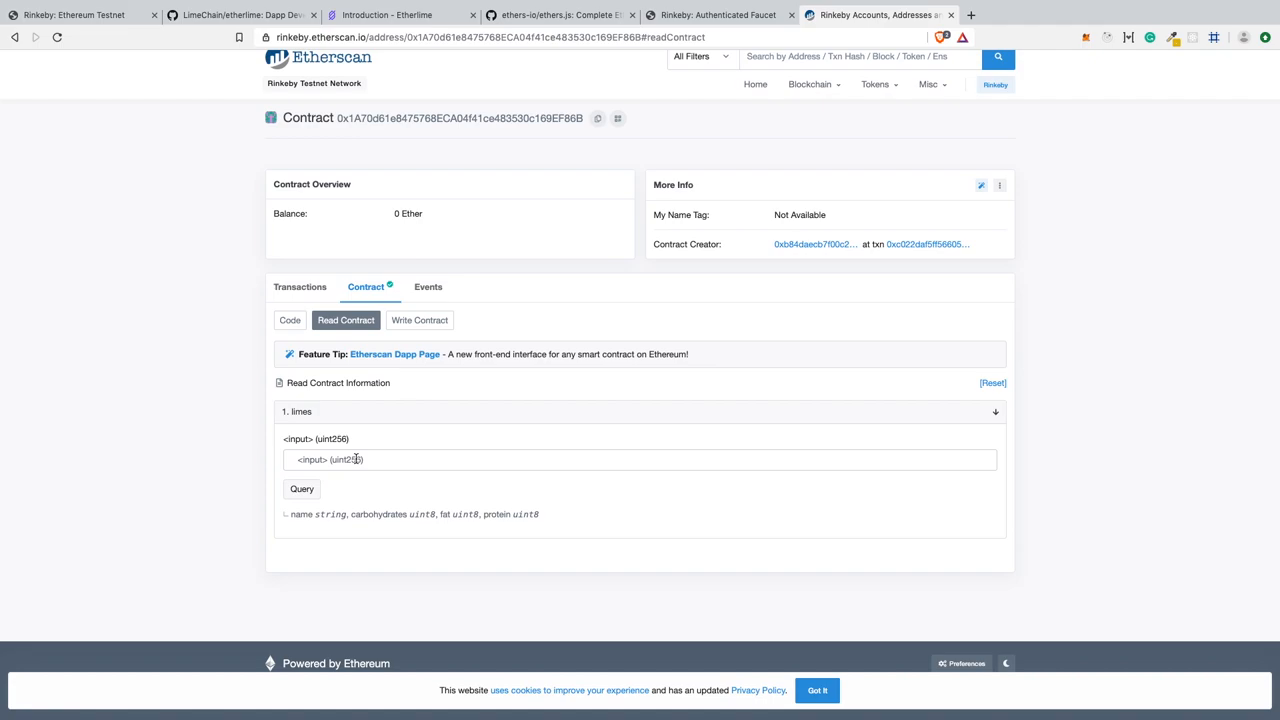
# - Query limes at index 0 for an empty response, then switch to Write Contract
pyautogui.write('0')
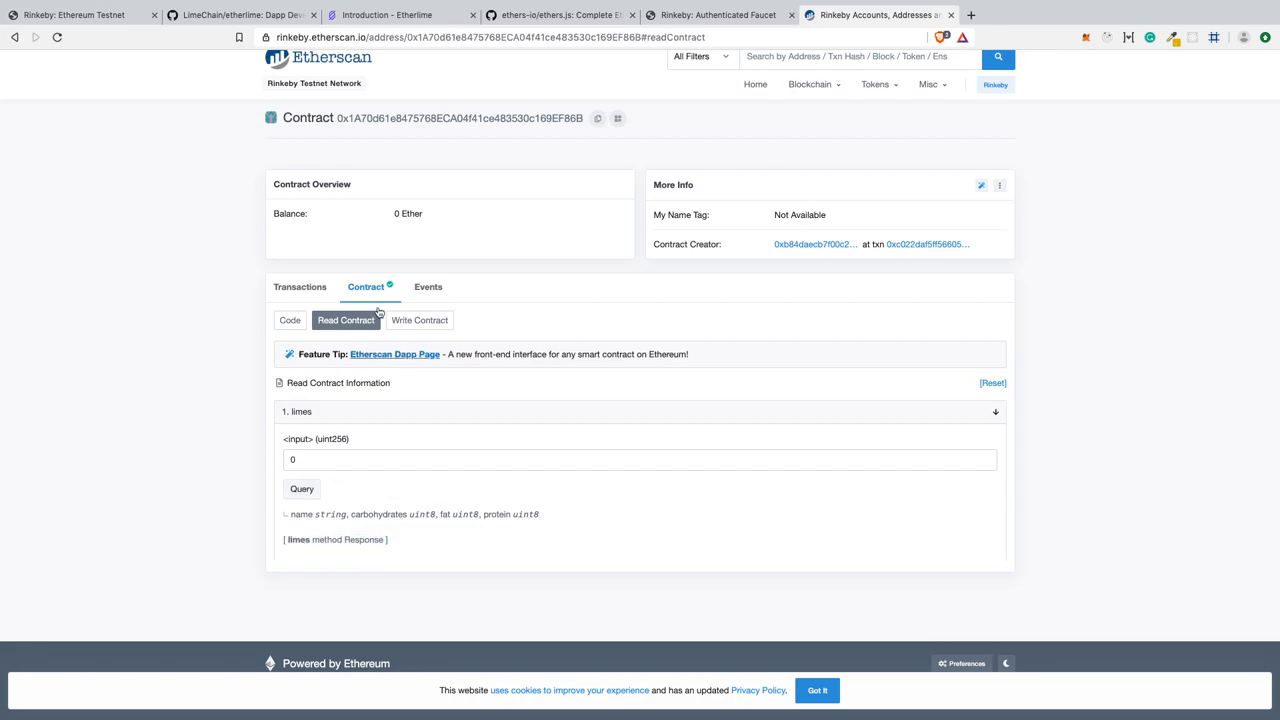
pyautogui.click(420, 320)
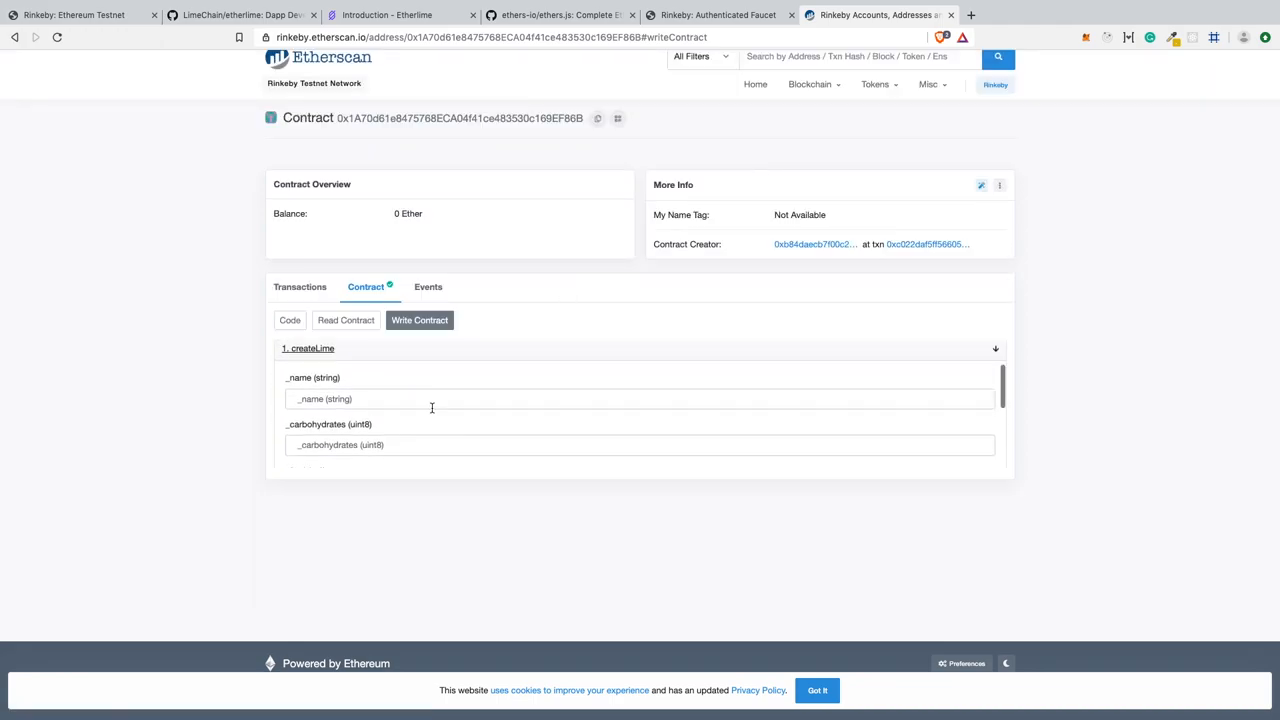
# - Send createLime with name MyLime and nutrient values 1, confirming the transaction in MetaMask
pyautogui.write('MyLime')
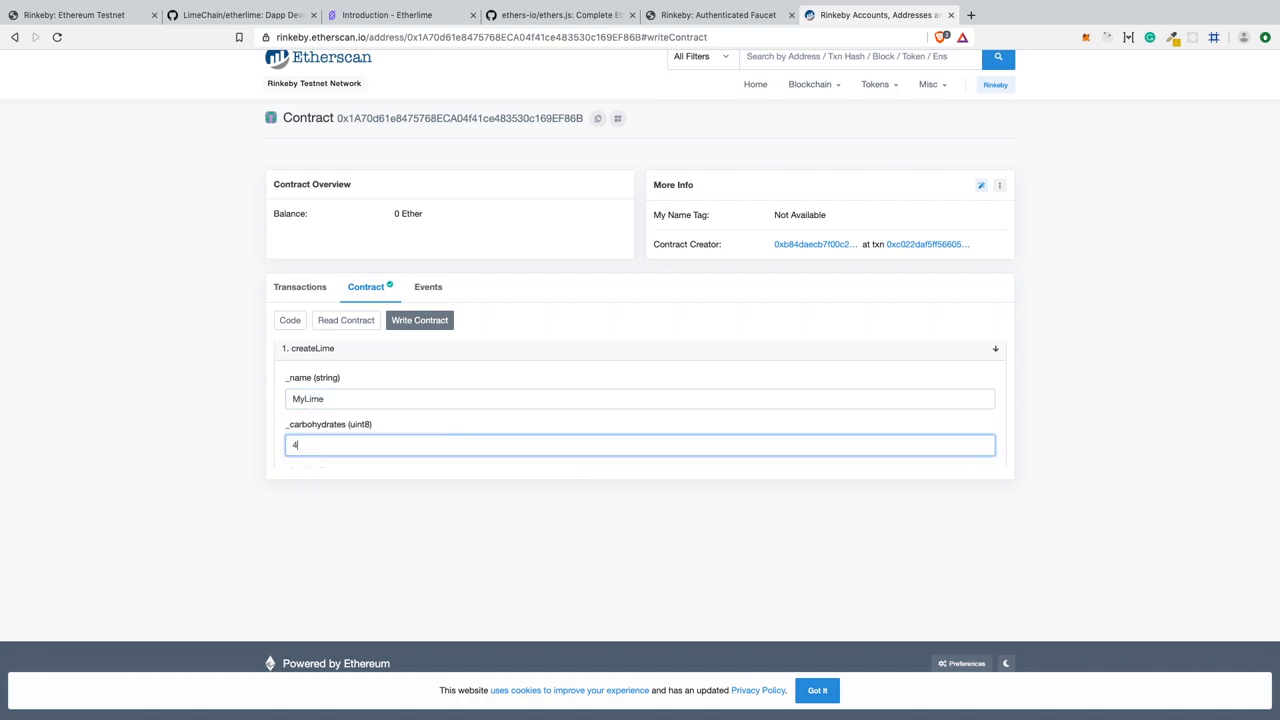
pyautogui.click(640, 430)
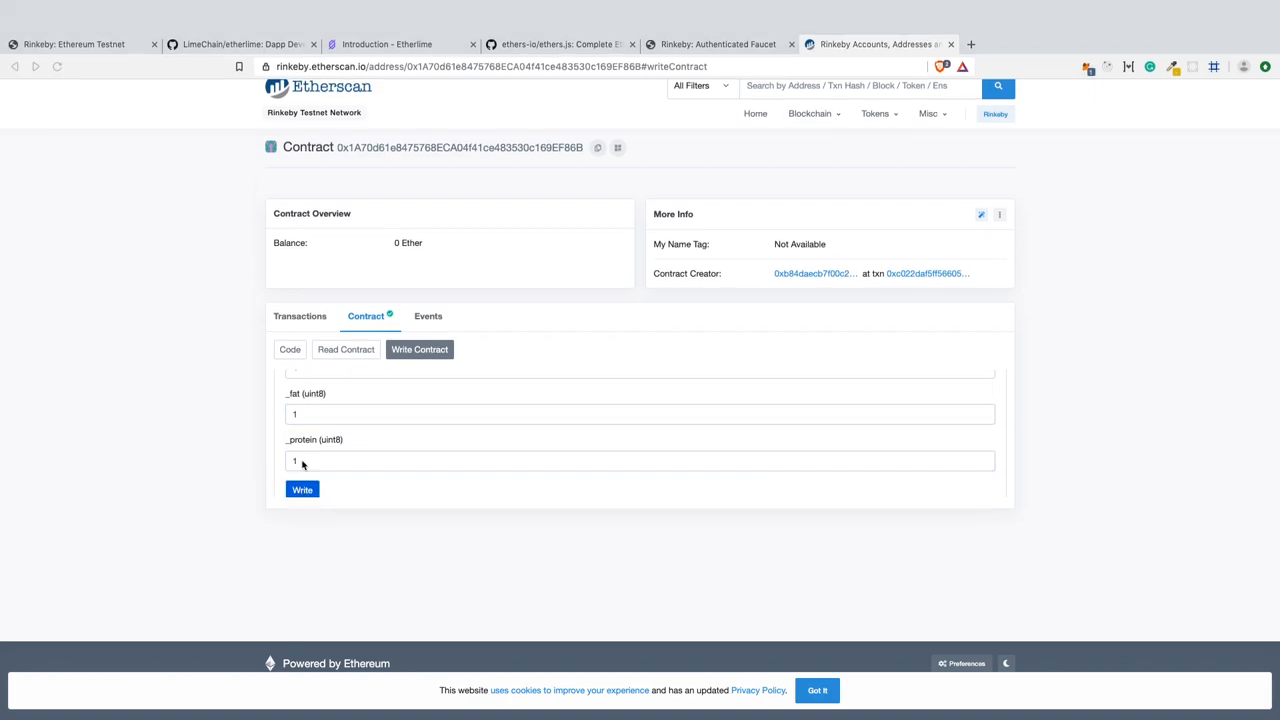
pyautogui.click(300, 488)
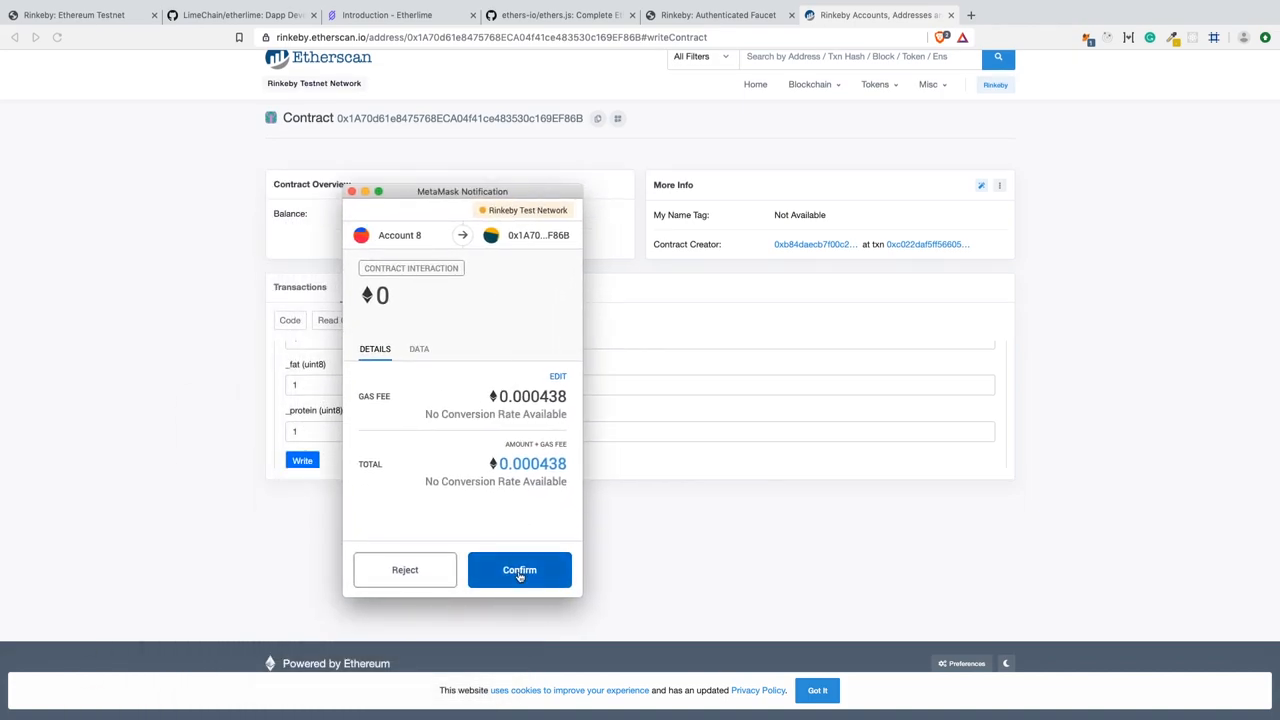
pyautogui.click(520, 568)
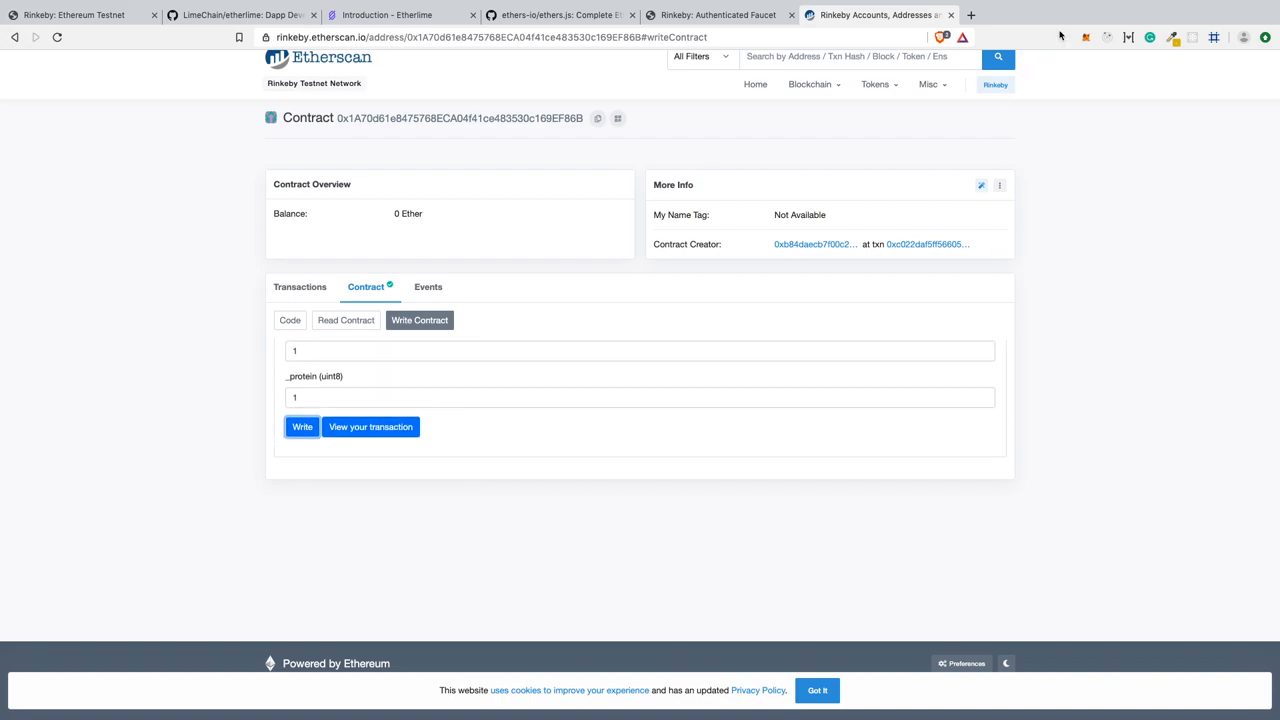
pyautogui.click(1084, 36)
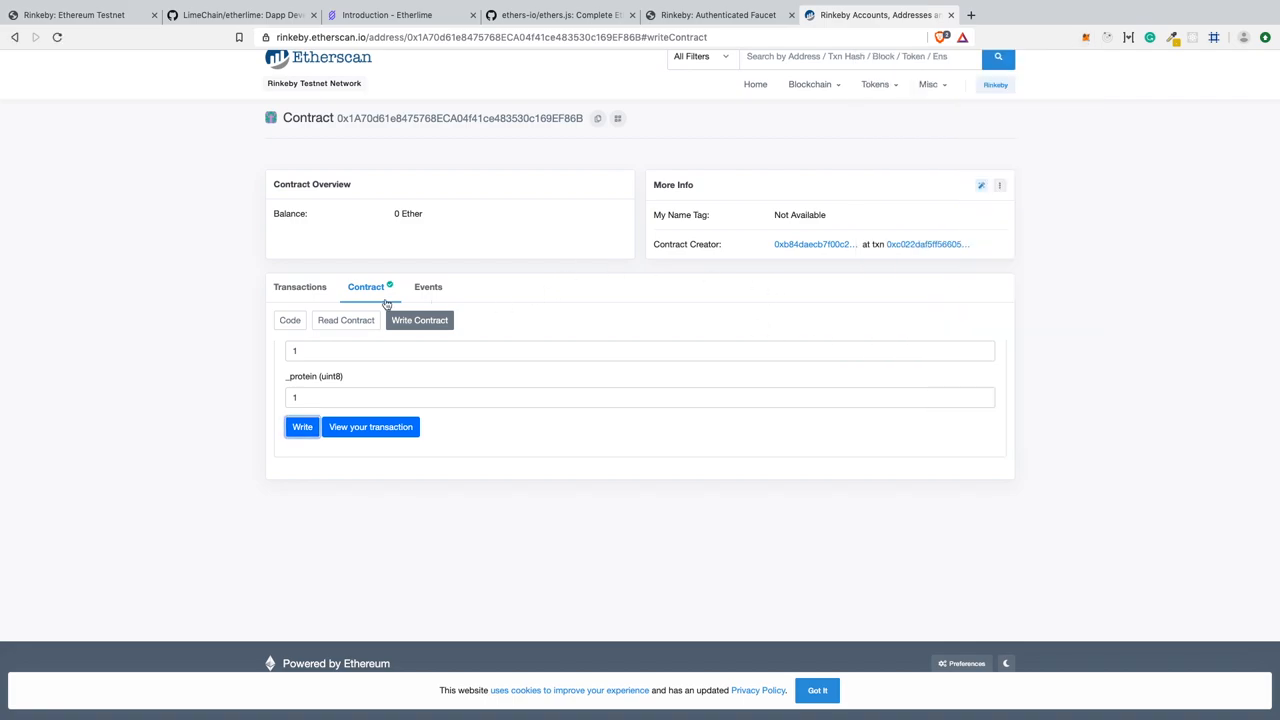
# - Query limes at index 0 to read back MyLime, then return to the Etherscan home page
pyautogui.click(344, 320)
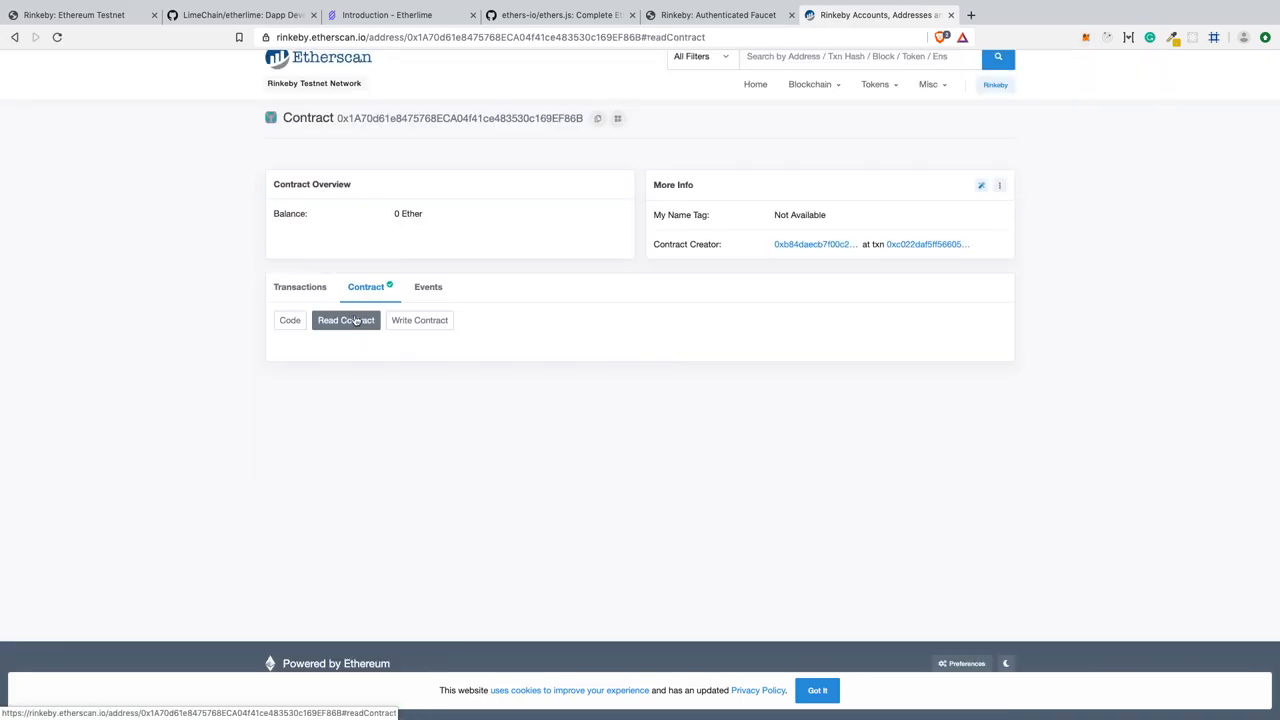
pyautogui.click(344, 320)
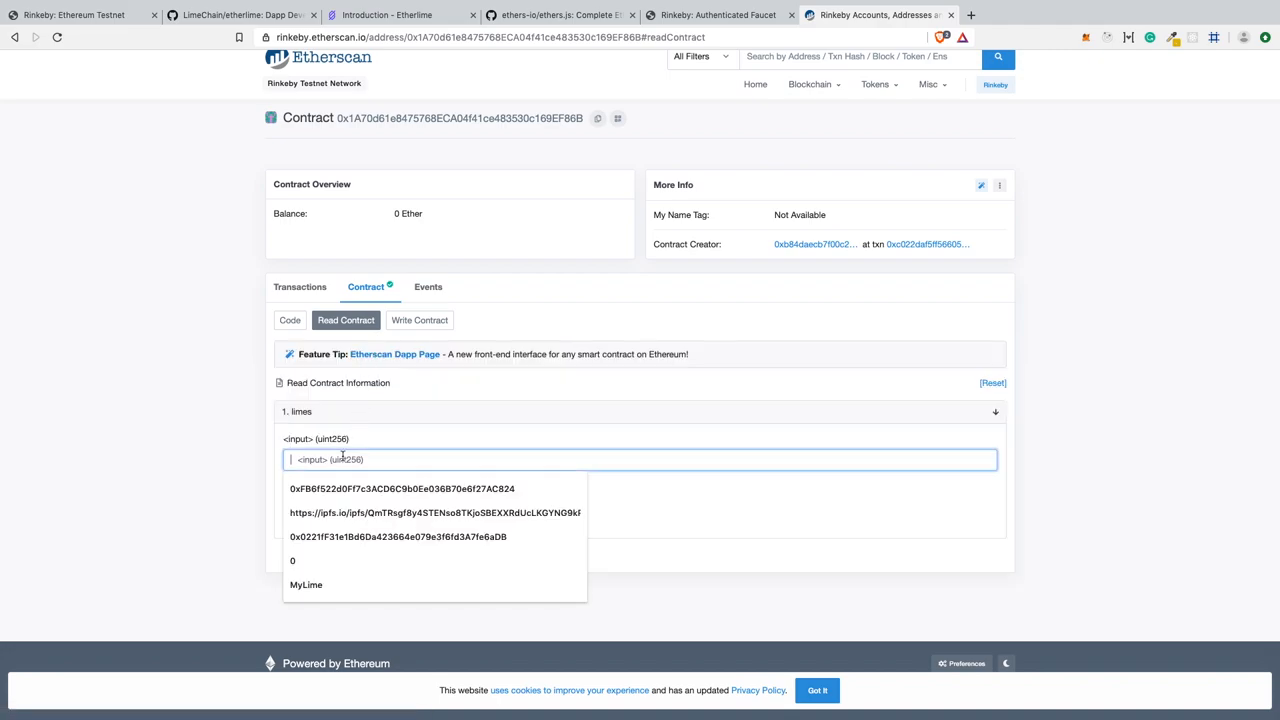
pyautogui.click(292, 560)
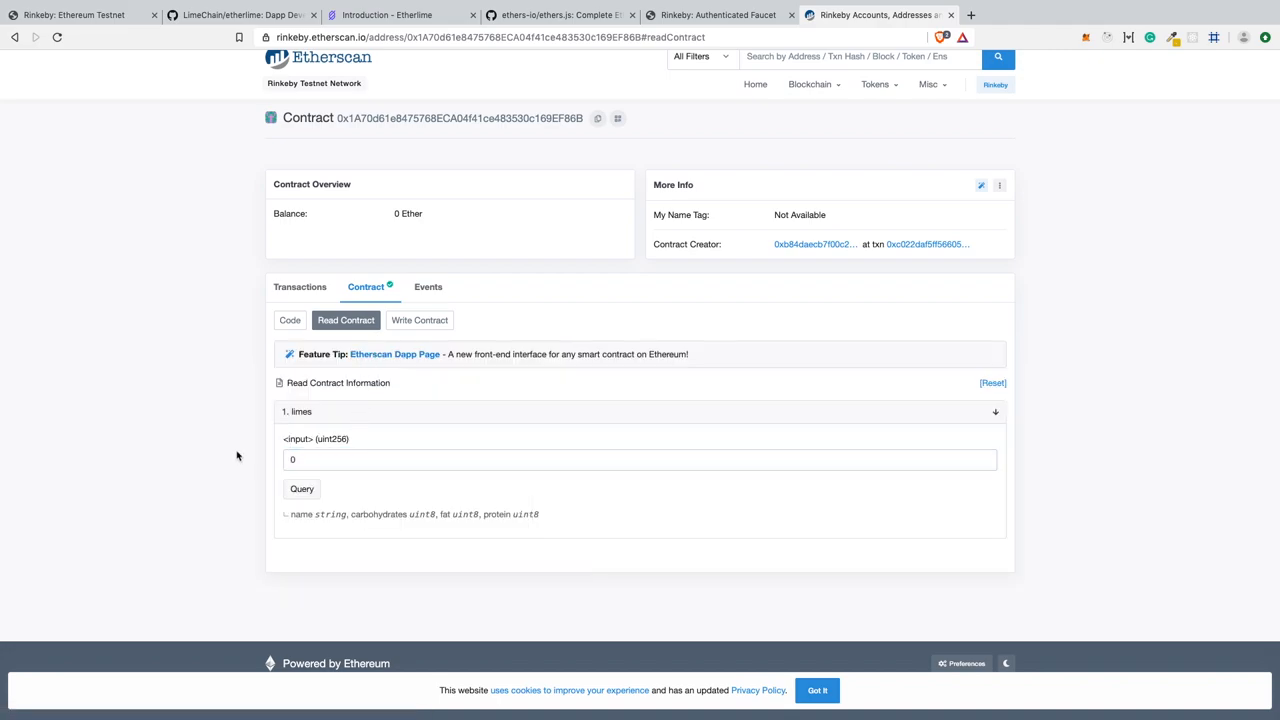
pyautogui.click(300, 488)
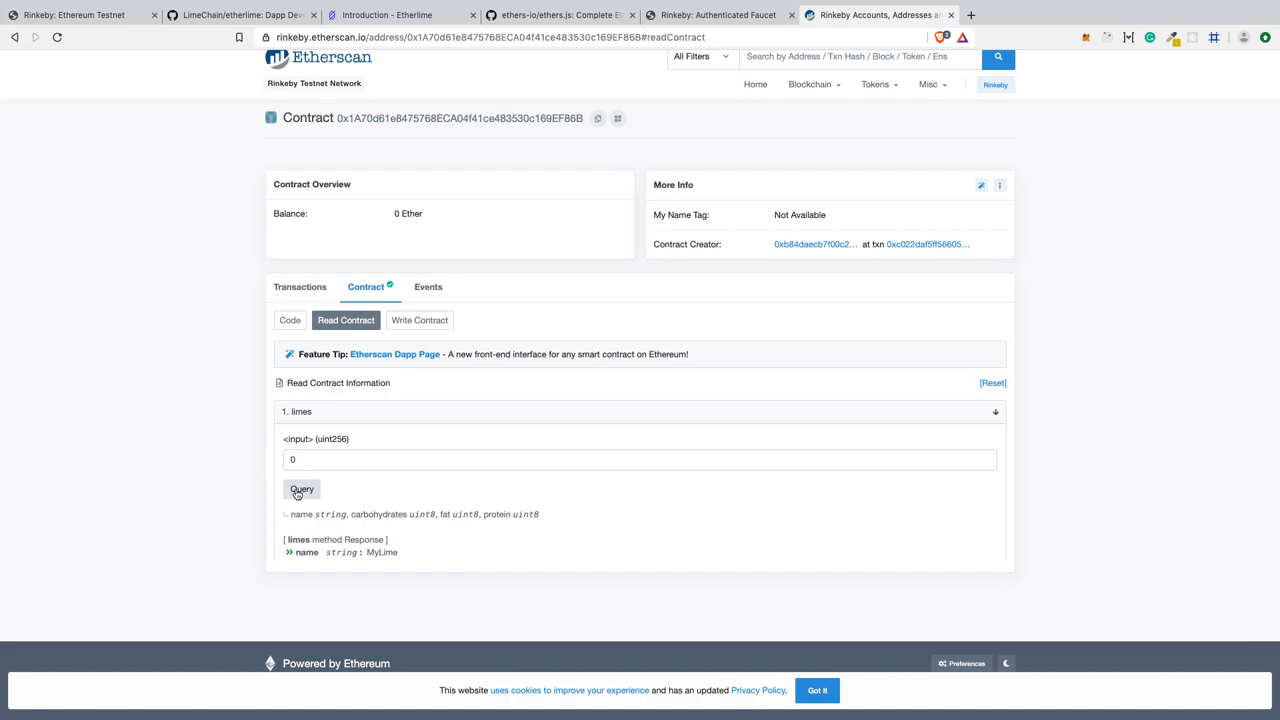
pyautogui.click(300, 488)
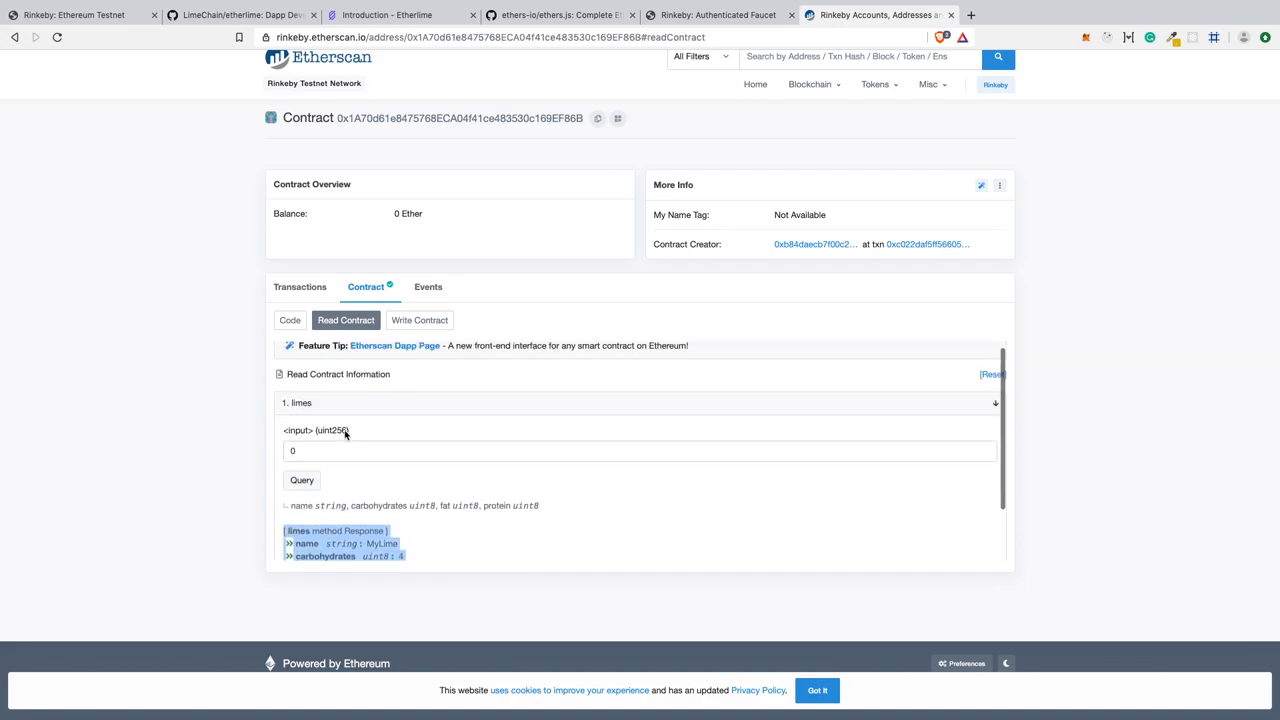
pyautogui.click(290, 320)
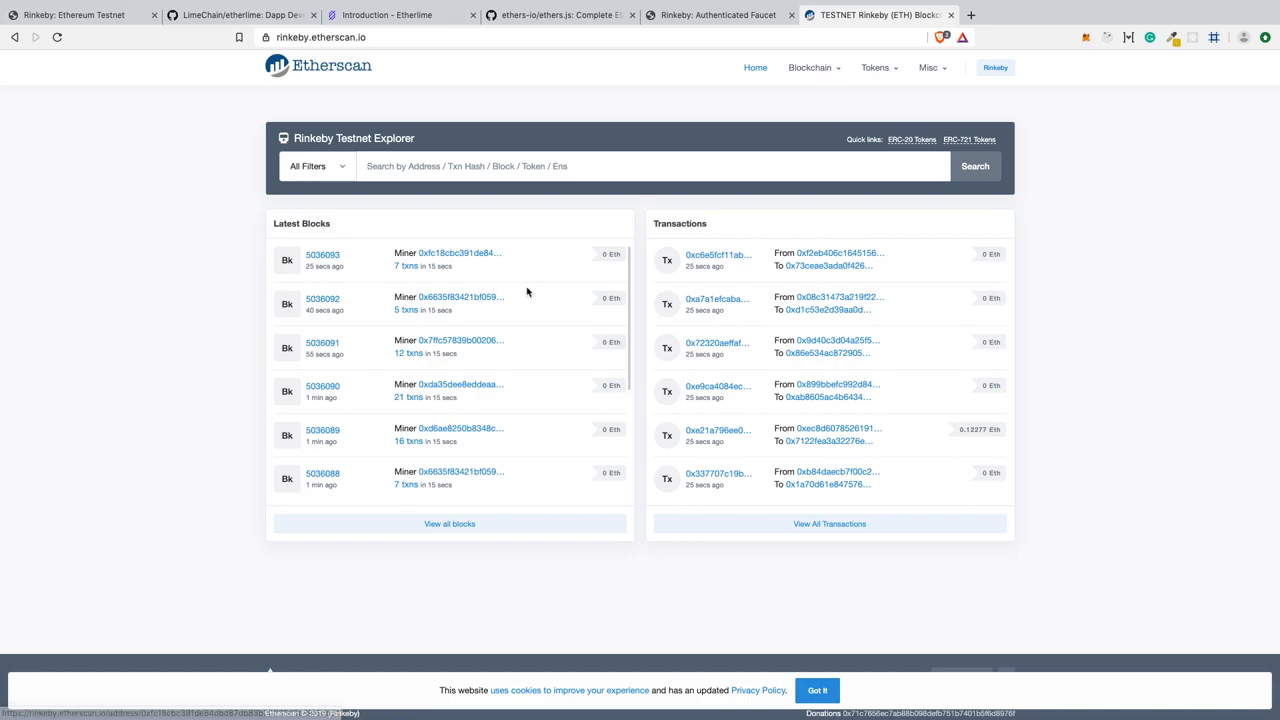
pyautogui.moveTo(812, 316)
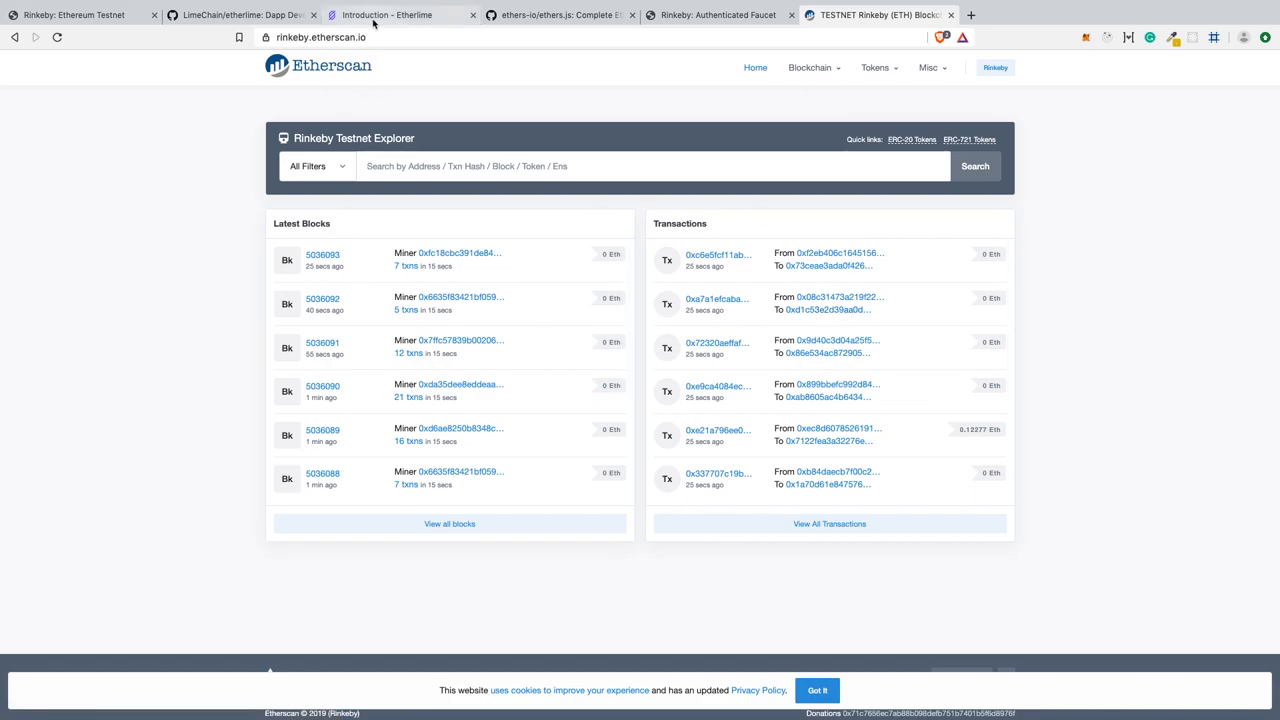
# - Show the Etherlime introduction docs, then the ethers.js GitHub repository
pyautogui.click(400, 14)
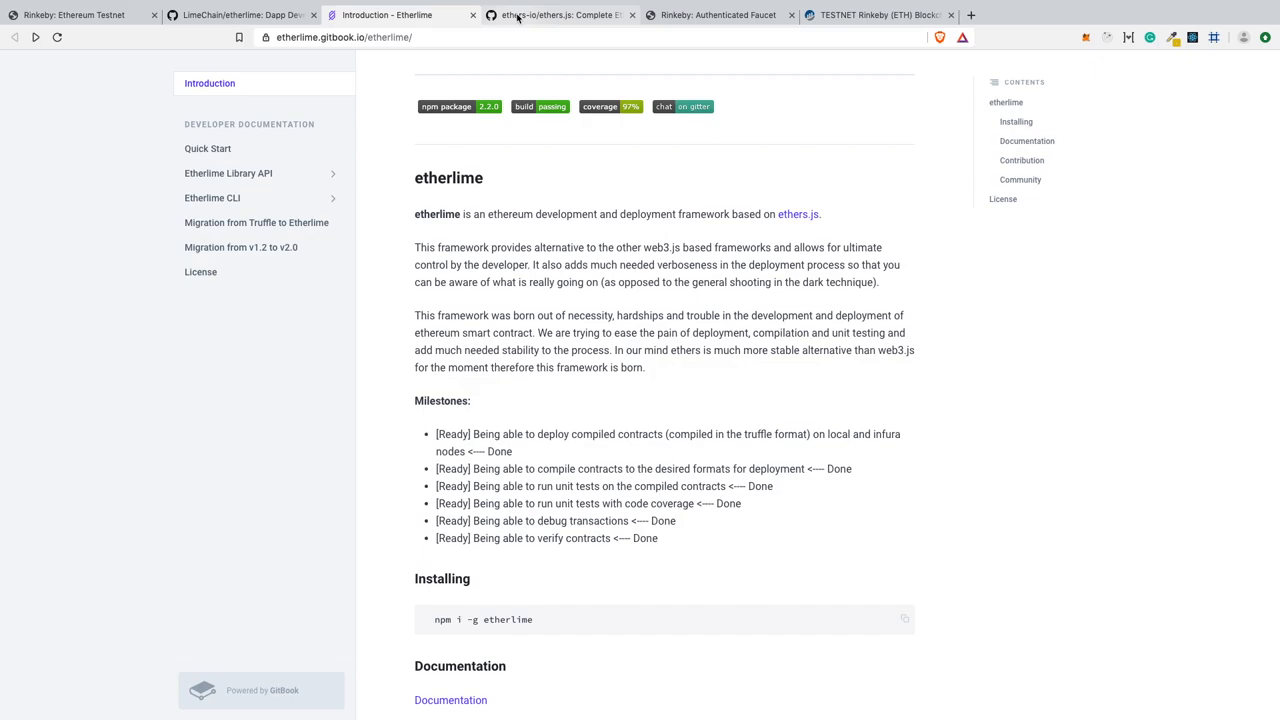
pyautogui.click(558, 16)
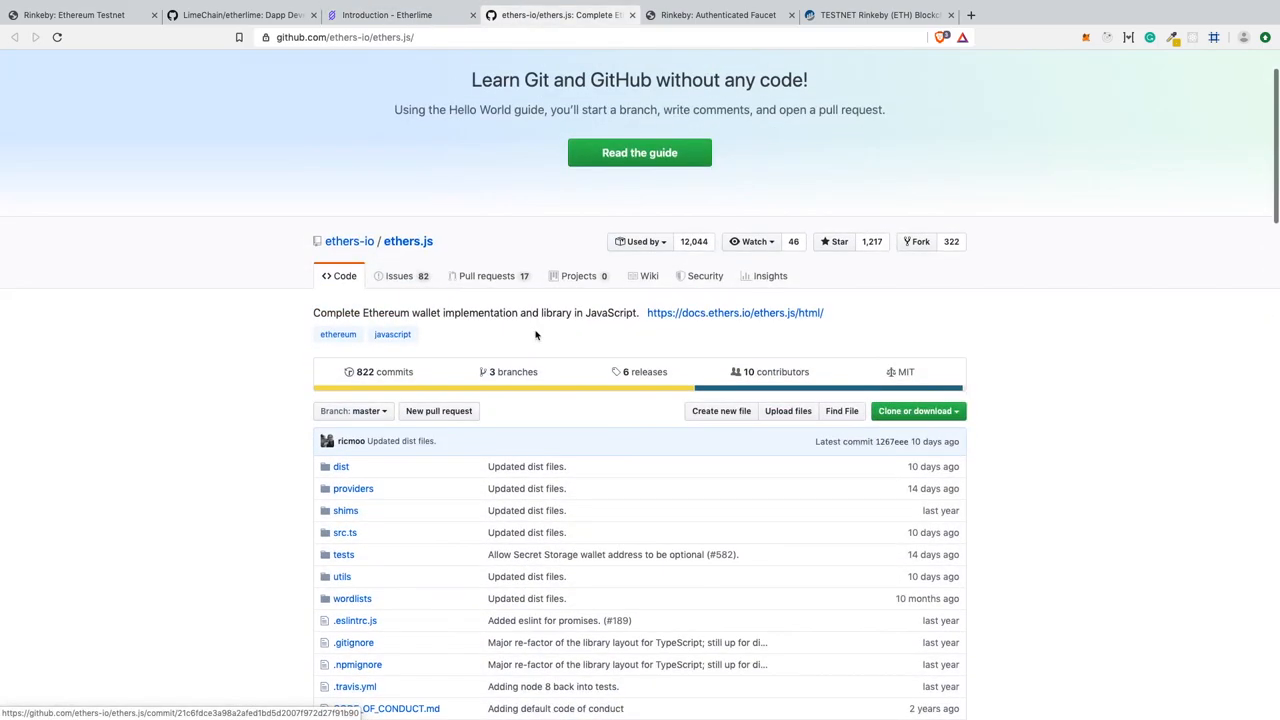